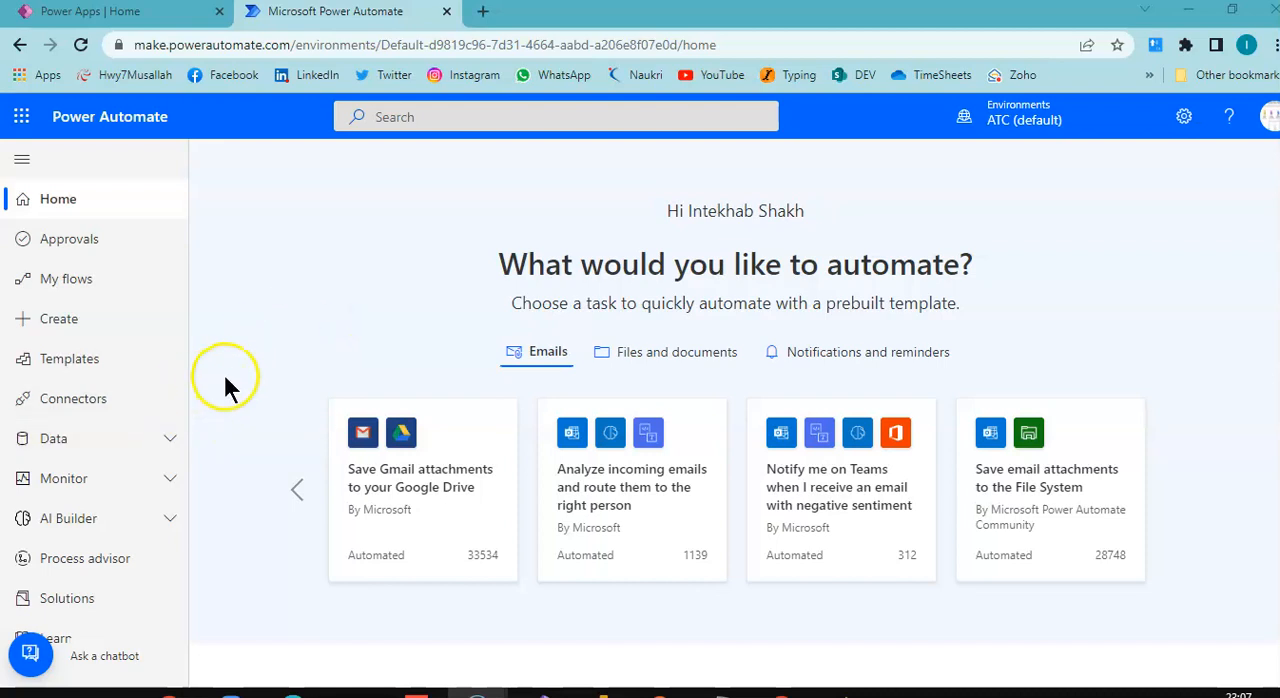
# Step: Create an instant cloud flow named GetJSON with a PowerApps trigger
pyautogui.click(60, 318)
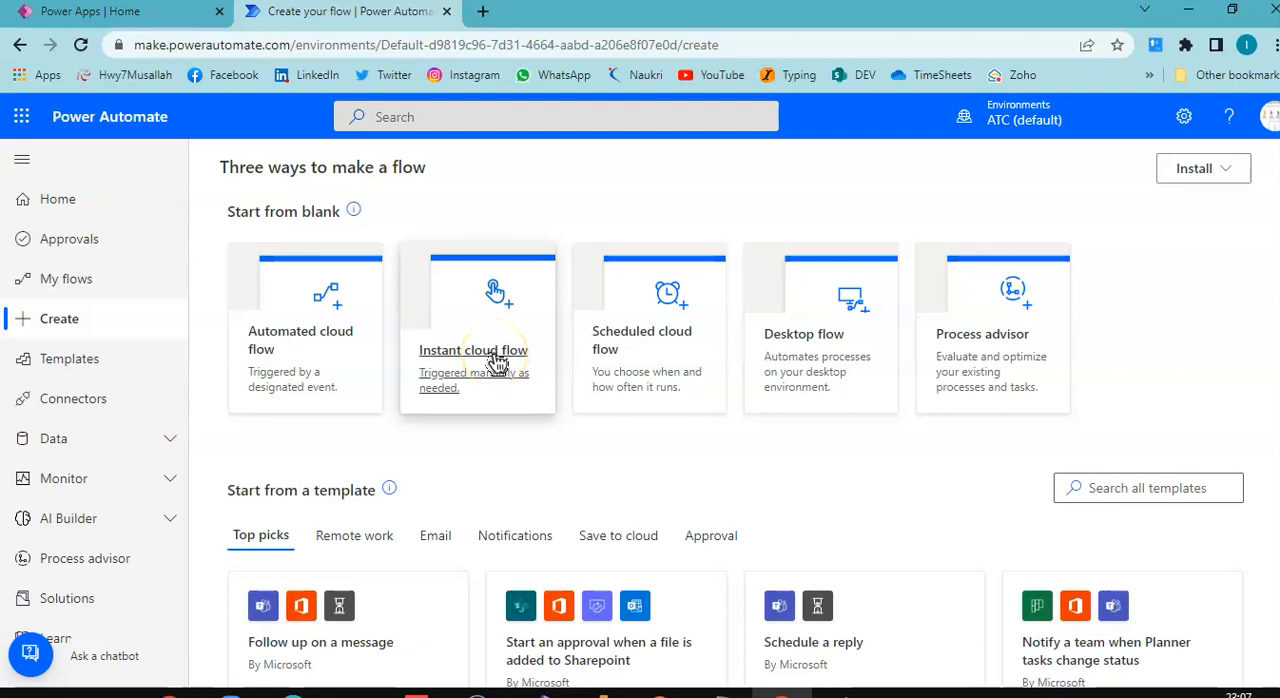
pyautogui.click(473, 330)
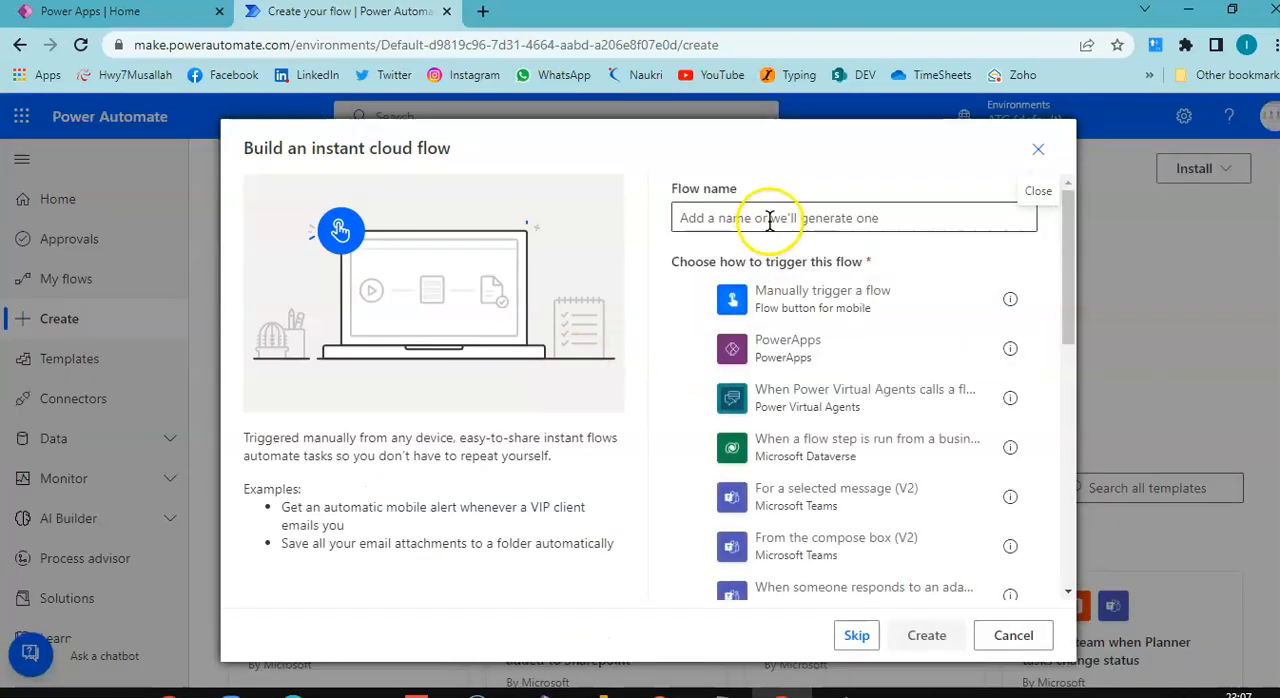
pyautogui.click(787, 348)
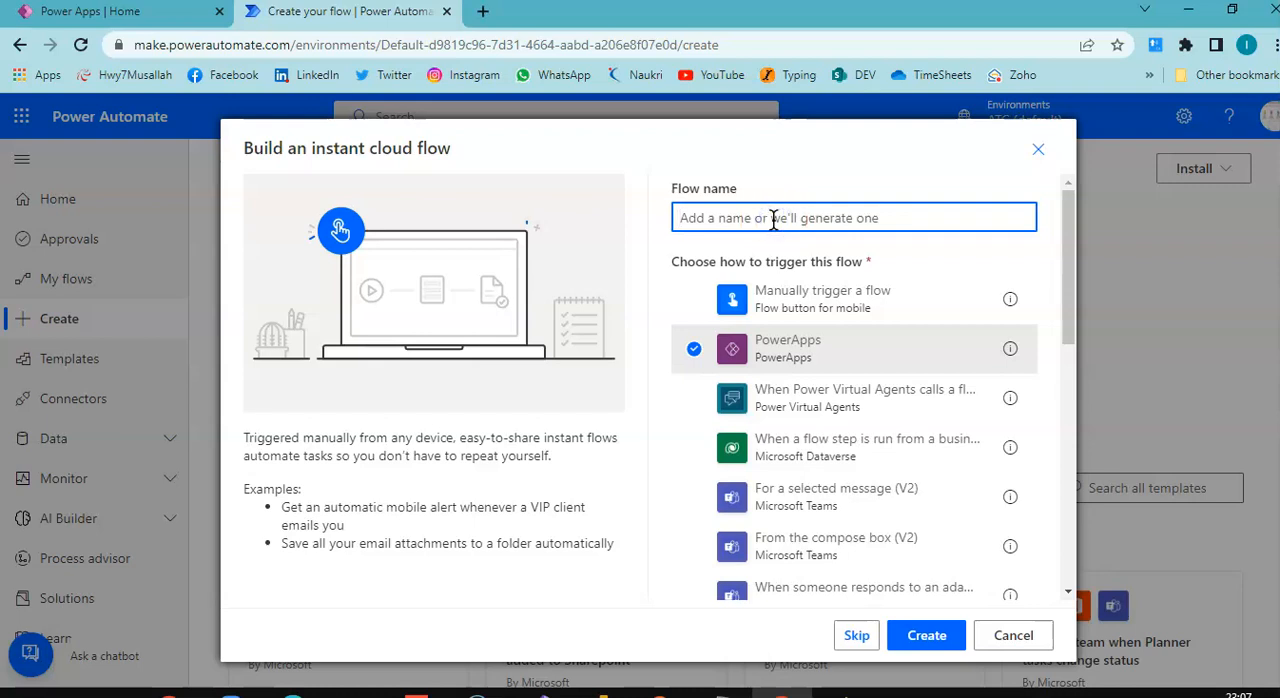
pyautogui.click(853, 217)
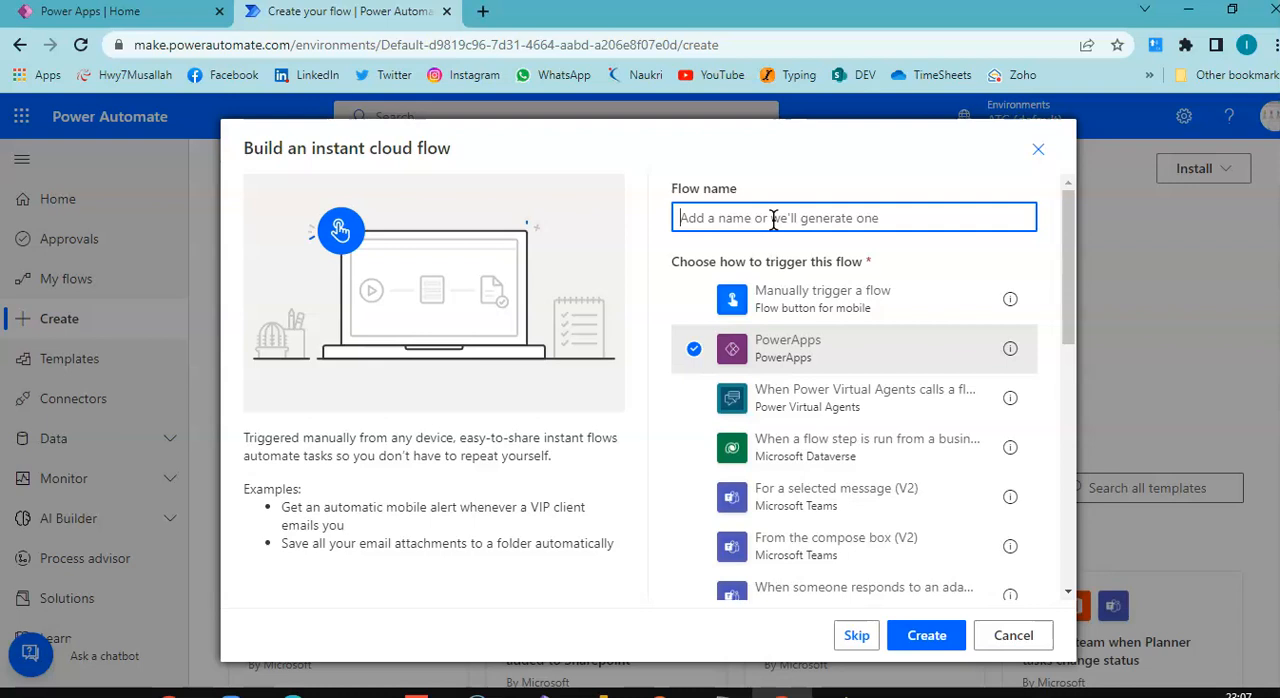
pyautogui.write('Get')
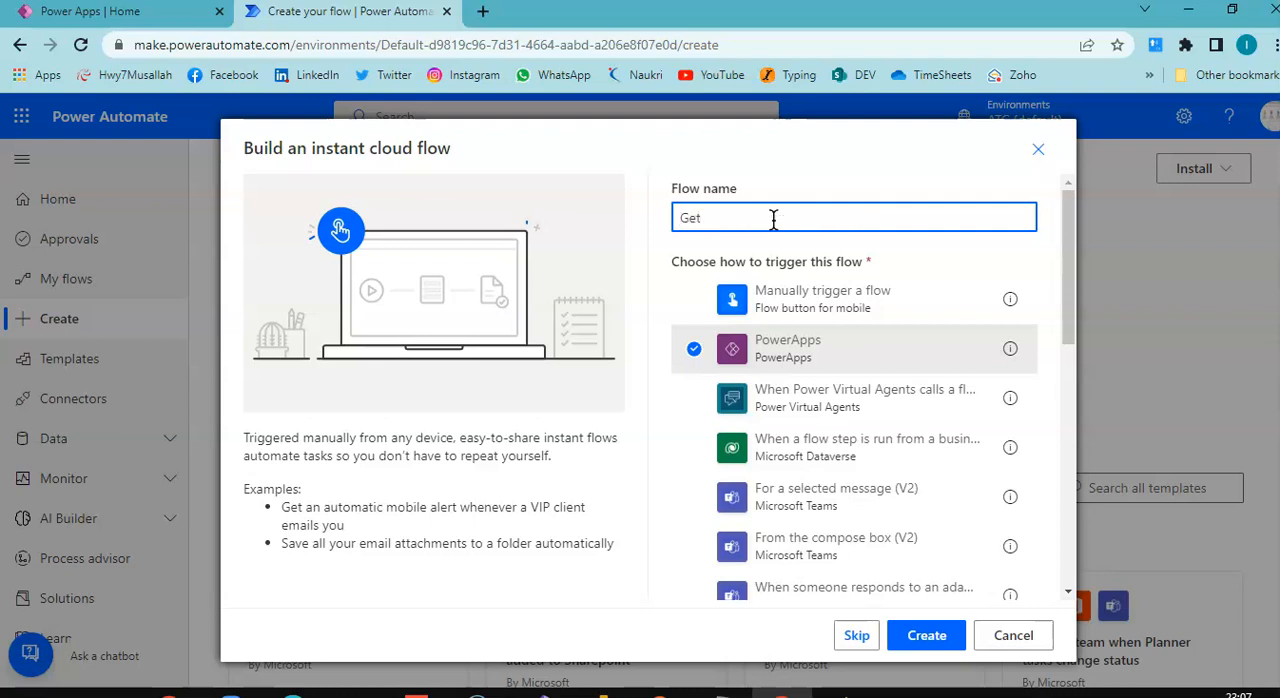
pyautogui.write('JSON')
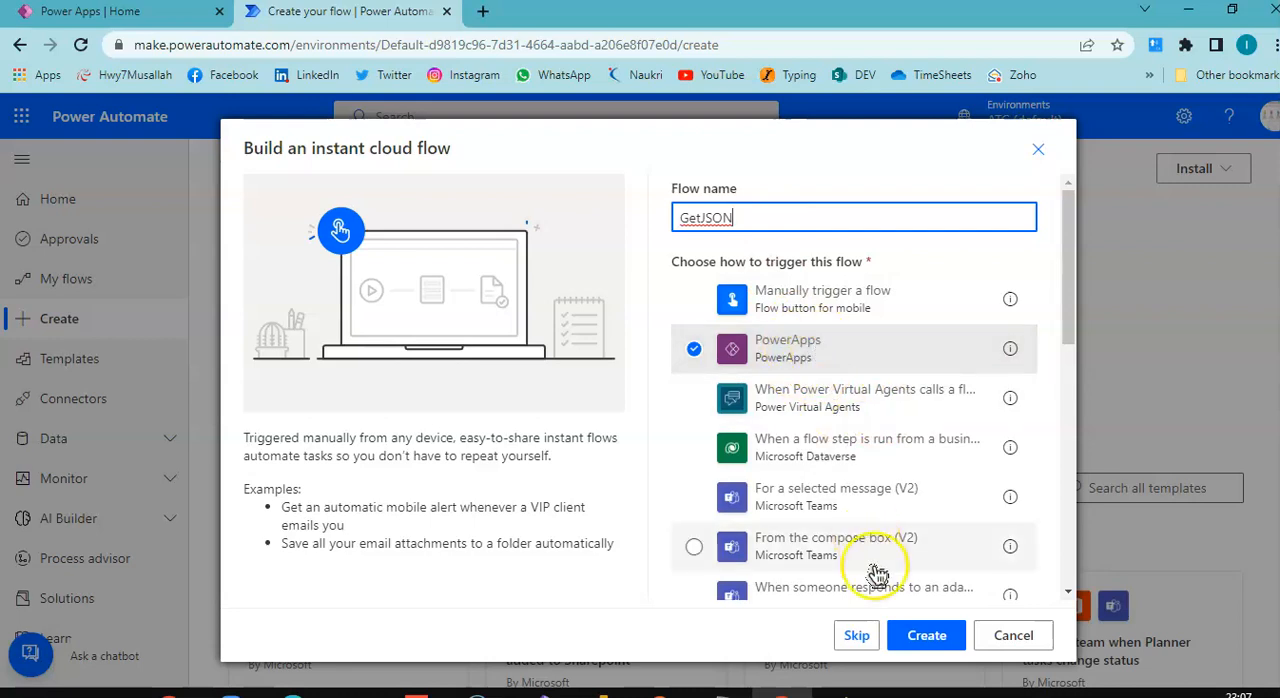
pyautogui.click(925, 635)
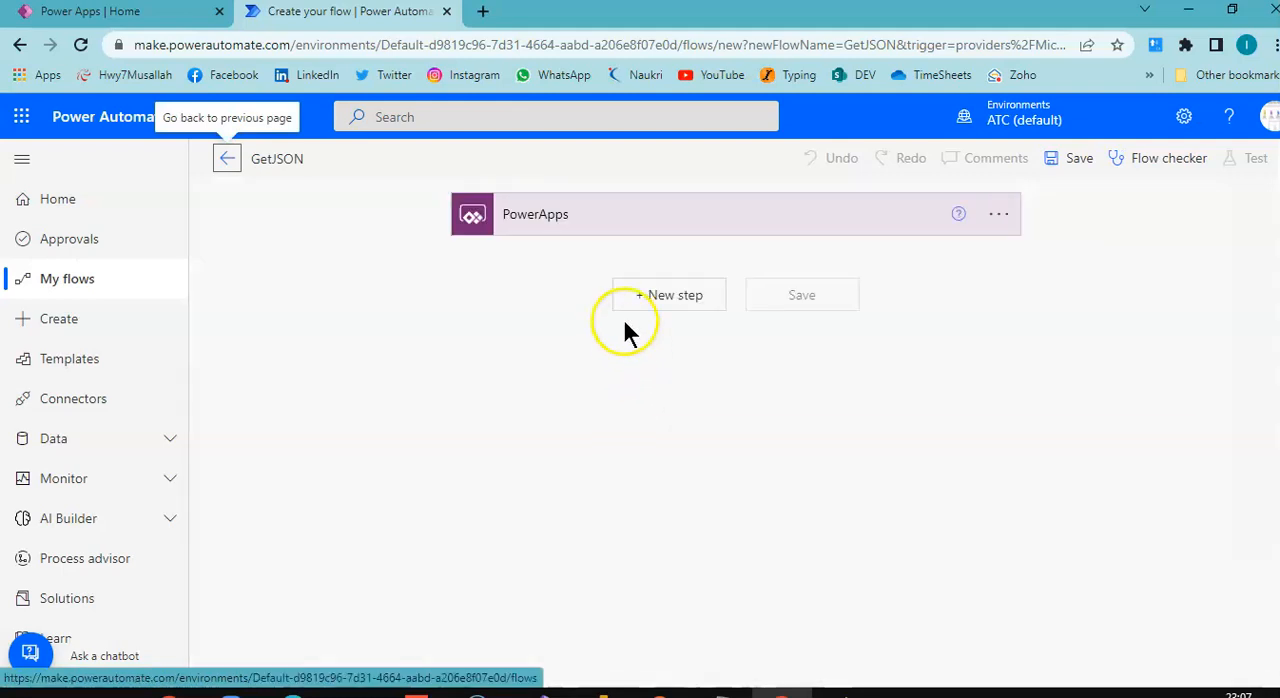
# Step: Add an Initialize variable action below the PowerApps trigger and expand its card
pyautogui.click(668, 294)
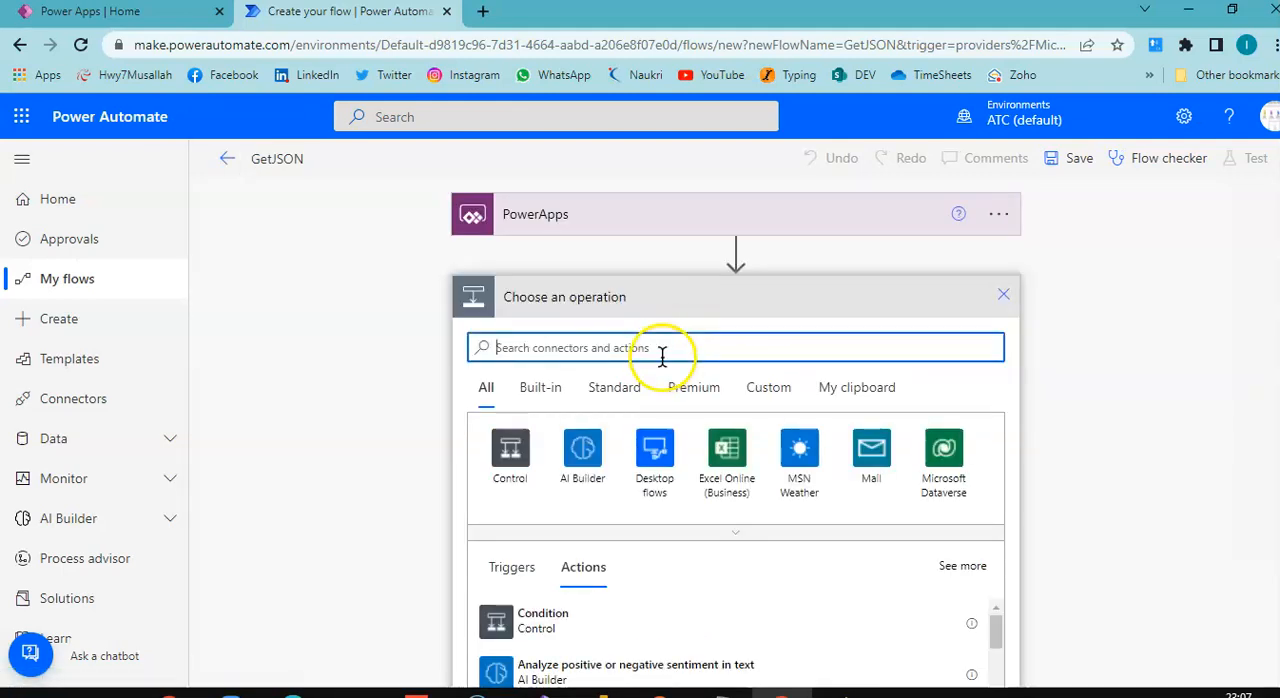
pyautogui.write('Initialize')
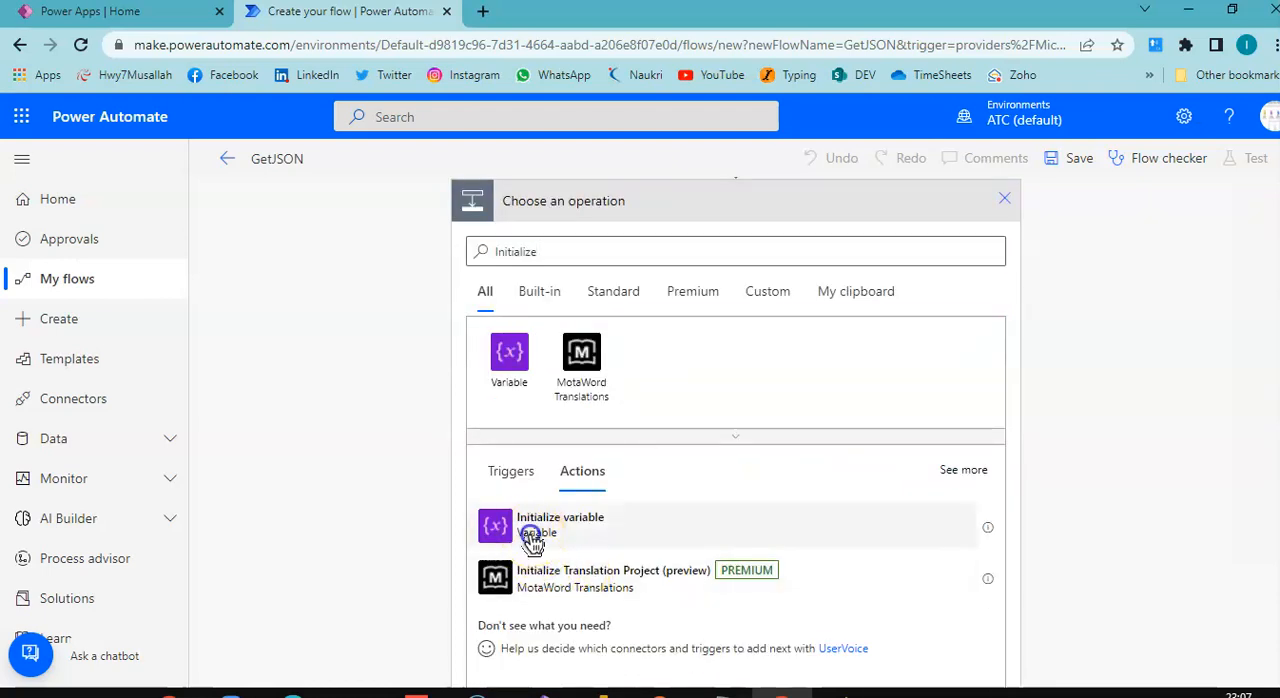
pyautogui.click(560, 524)
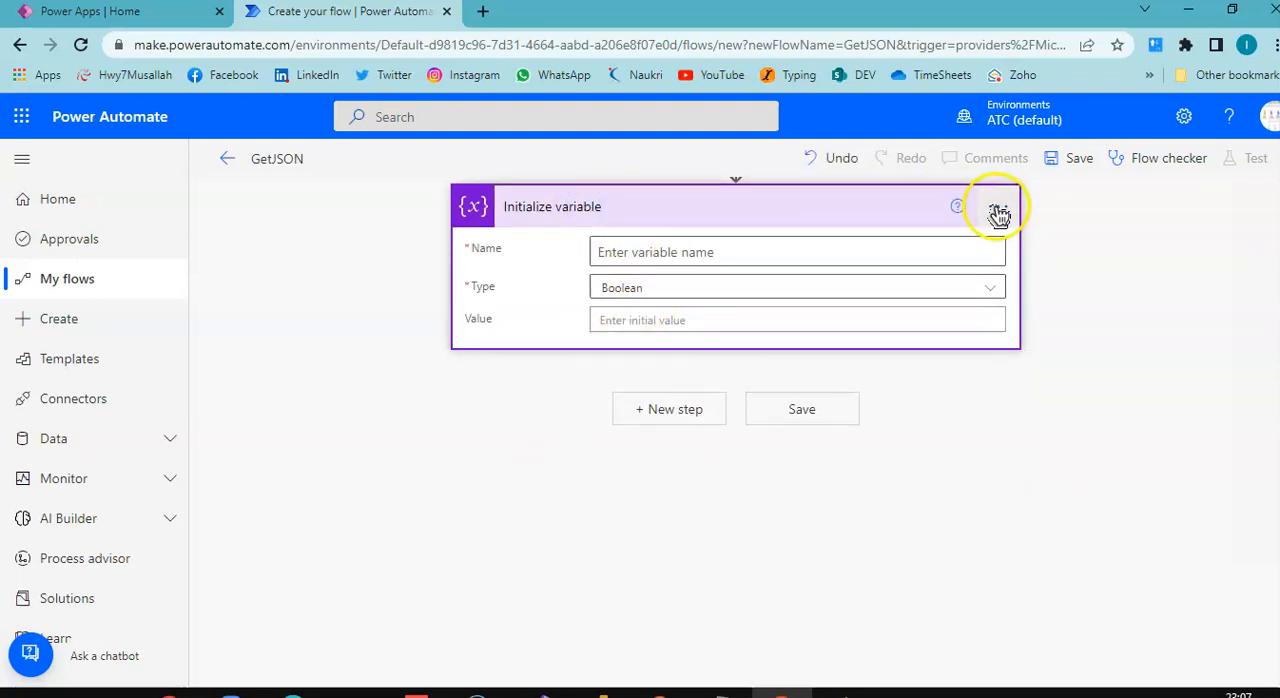
pyautogui.doubleClick(552, 207)
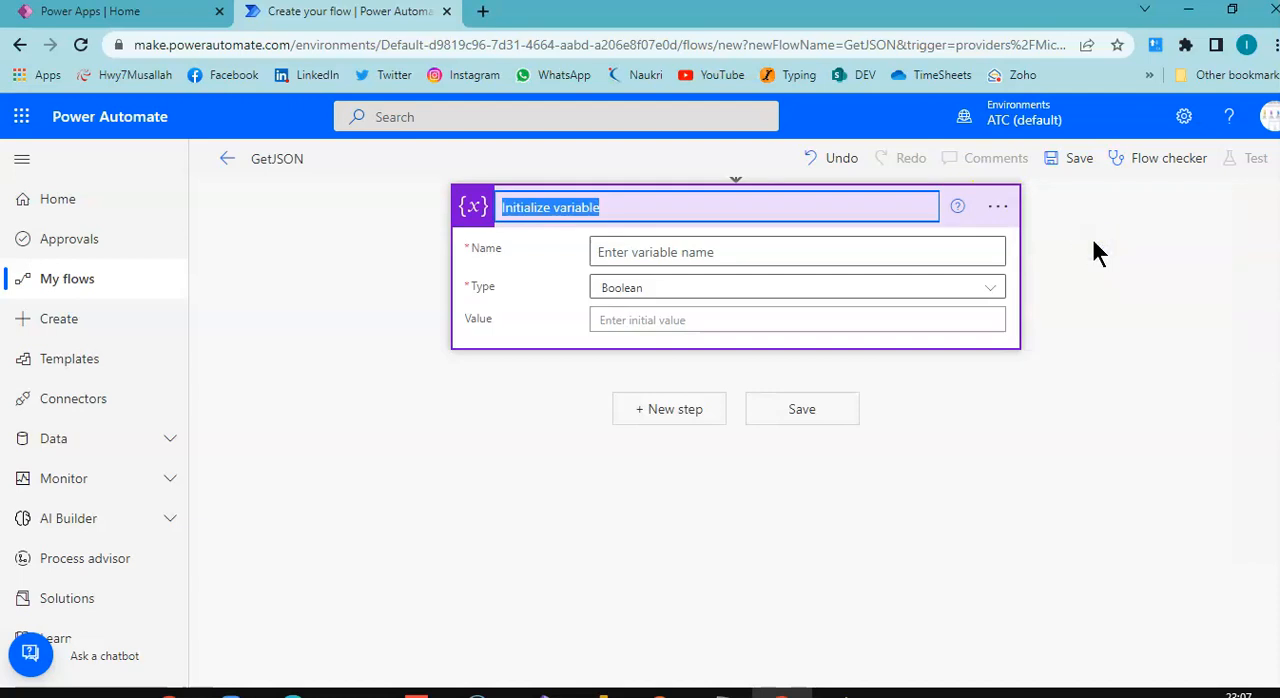
pyautogui.write('TheJs')
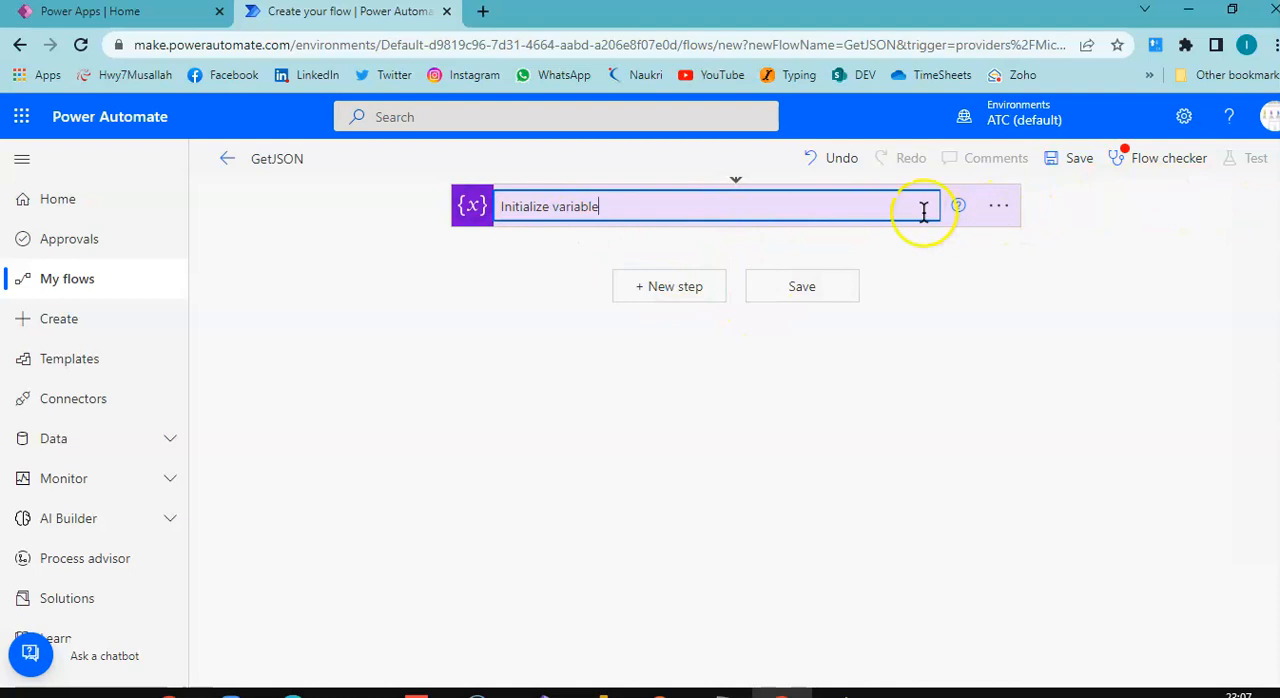
pyautogui.click(957, 206)
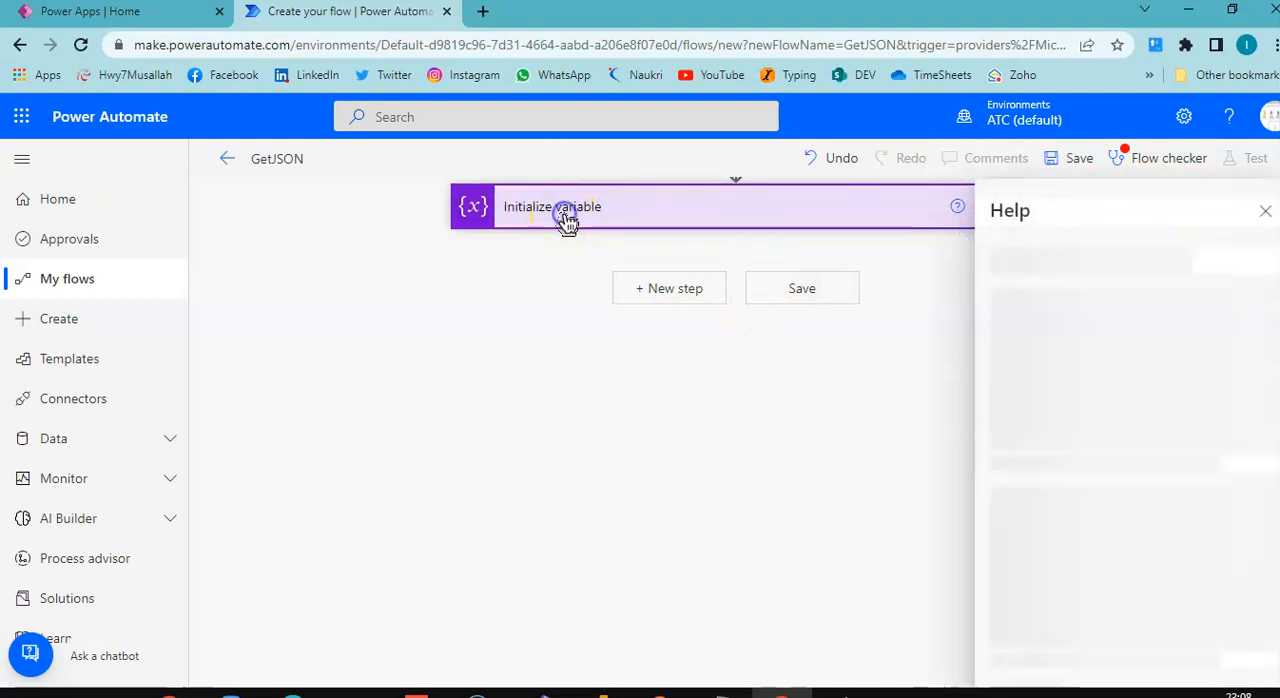
pyautogui.click(565, 207)
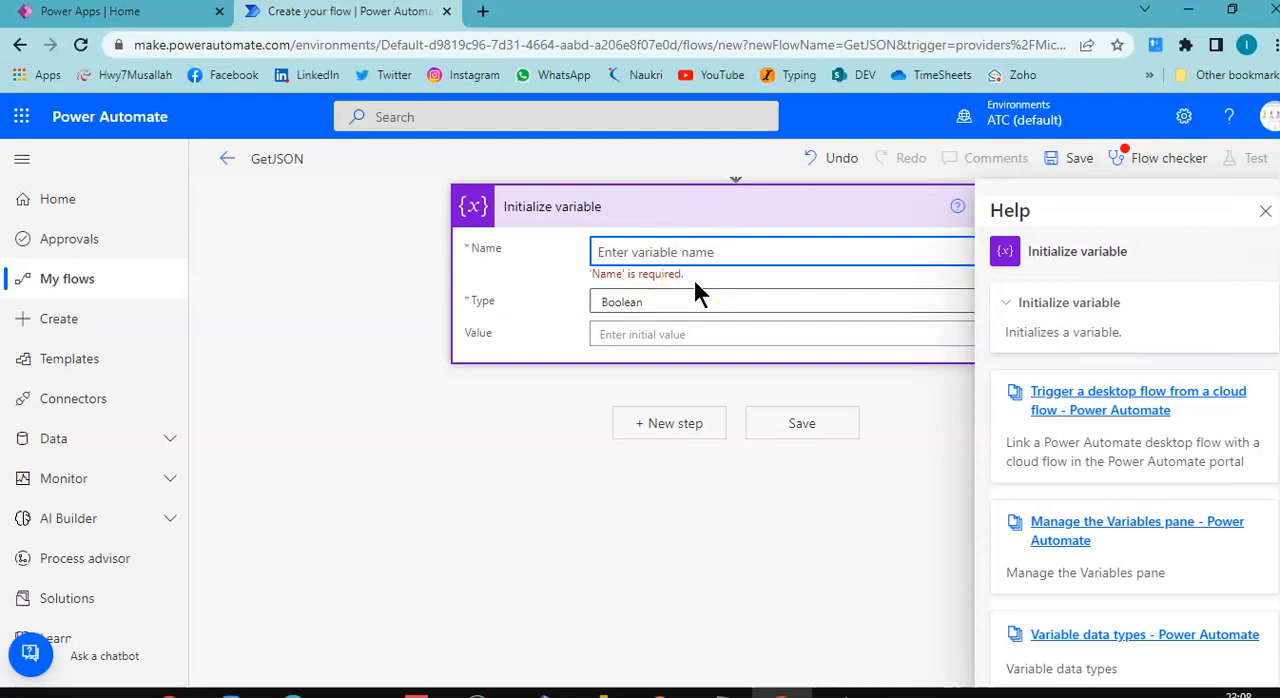
# Step: Name the variable TheJson and set its value to the 'Ask in PowerApps' input
pyautogui.write('TheJ')
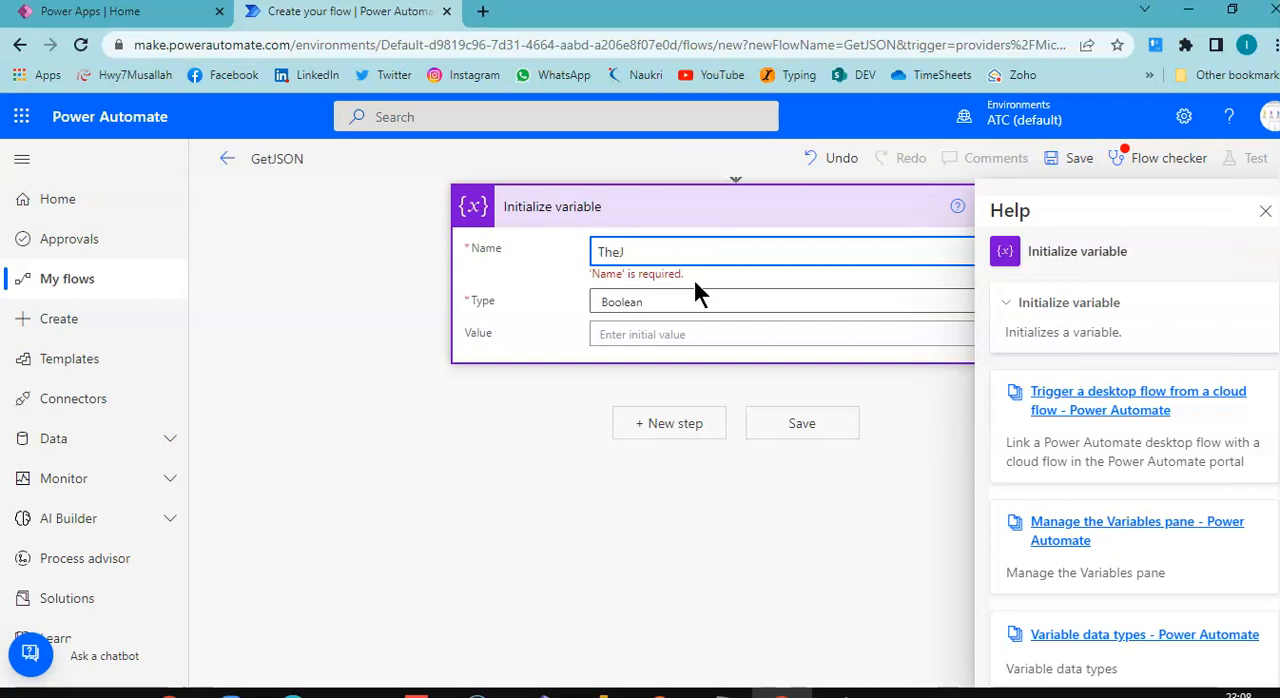
pyautogui.write('son')
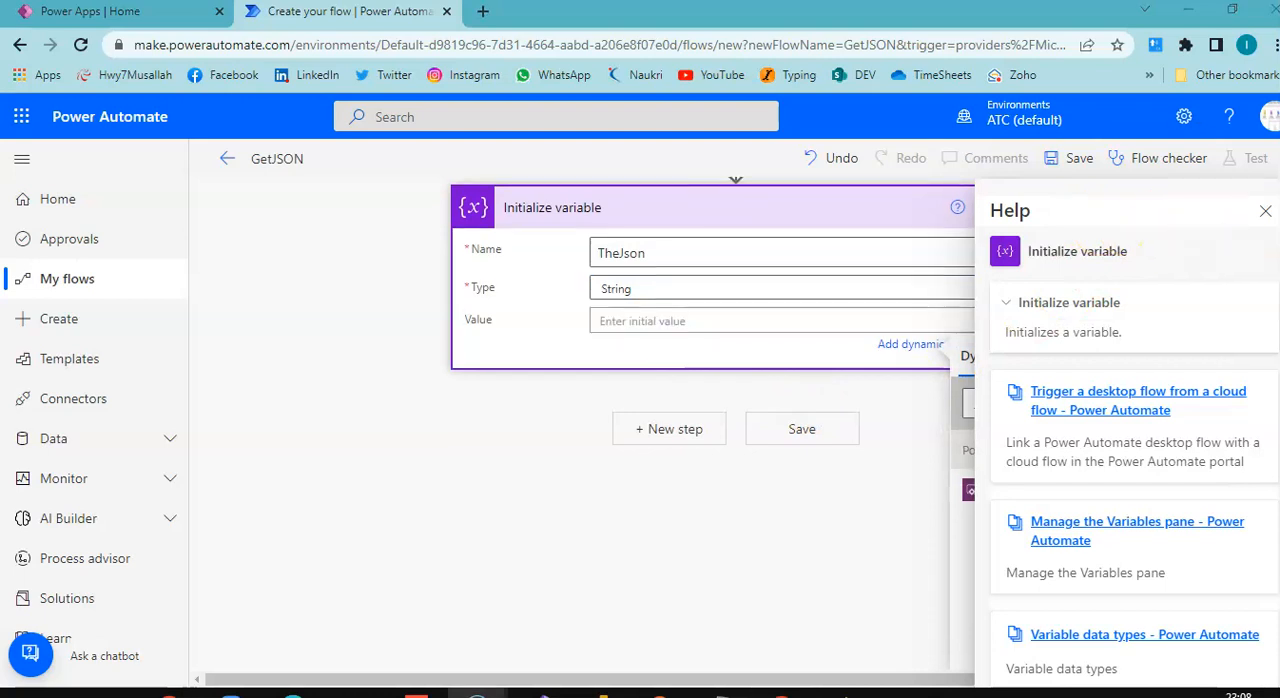
pyautogui.click(1265, 210)
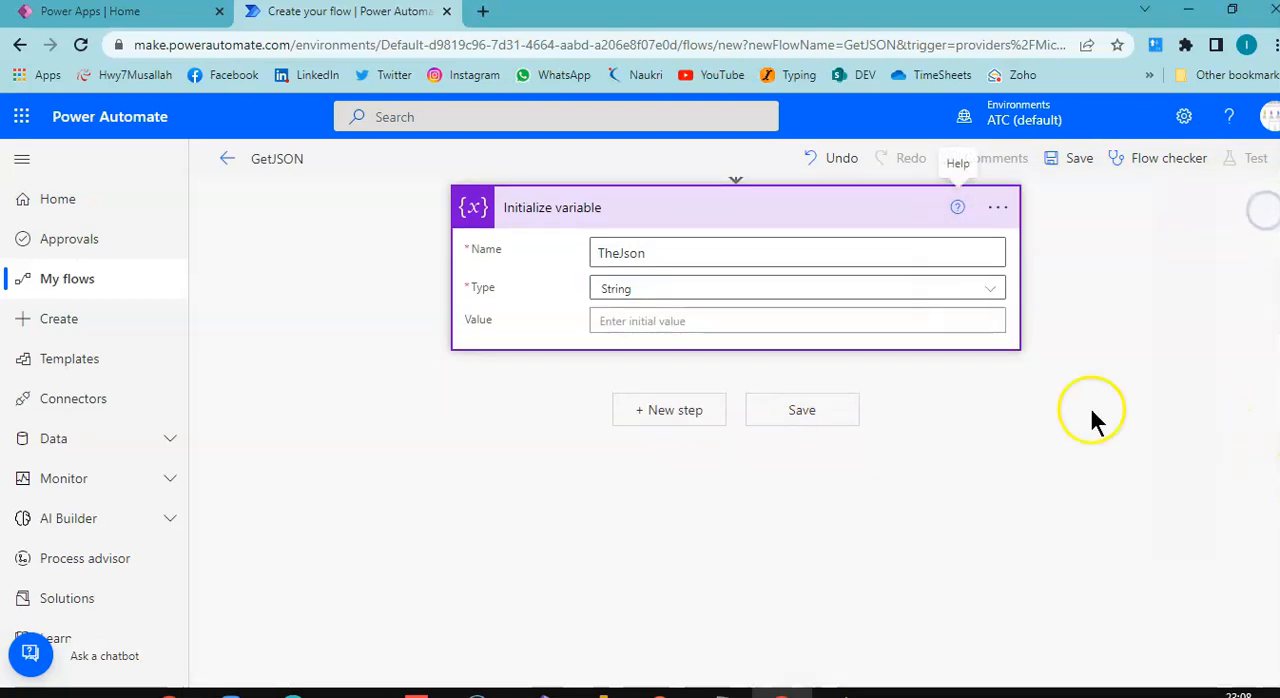
pyautogui.click(797, 321)
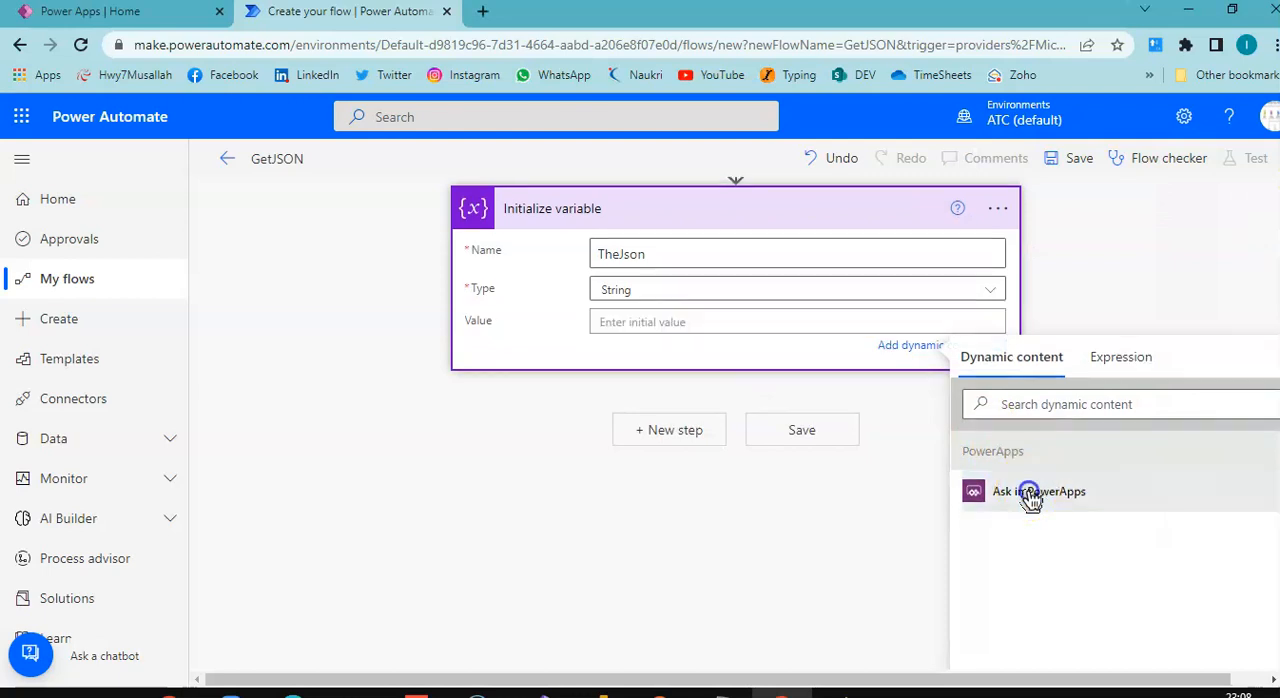
pyautogui.click(1038, 491)
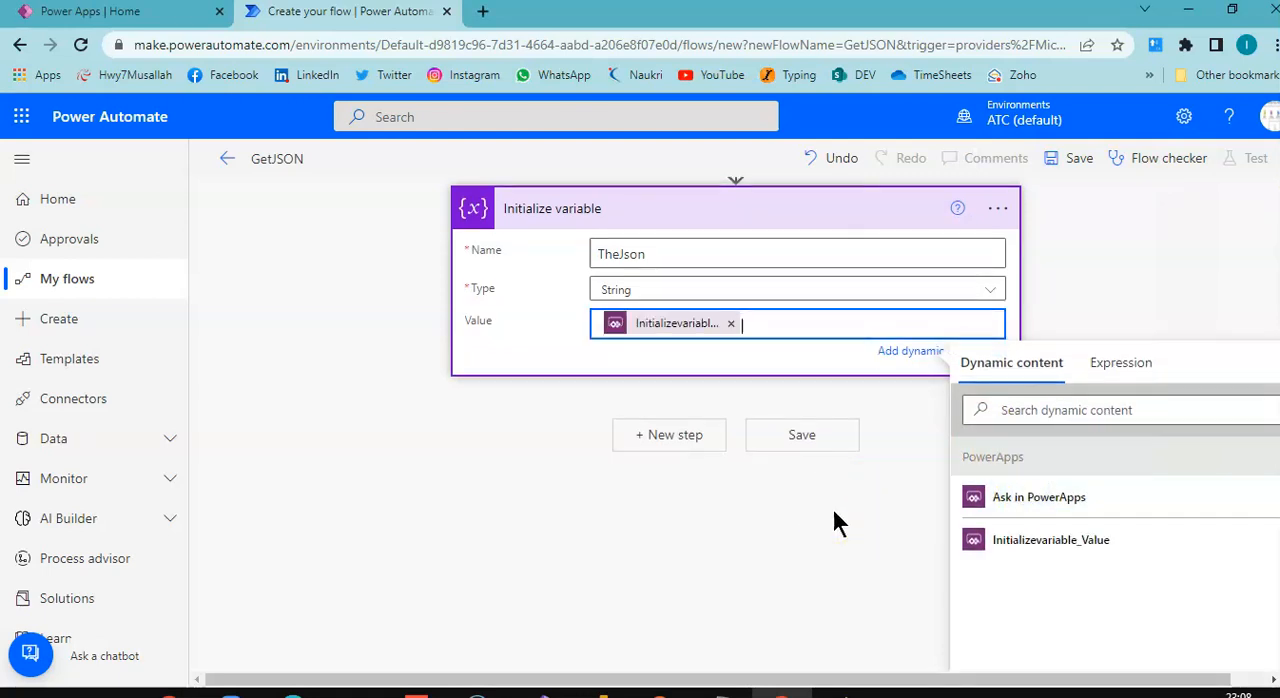
# Step: Save the GetJSON flow
pyautogui.click(801, 434)
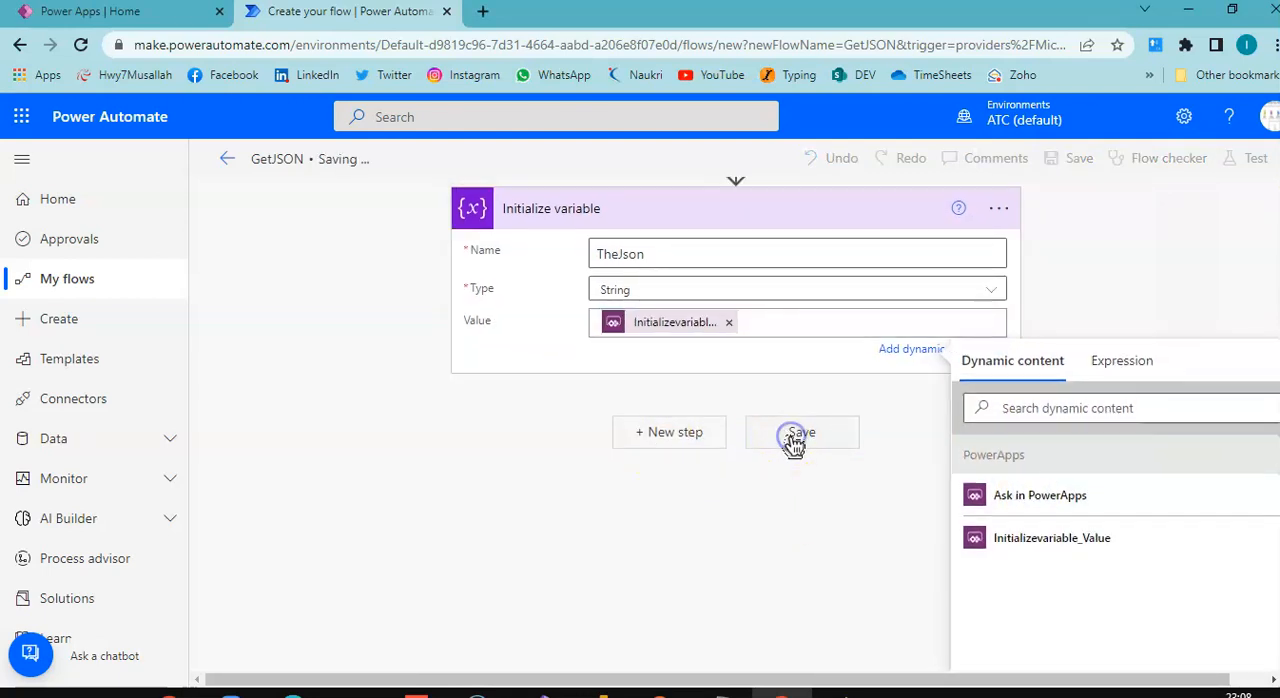
pyautogui.click(801, 432)
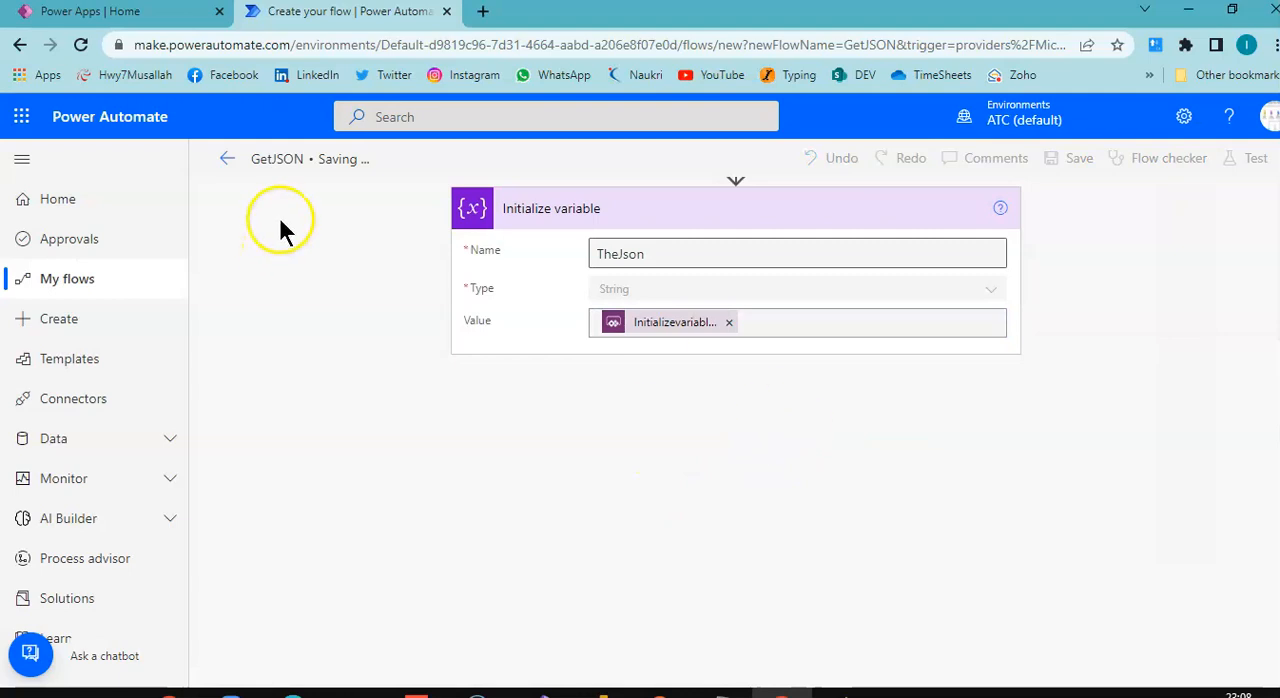
pyautogui.click(1078, 158)
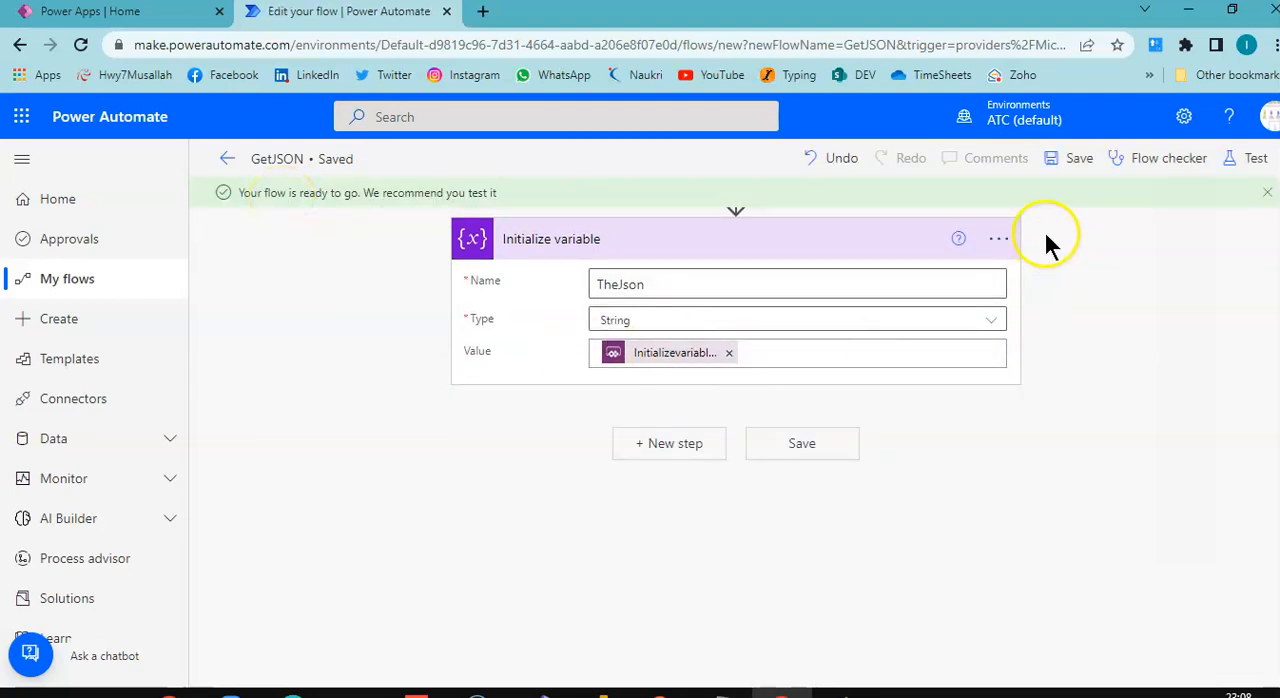
# Step: Test-run GetJSON manually with the input value 'This must be JSON'
pyautogui.click(1253, 158)
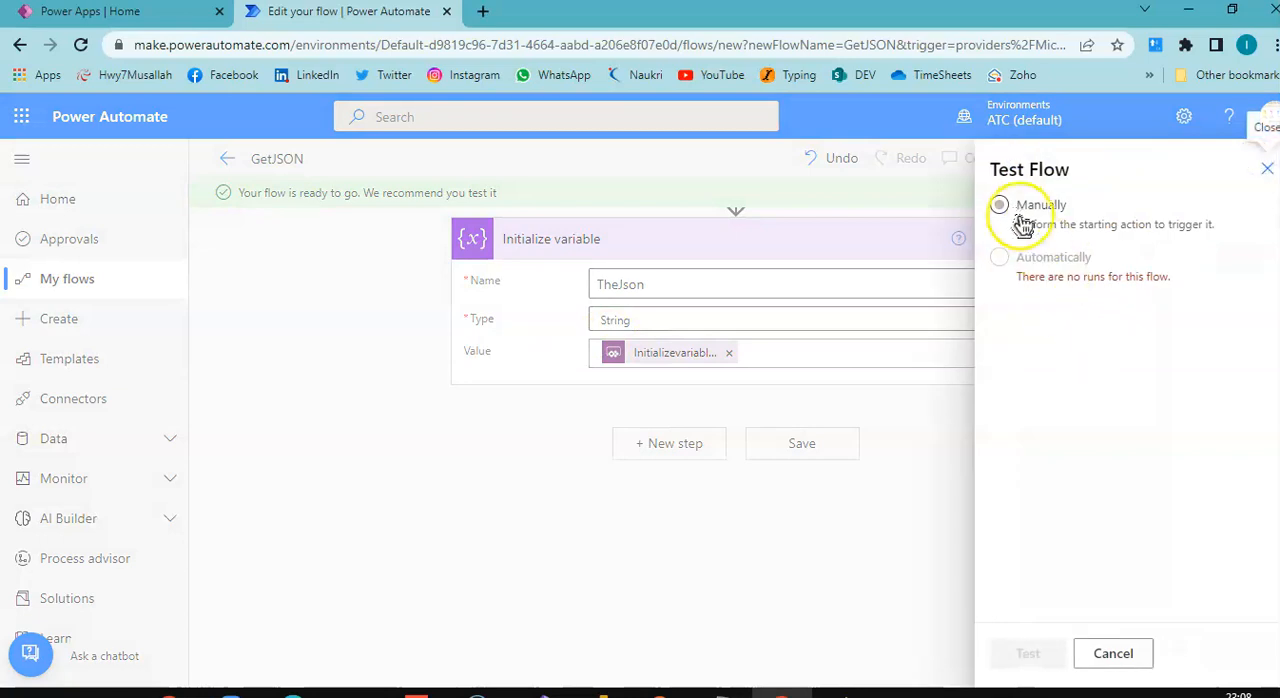
pyautogui.click(1027, 653)
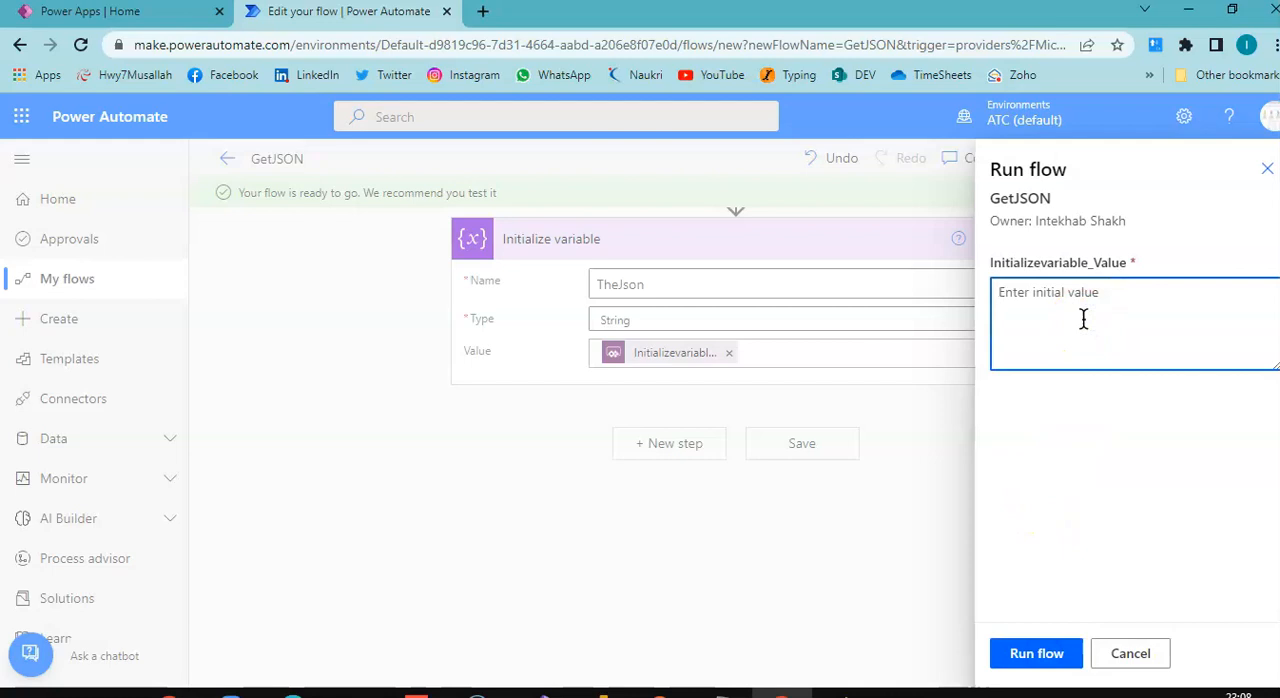
pyautogui.write('Ths')
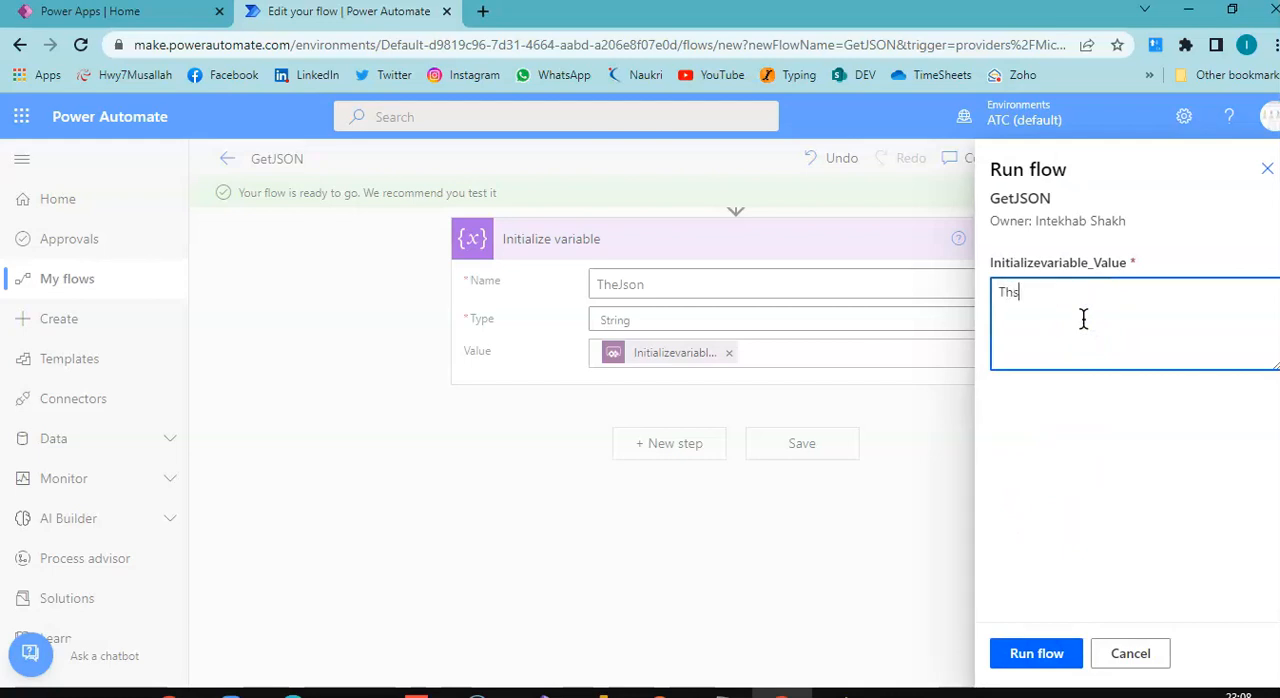
pyautogui.press('Backspace')
pyautogui.write('is must be J')
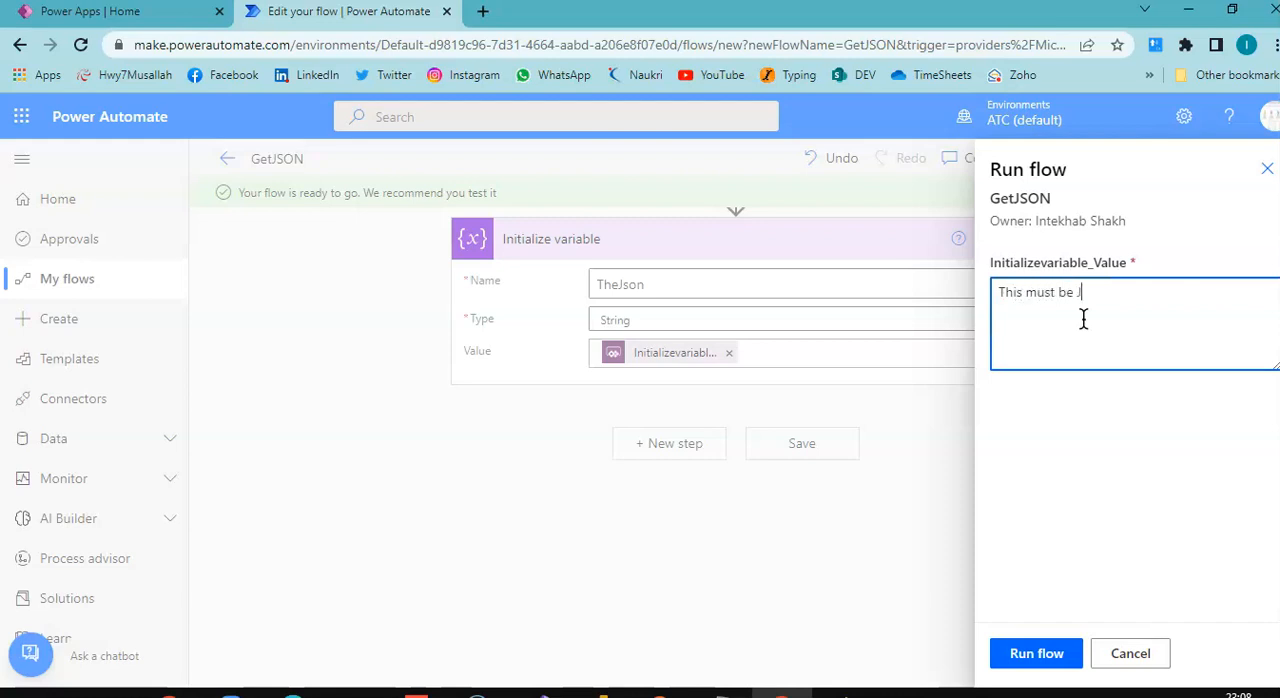
pyautogui.write('SON')
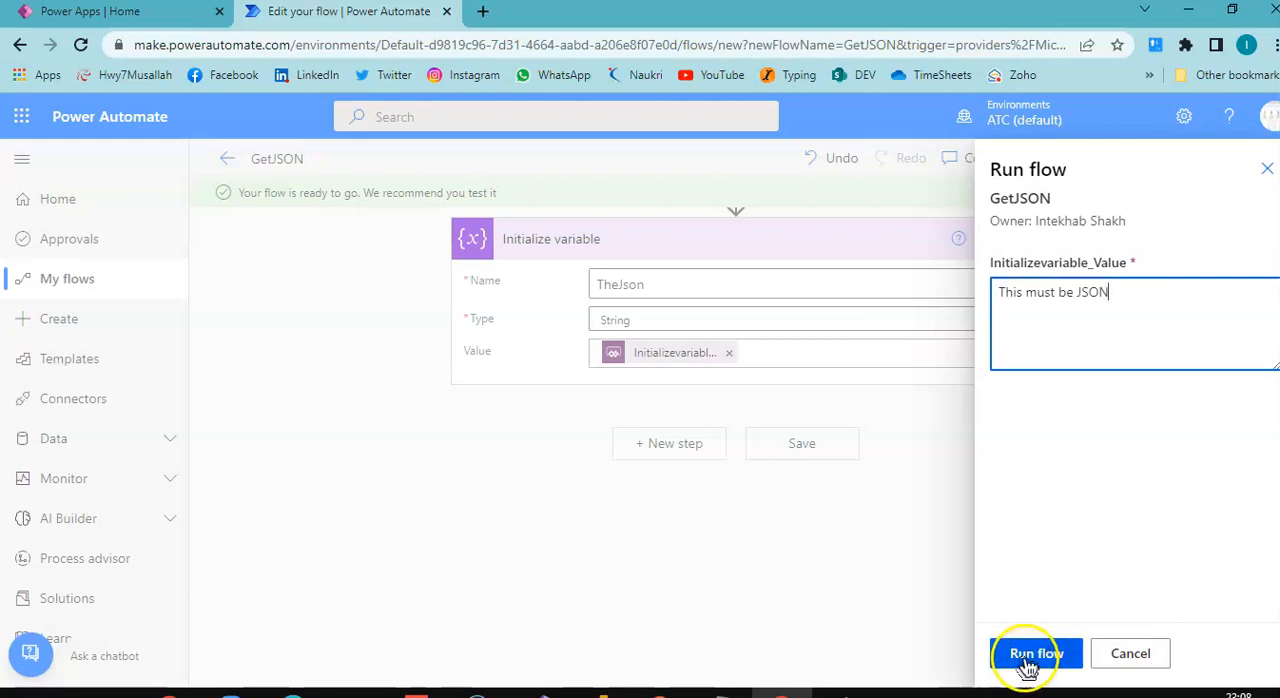
pyautogui.click(1036, 653)
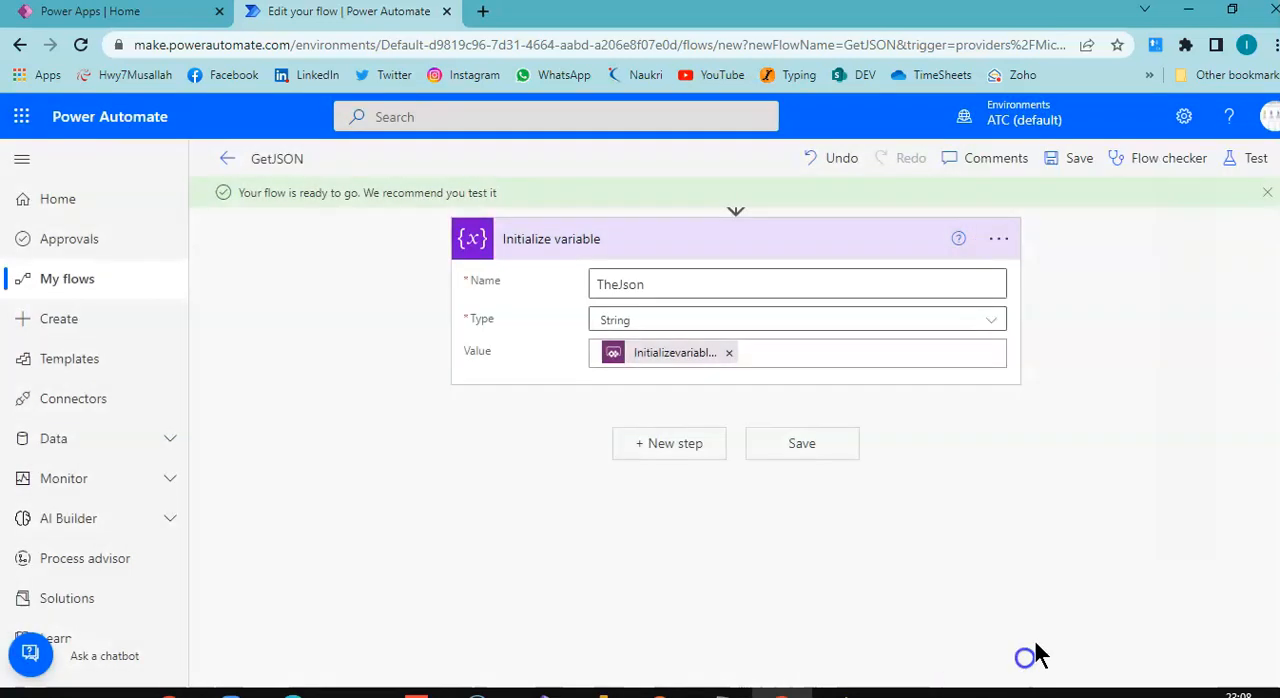
pyautogui.click(1254, 158)
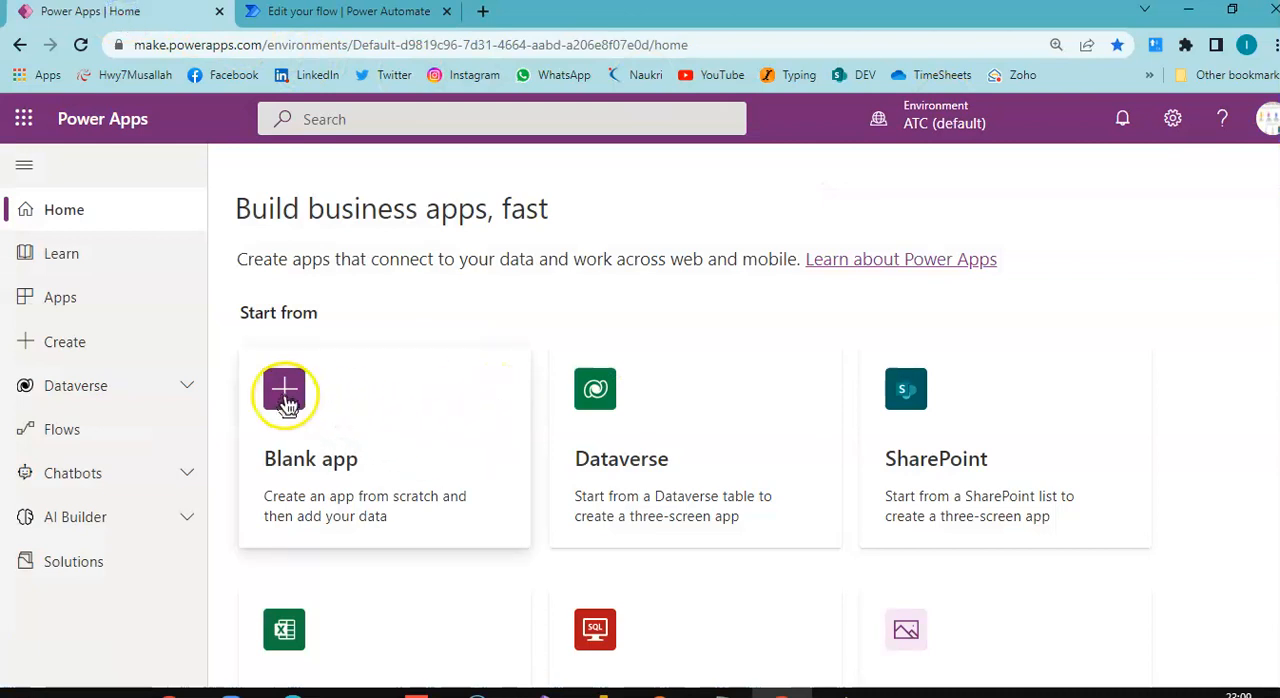
pyautogui.moveTo(64, 341)
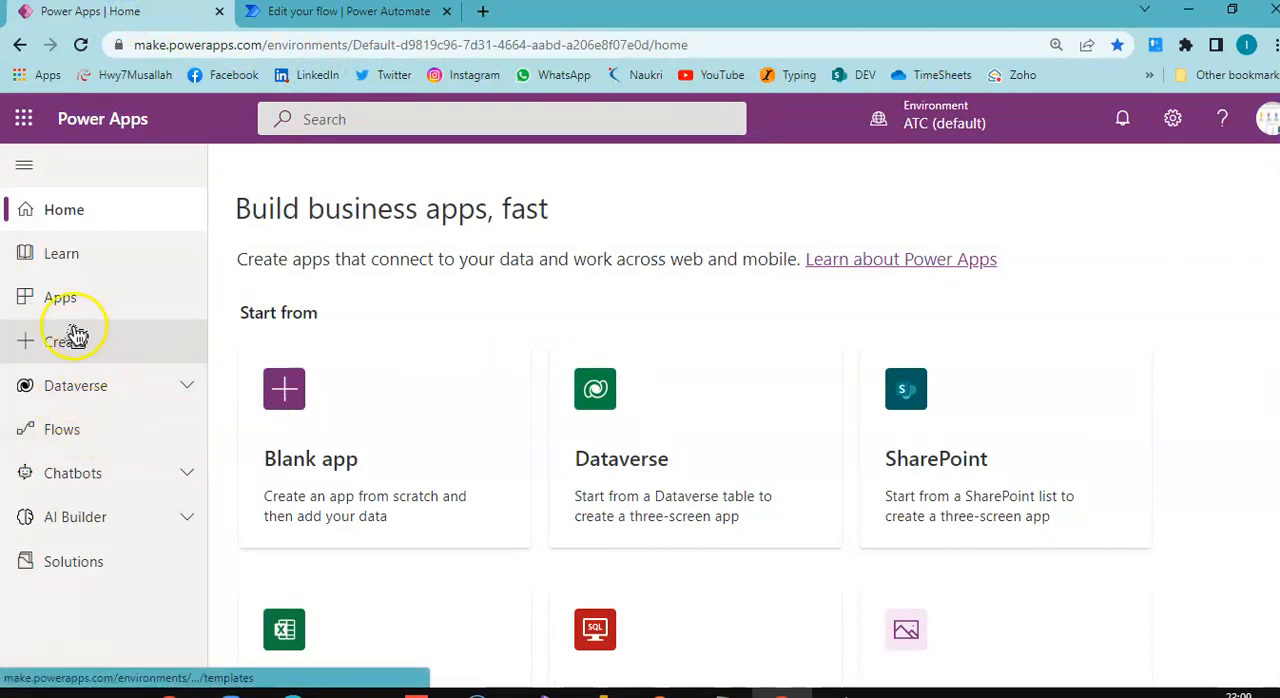
# Step: Create a blank tablet-format canvas app named AppPassJSON
pyautogui.click(61, 297)
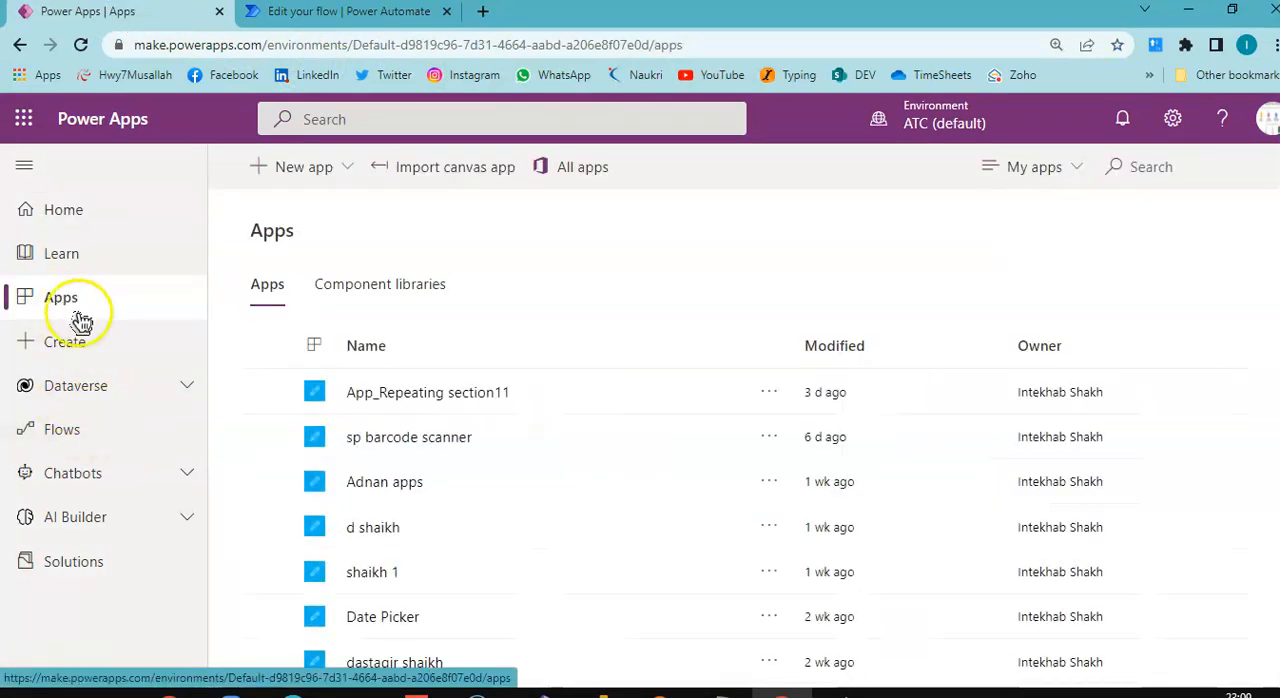
pyautogui.moveTo(61, 297)
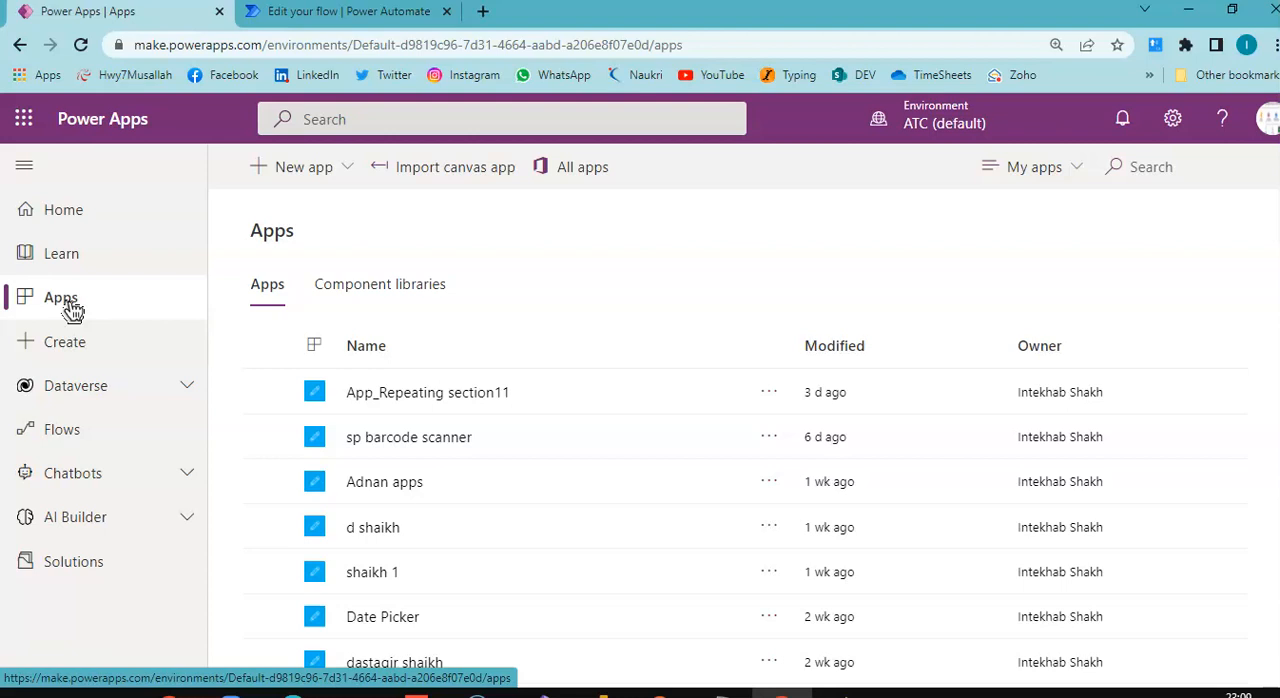
pyautogui.click(303, 167)
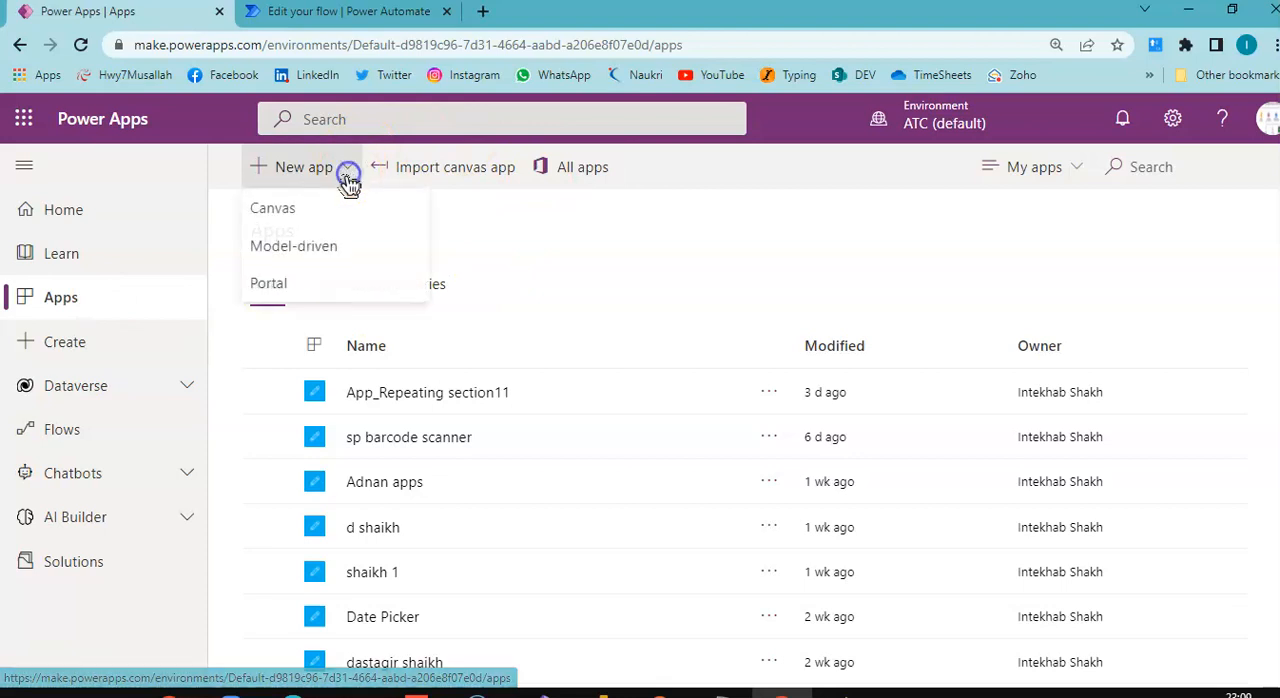
pyautogui.click(272, 207)
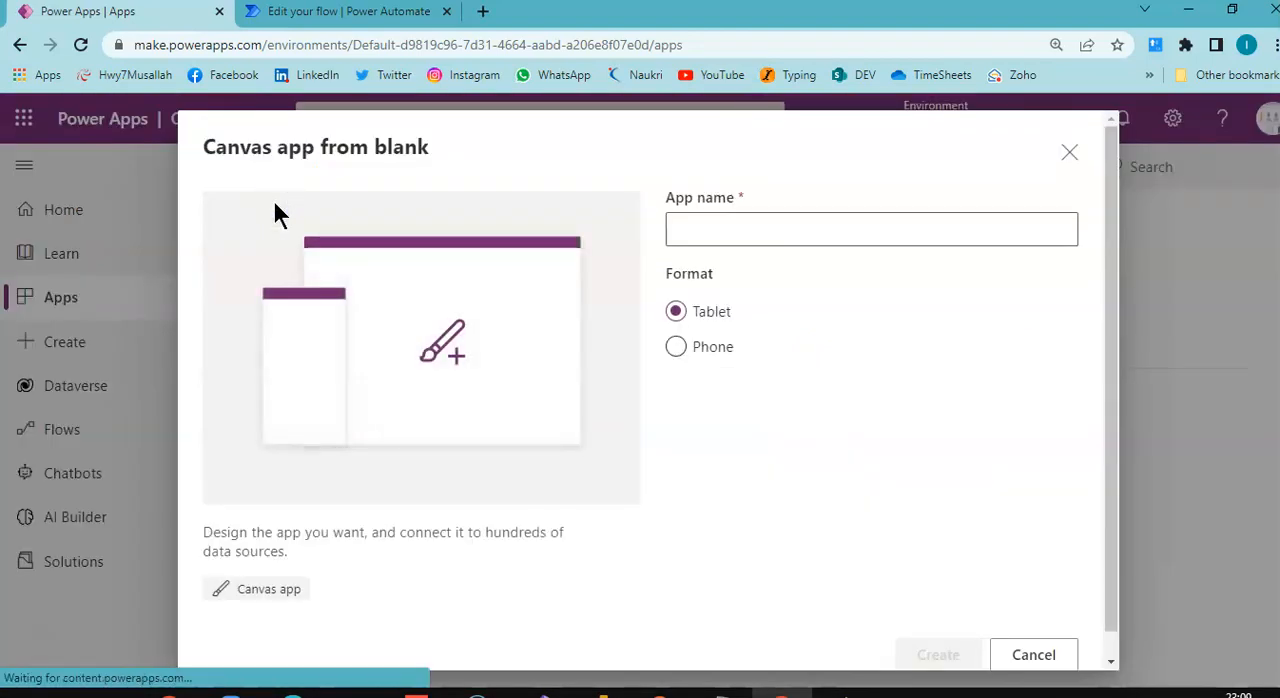
pyautogui.moveTo(800, 265)
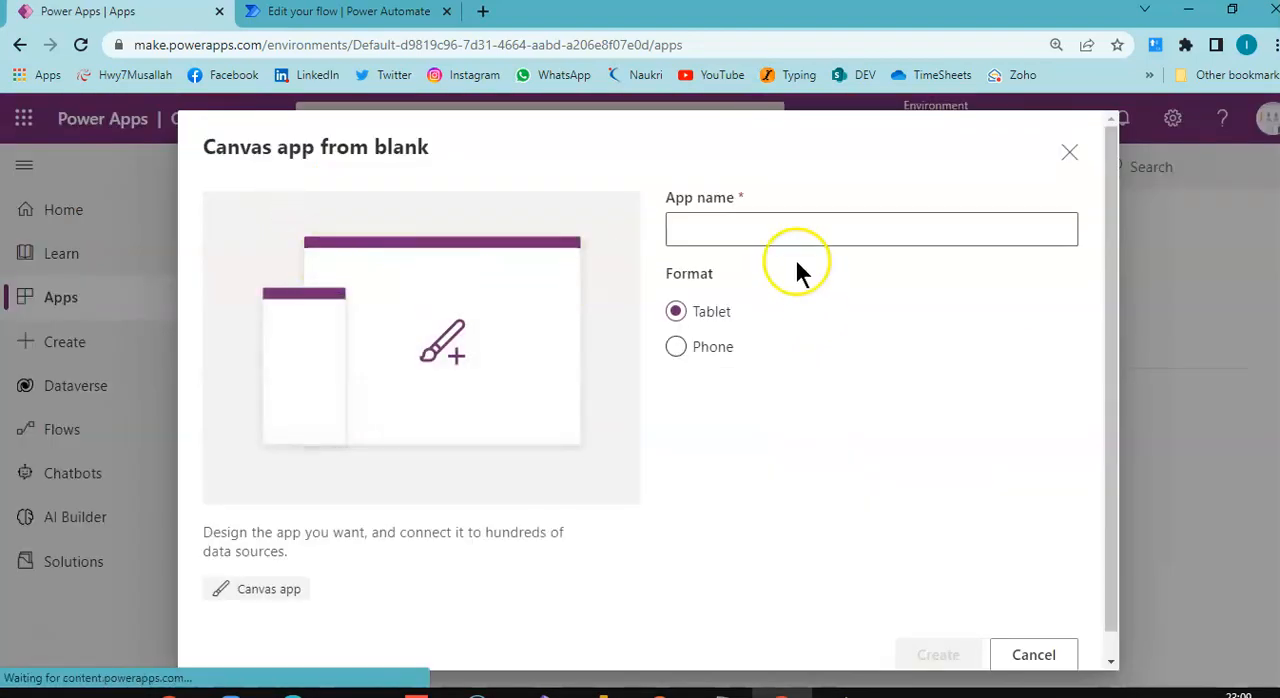
pyautogui.write('A')
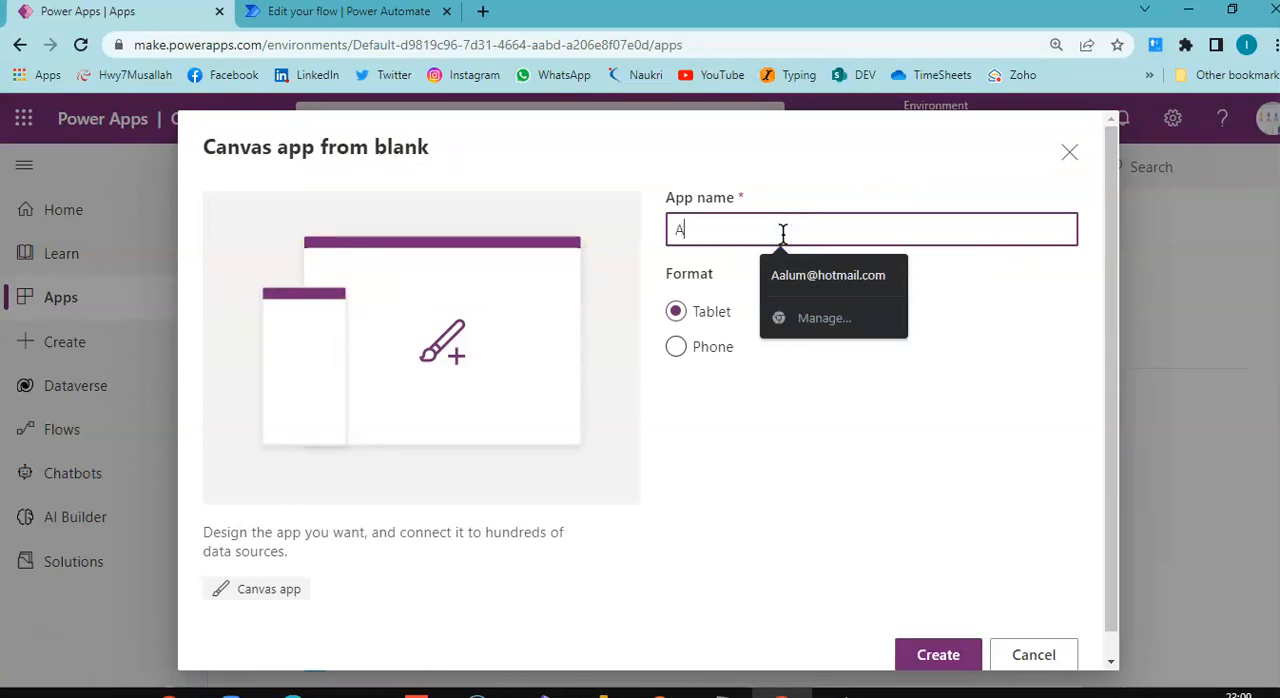
pyautogui.write('ppPass')
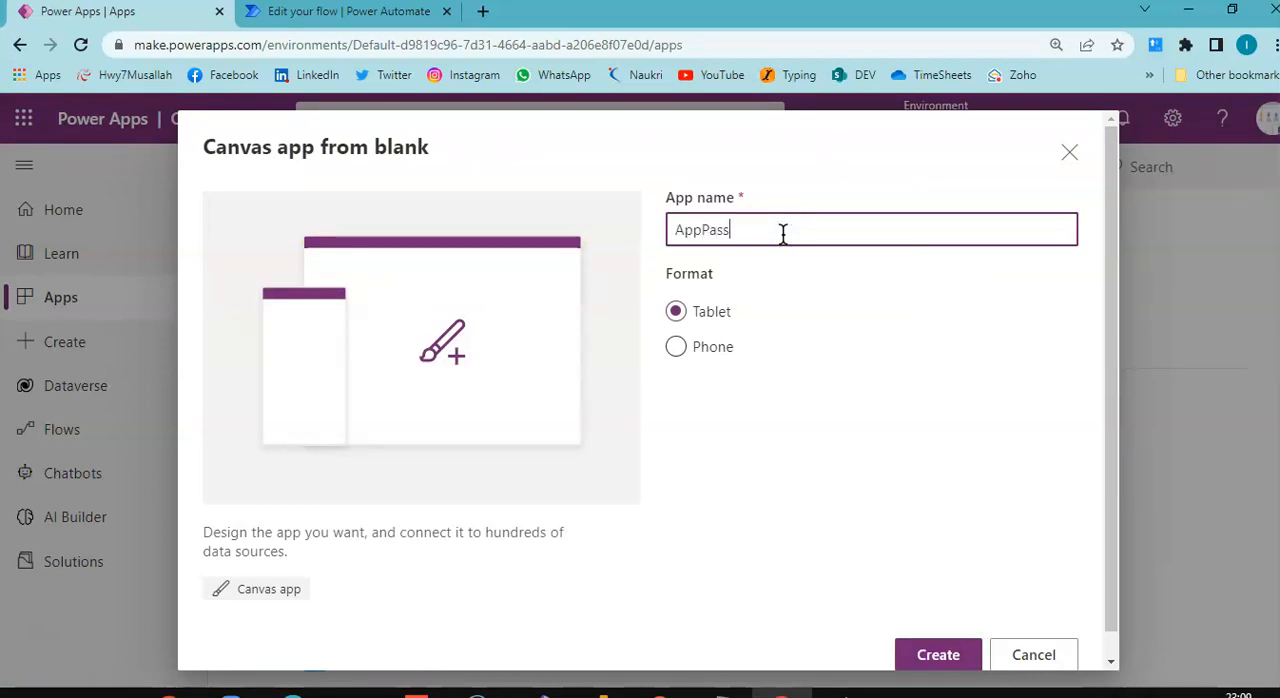
pyautogui.write('JSON')
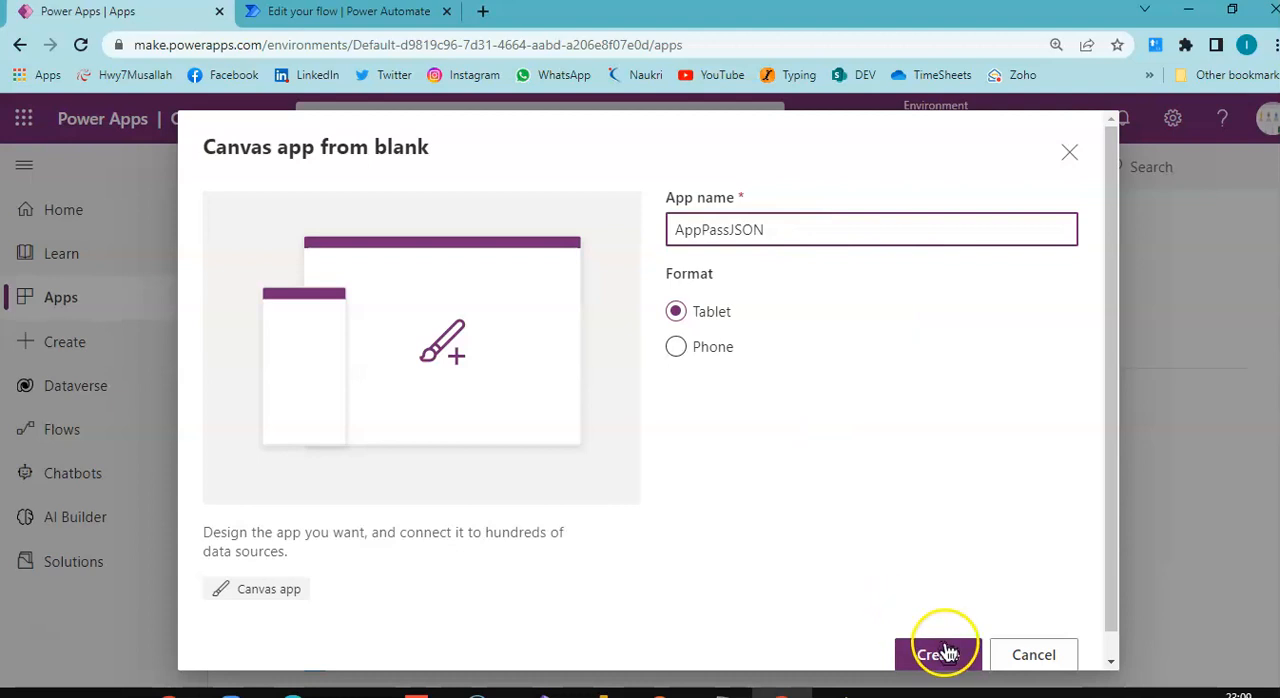
pyautogui.click(937, 654)
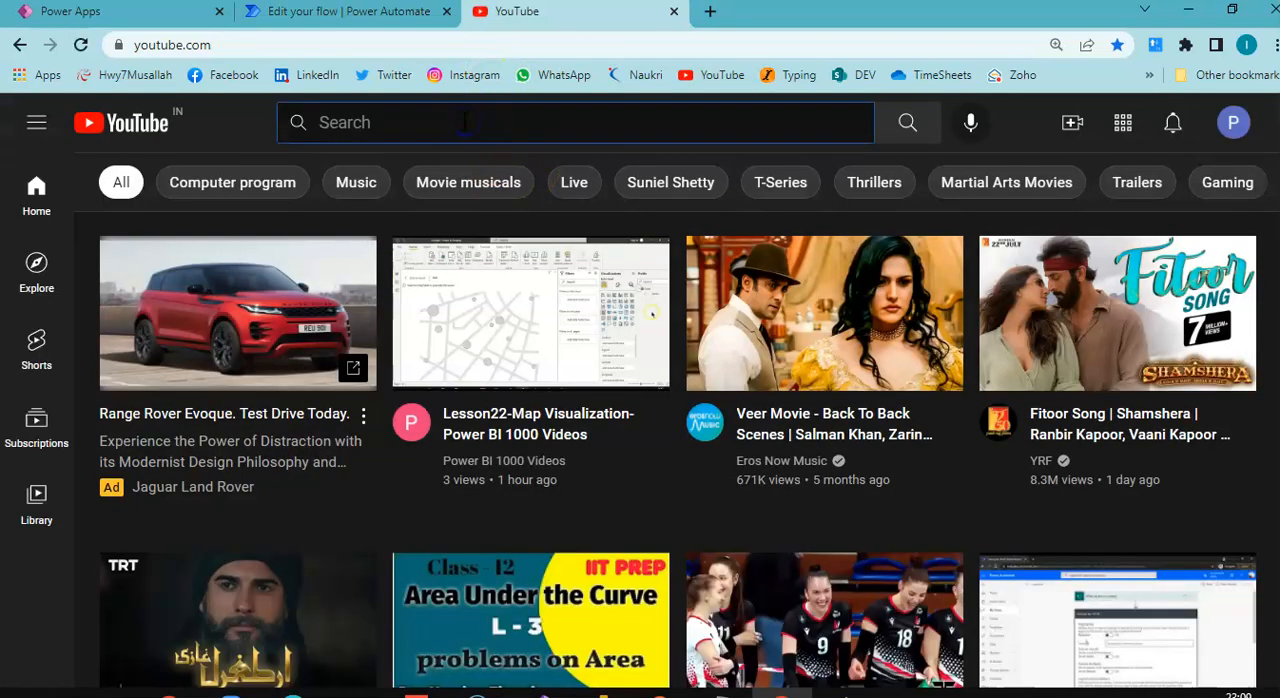
# Step: Search YouTube for Power Apps 1000 Videos and open the Lesson456 video
pyautogui.write('Power')
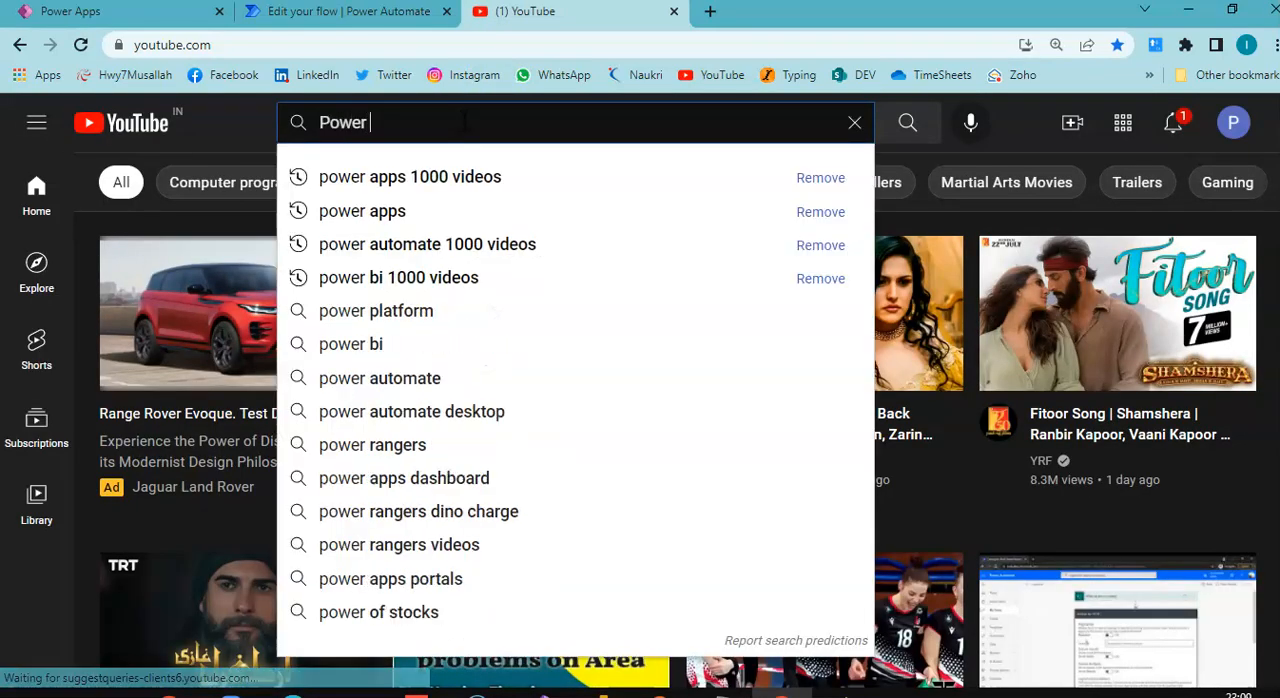
pyautogui.click(410, 177)
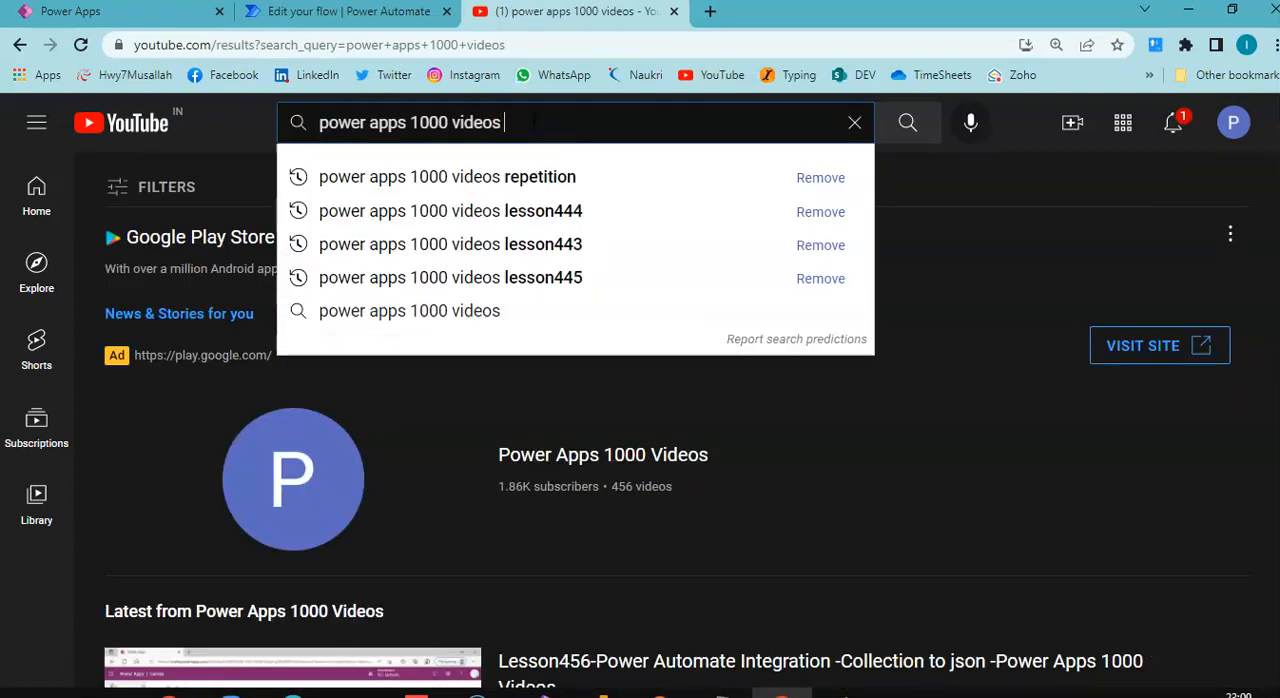
pyautogui.write('Lesson456')
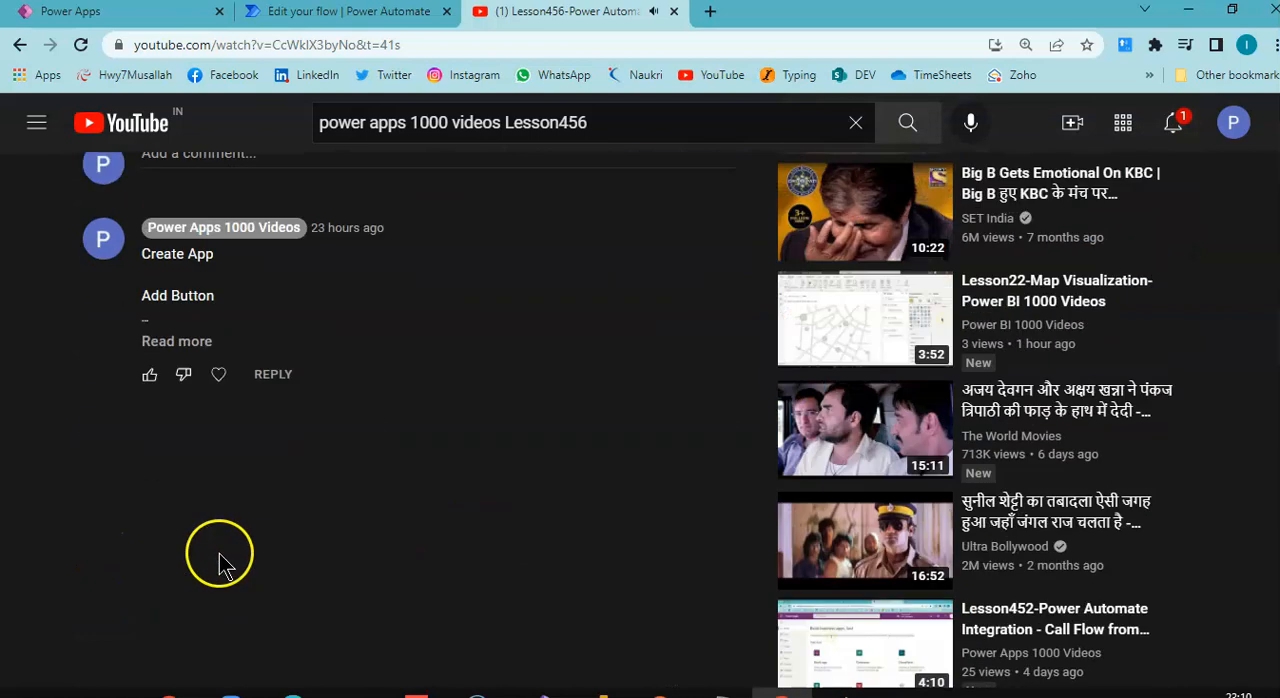
pyautogui.click(177, 341)
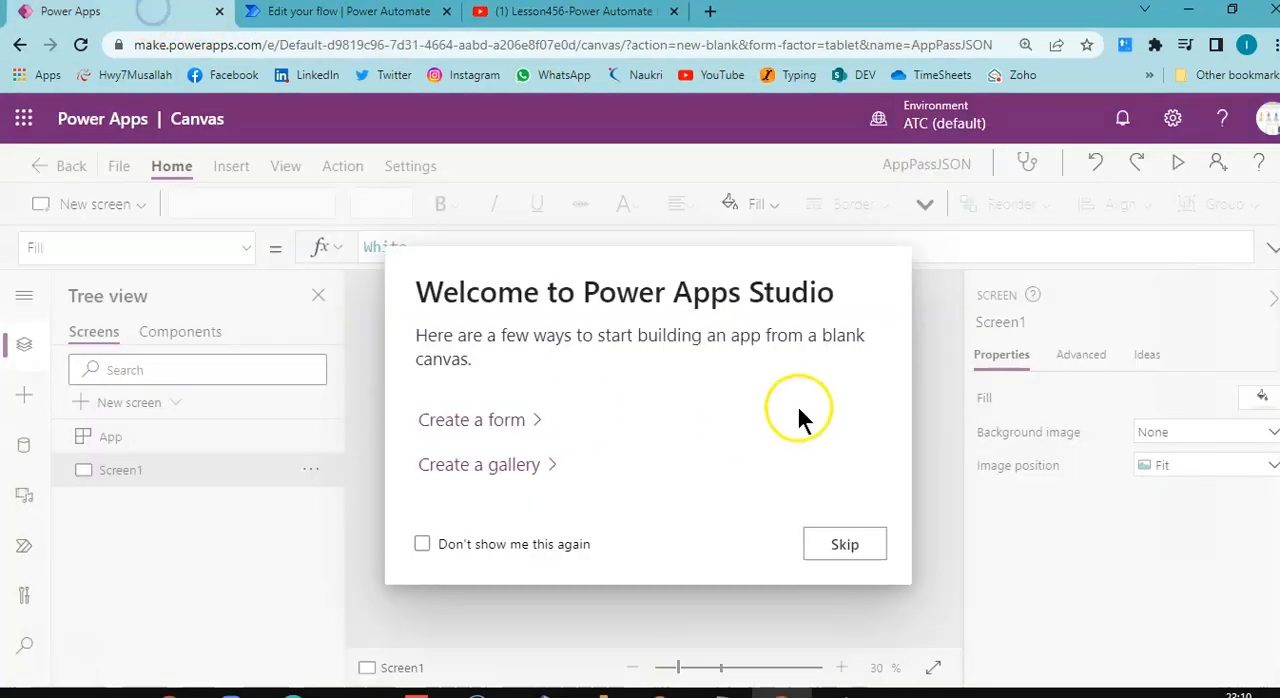
# Step: Add a Screen1 button with OnSelect Set(varJson, JSON(MyColl)) and preview the app
pyautogui.click(844, 543)
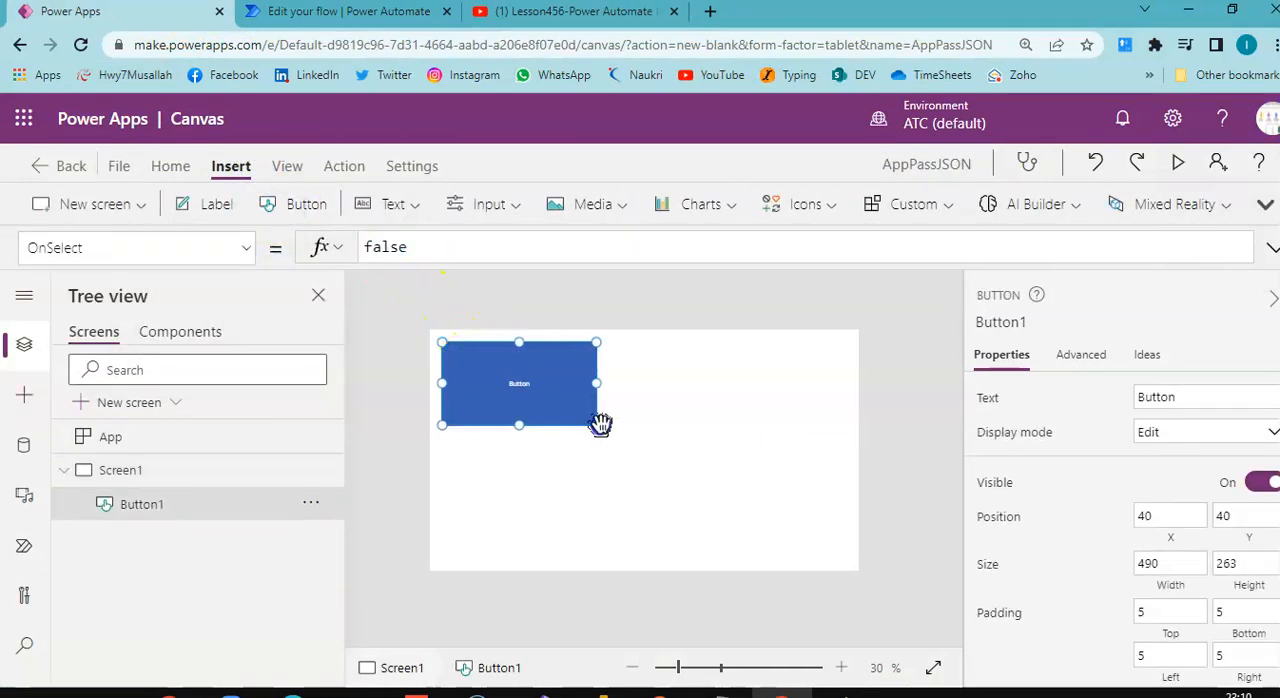
pyautogui.moveTo(519, 383); pyautogui.dragTo(524, 424)
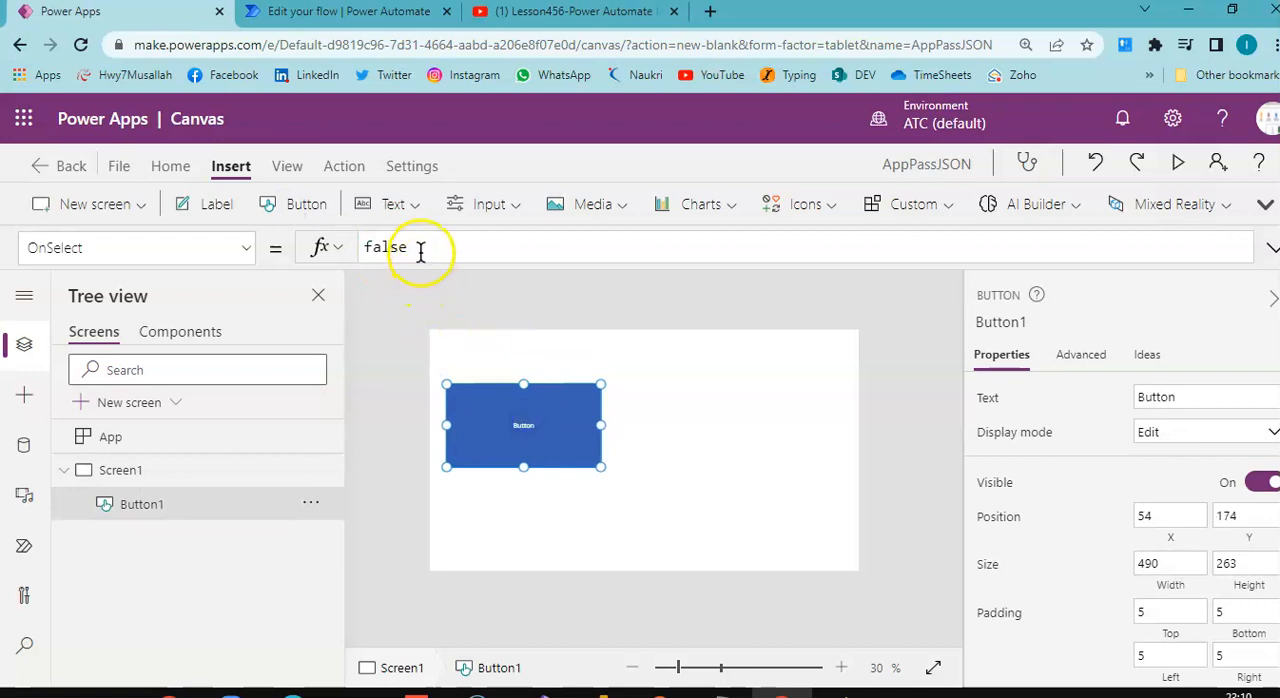
pyautogui.write('Set(varJson, JSON(MyColl) );')
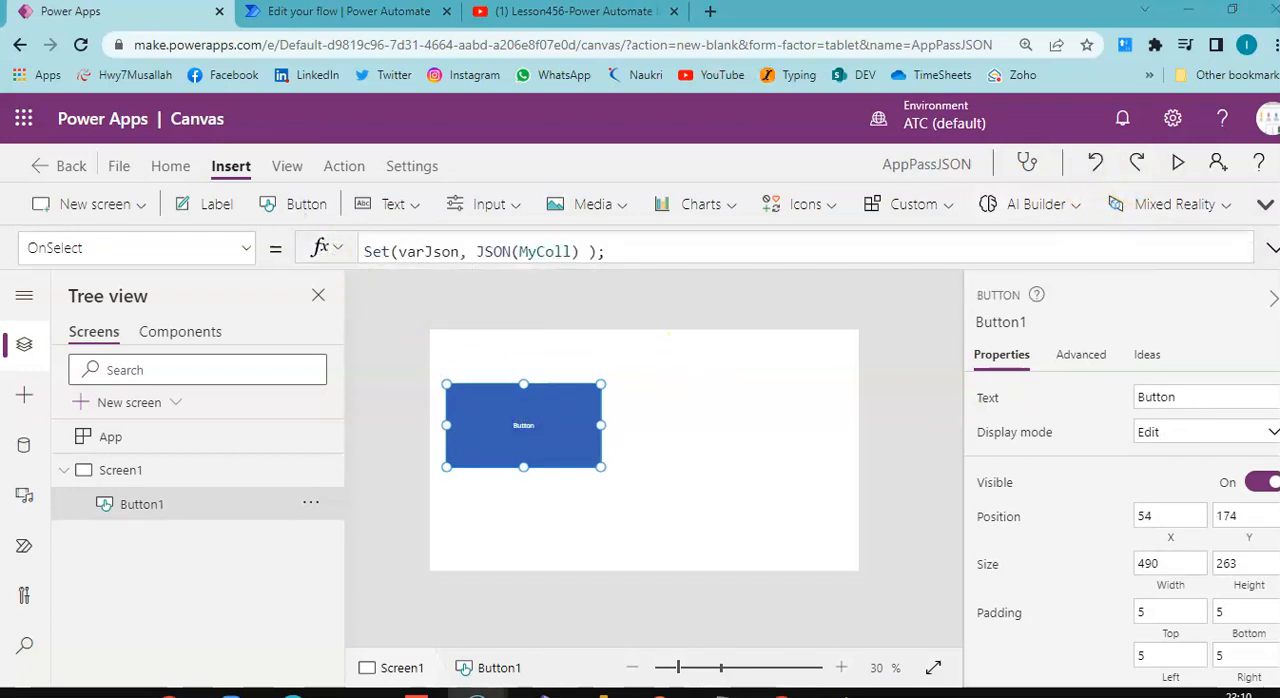
pyautogui.click(1178, 165)
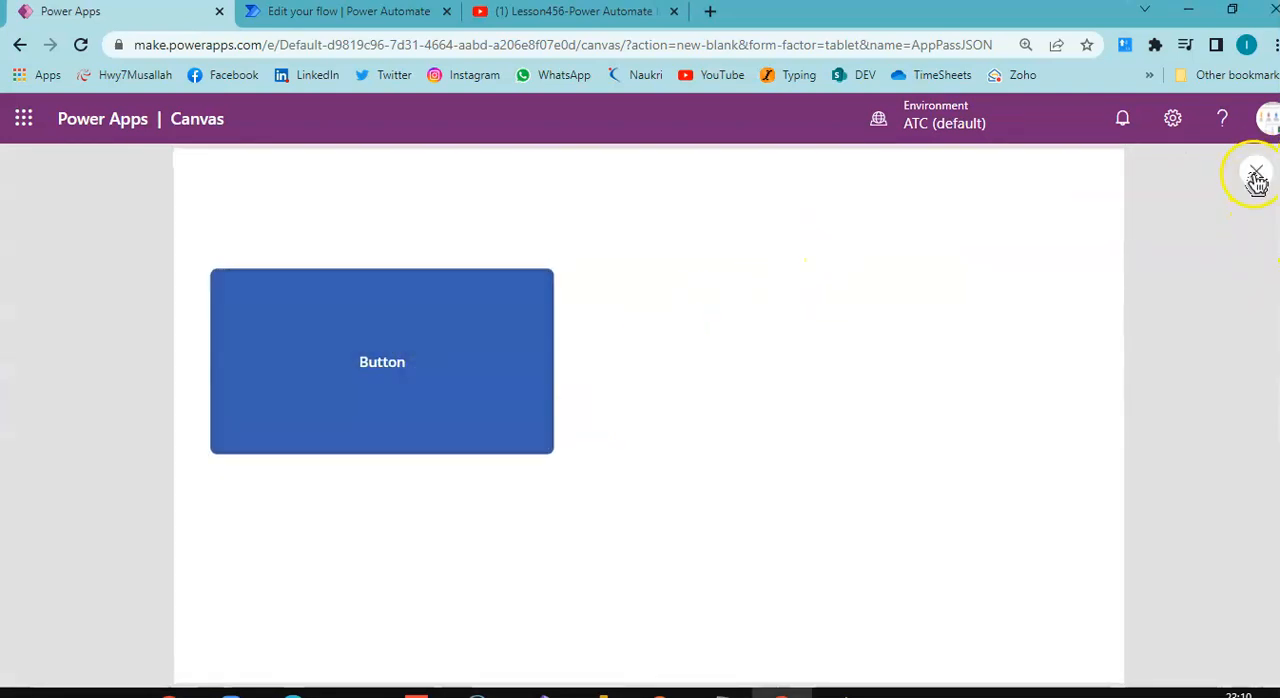
# Step: Exit preview and check varJson's JSON value under Global variables
pyautogui.click(1256, 174)
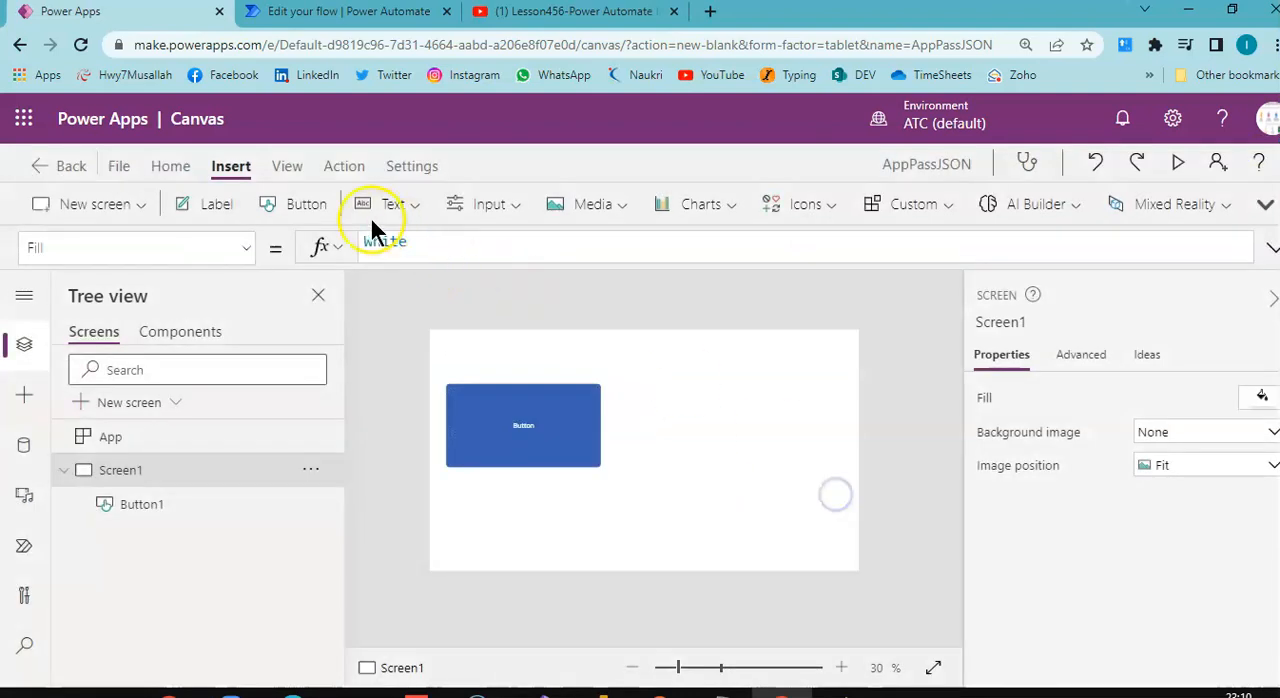
pyautogui.click(285, 166)
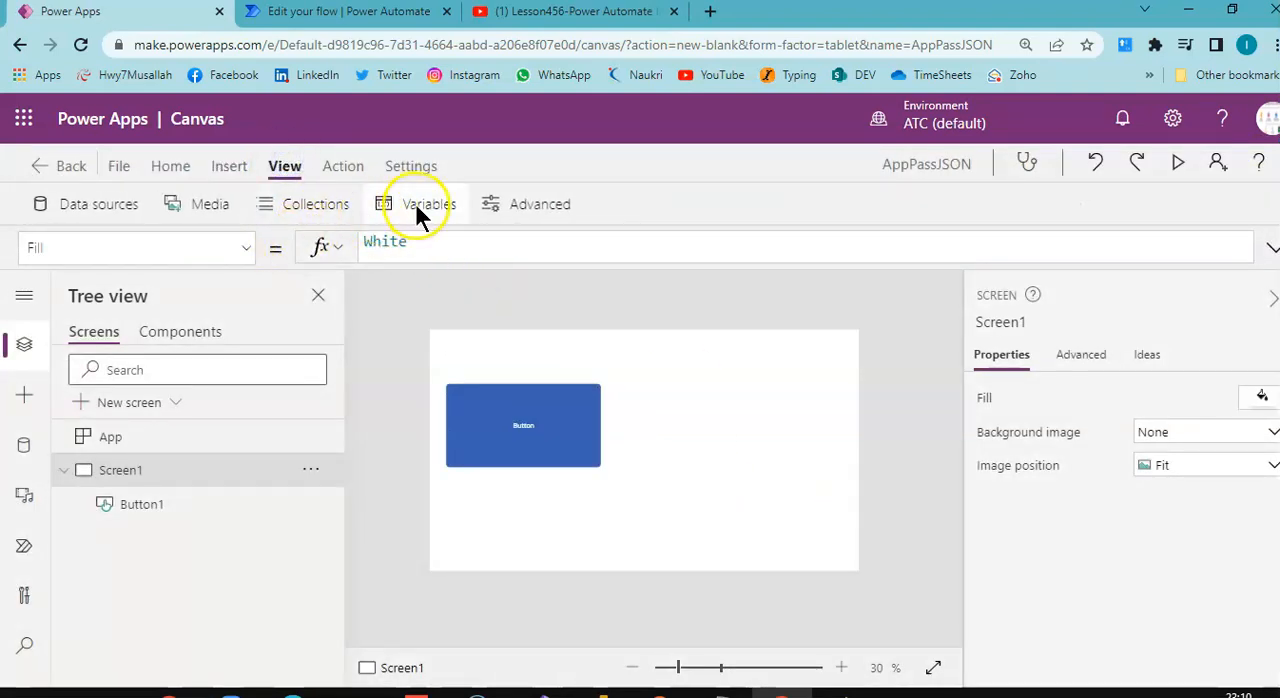
pyautogui.click(427, 204)
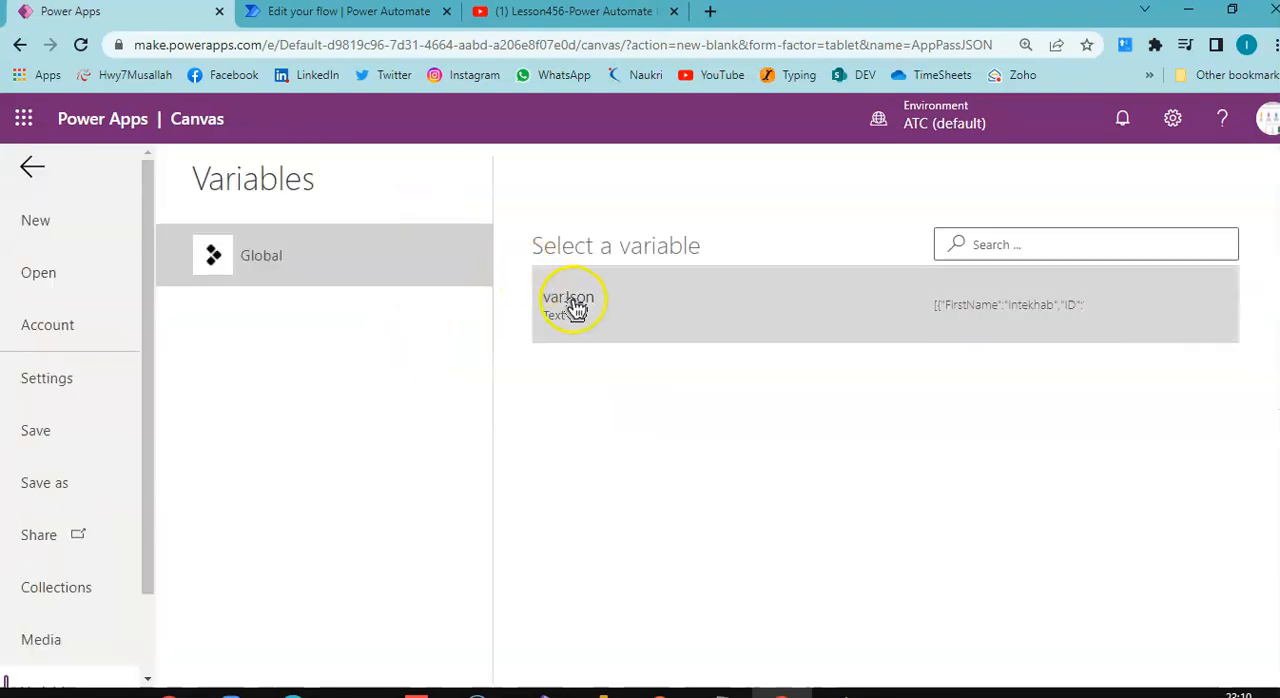
pyautogui.click(568, 300)
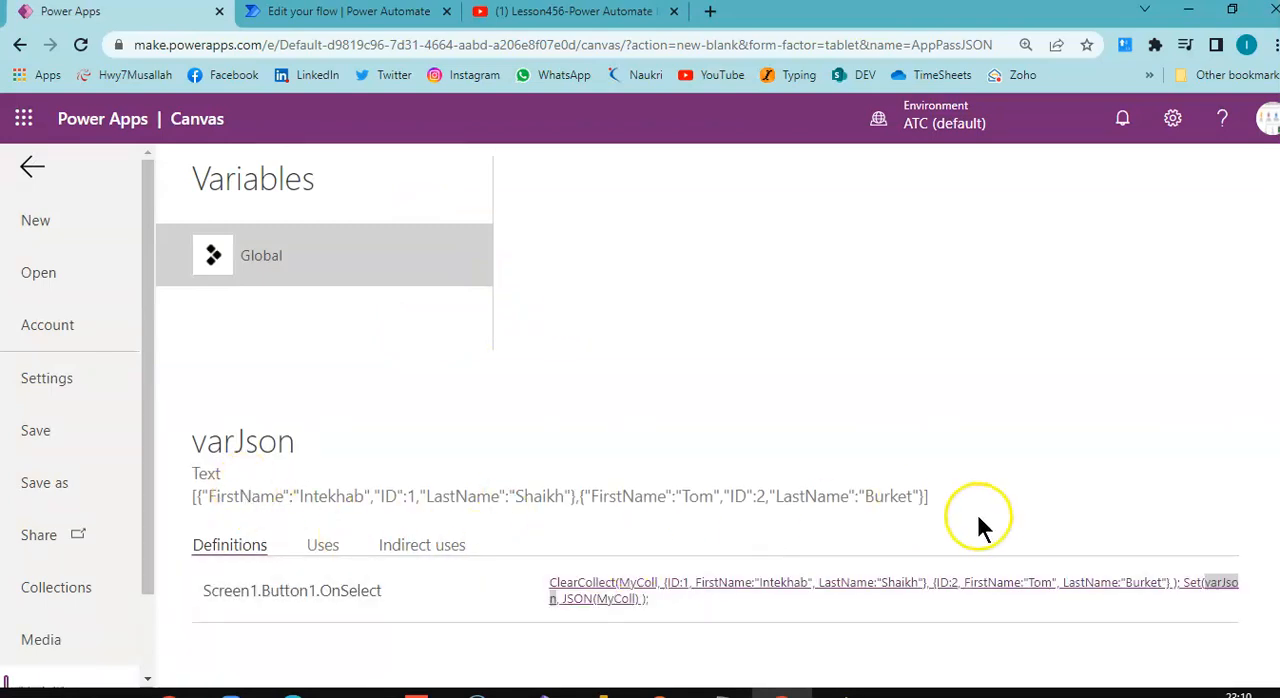
pyautogui.click(32, 166)
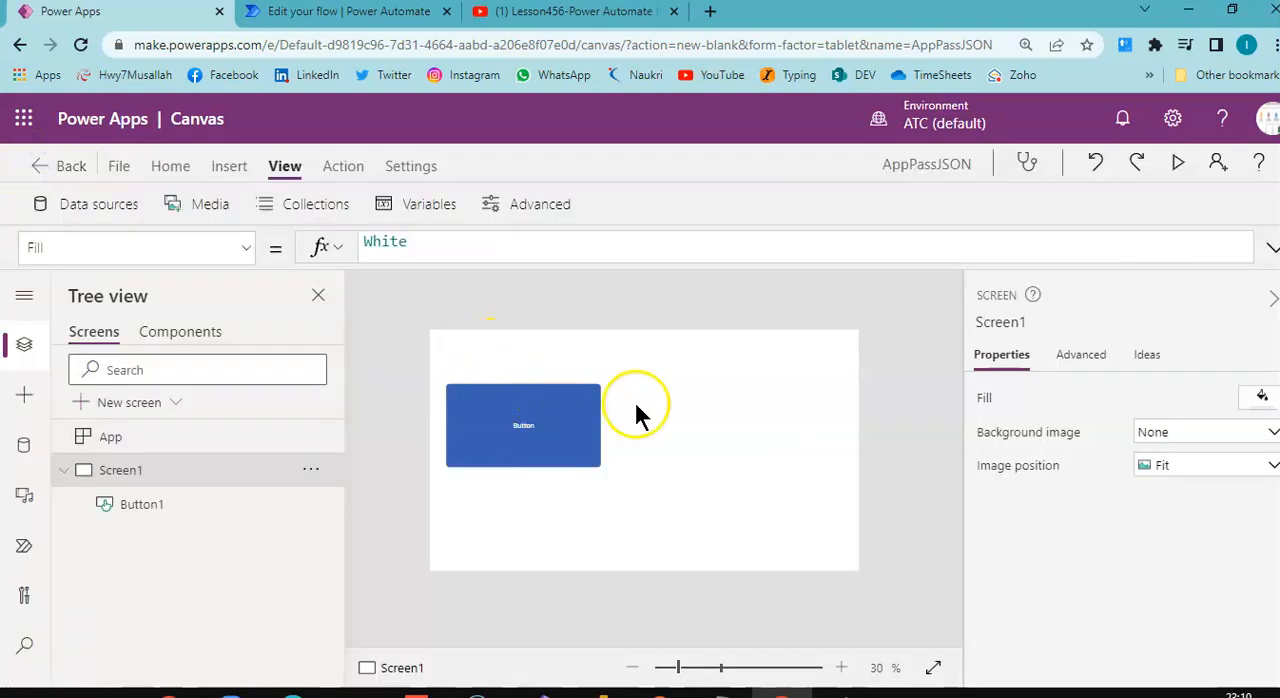
pyautogui.click(231, 166)
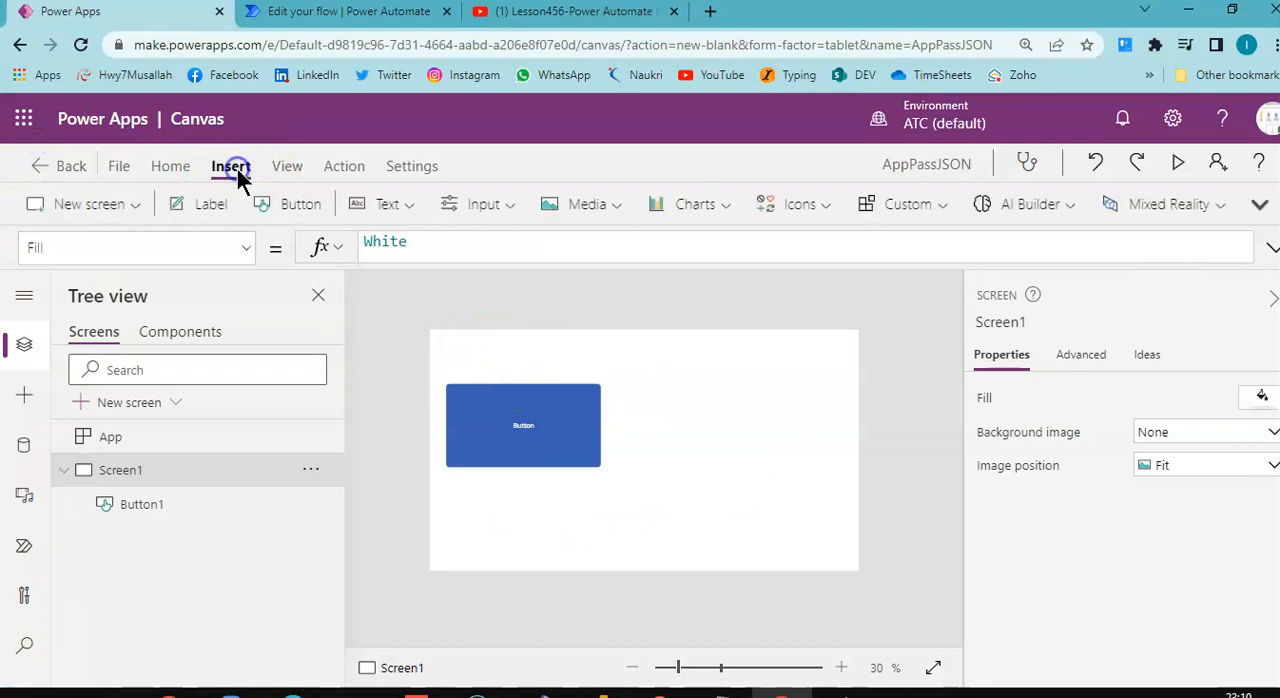
# Step: Insert Button2 right of Button1 and enlarge it to 446 by 263
pyautogui.click(300, 203)
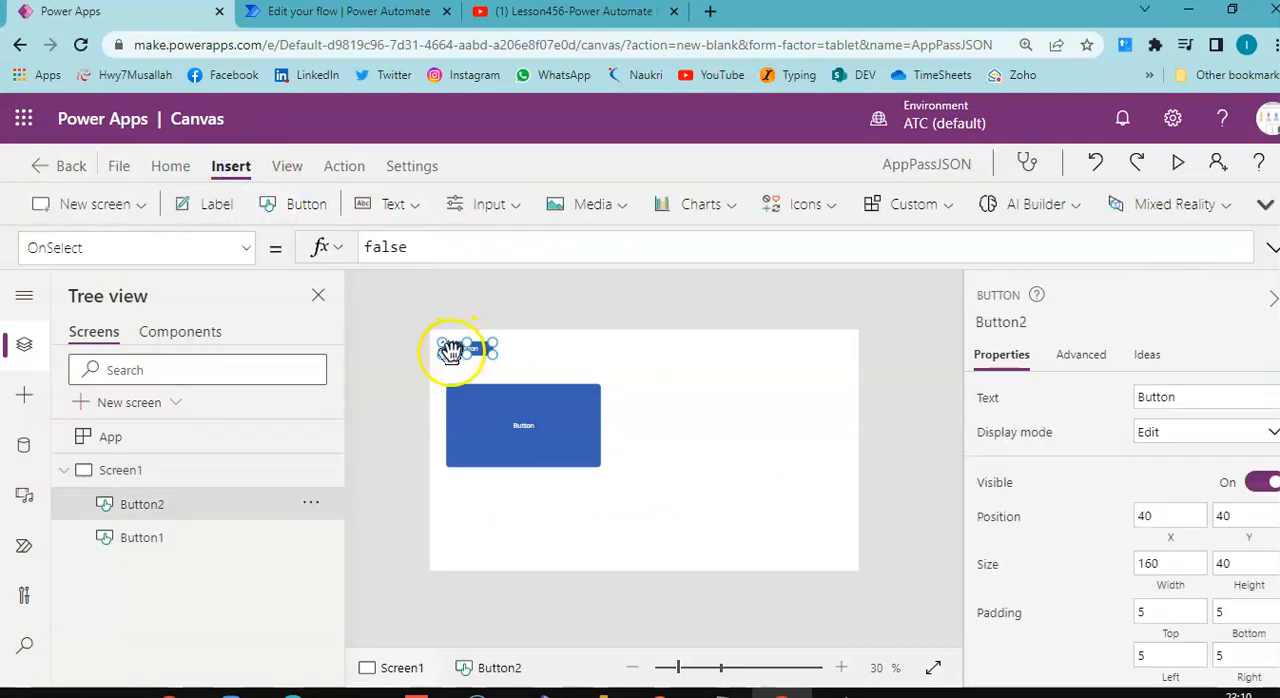
pyautogui.moveTo(460, 350); pyautogui.dragTo(655, 395)
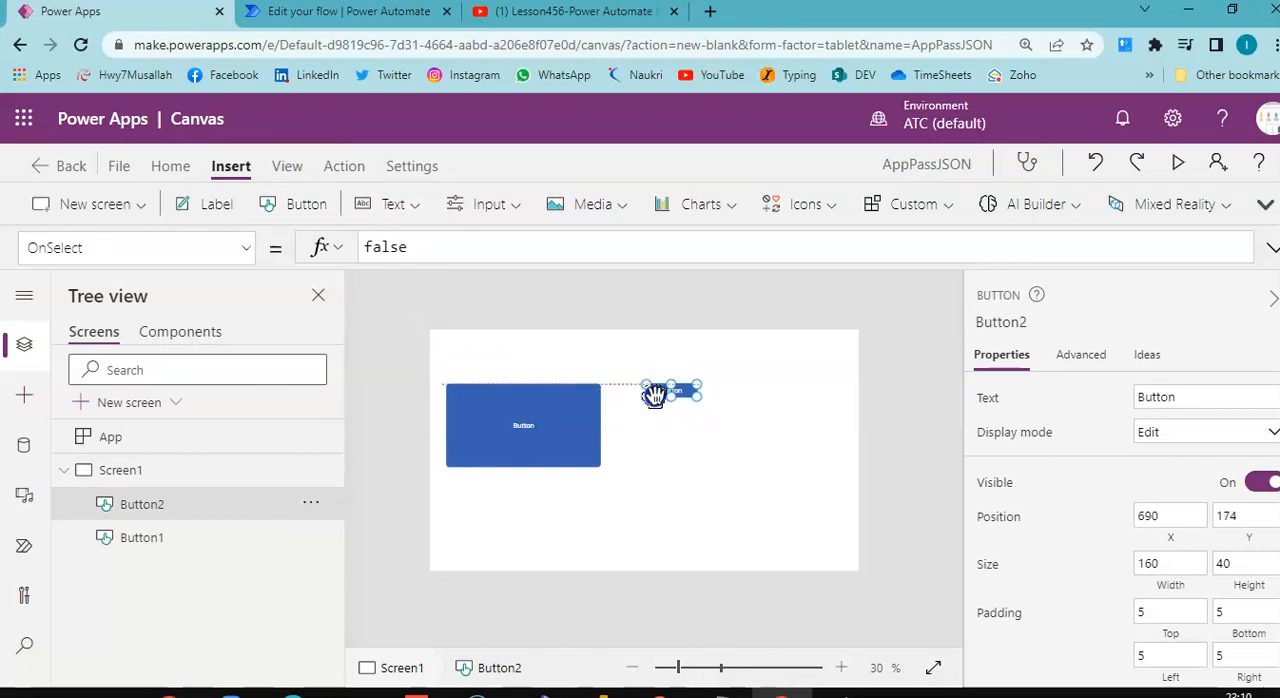
pyautogui.moveTo(698, 389); pyautogui.dragTo(780, 453)
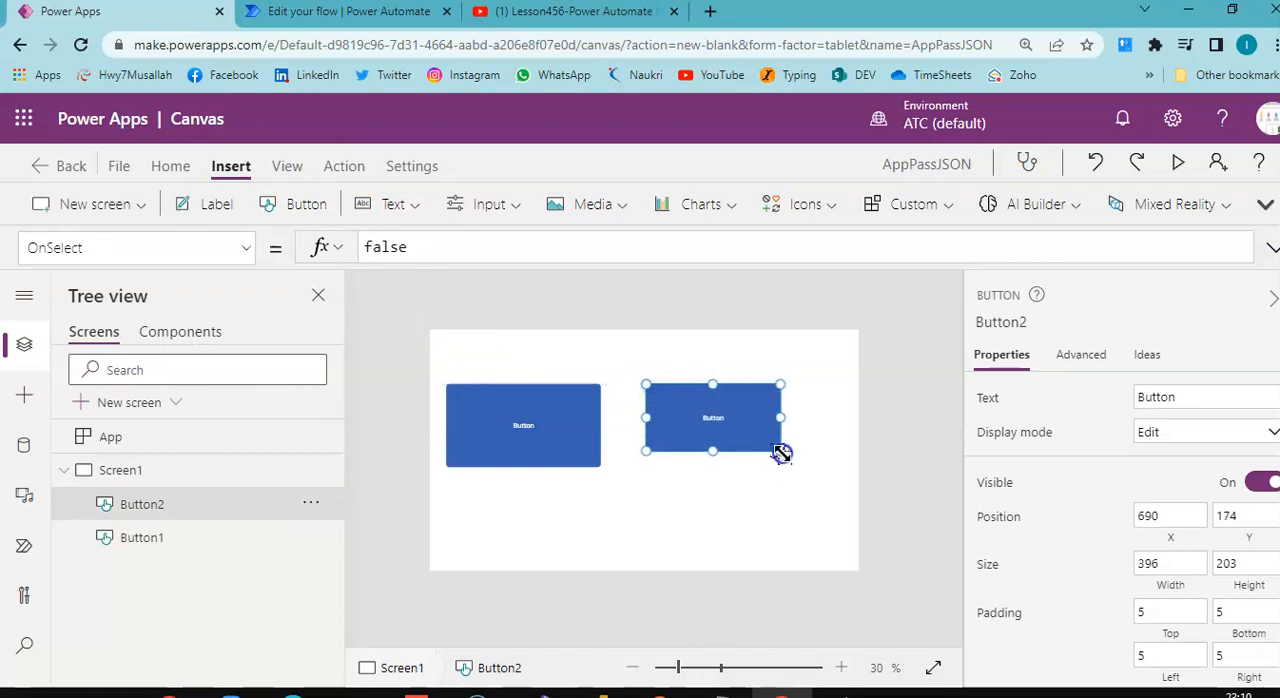
pyautogui.moveTo(780, 451); pyautogui.dragTo(787, 468)
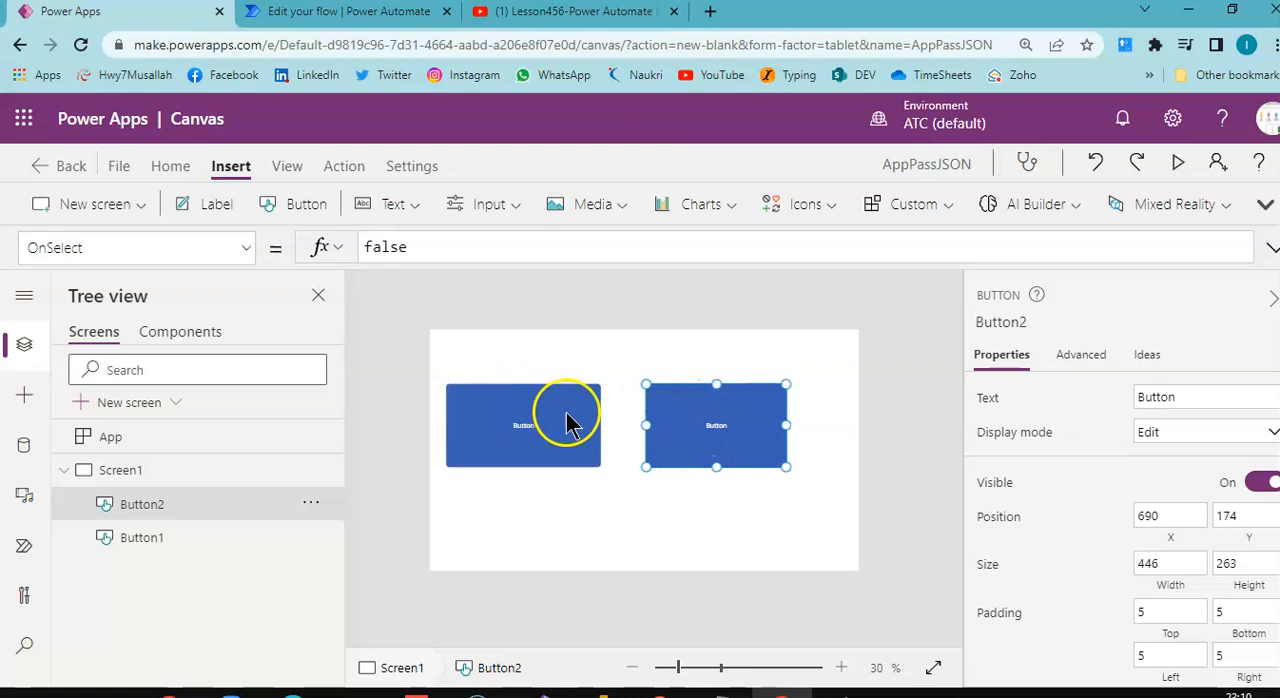
pyautogui.moveTo(725, 432)
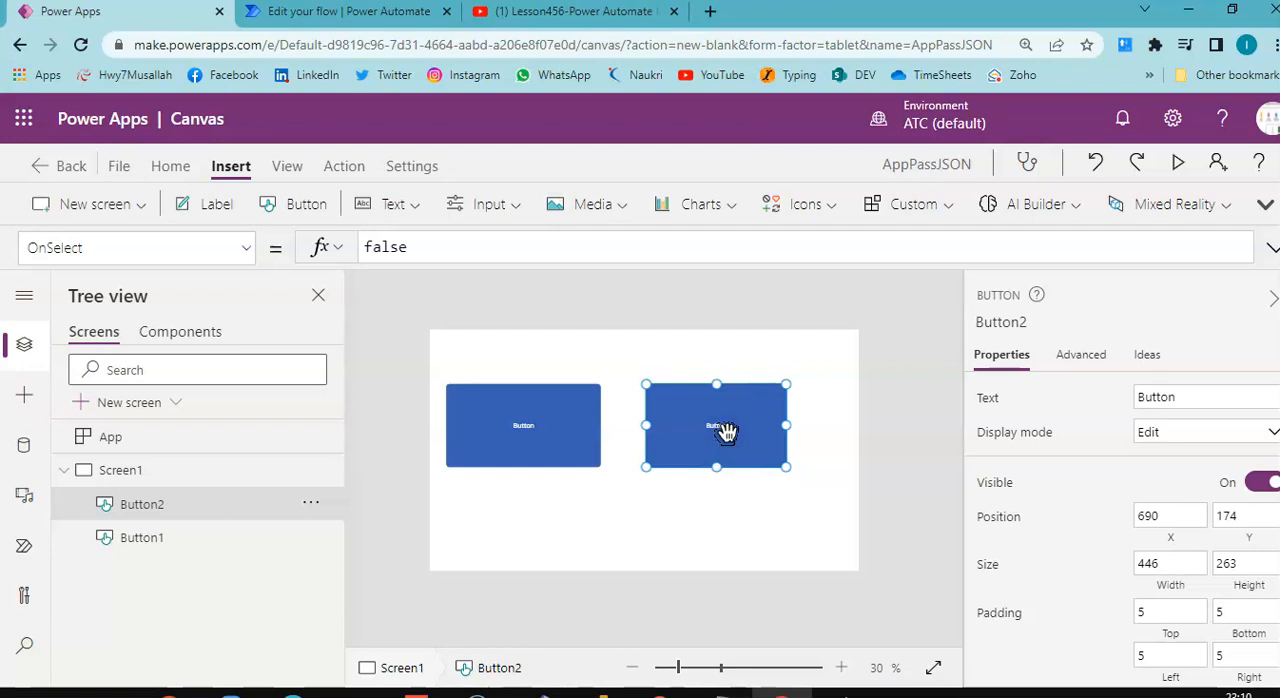
pyautogui.click(342, 166)
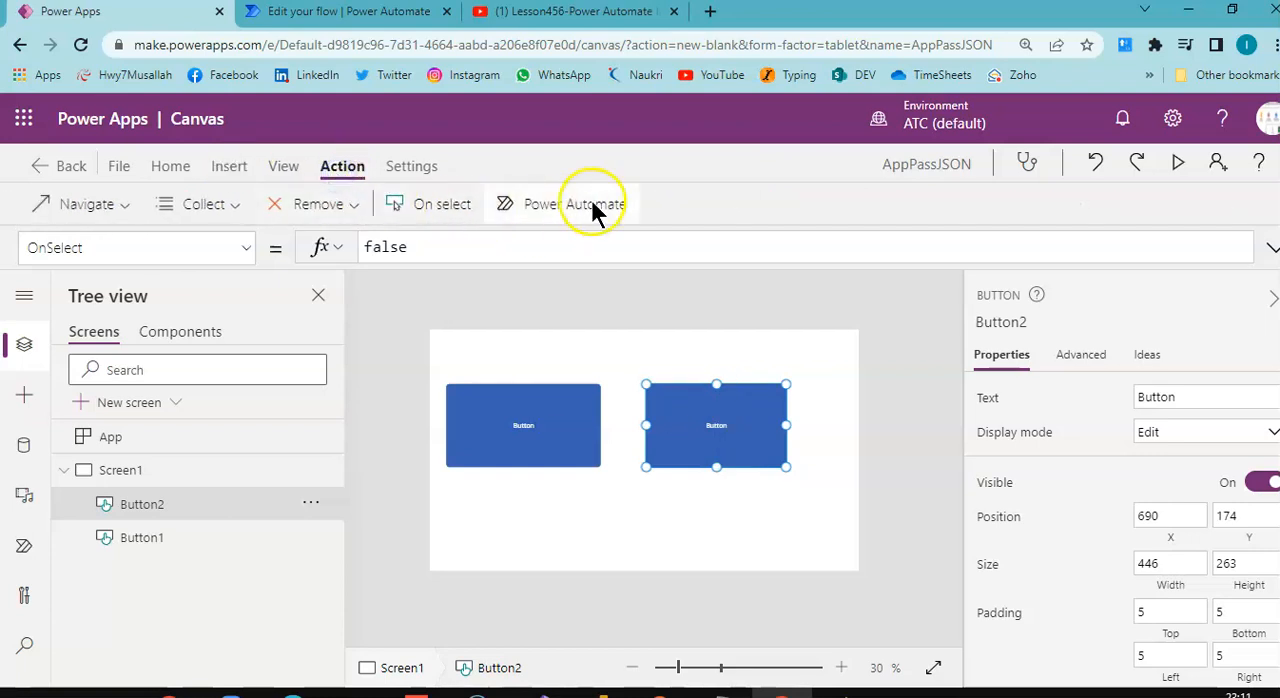
# Step: Add the GetJSON flow to the app from the Power Automate flows pane
pyautogui.click(574, 203)
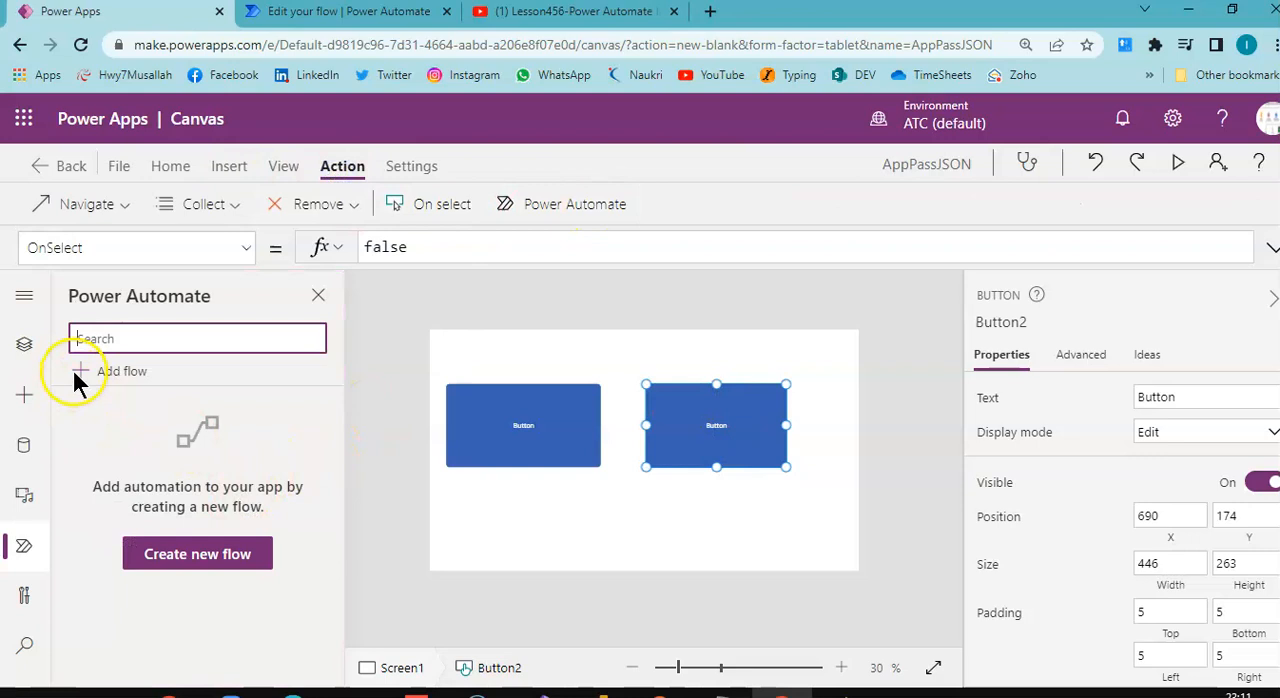
pyautogui.click(122, 371)
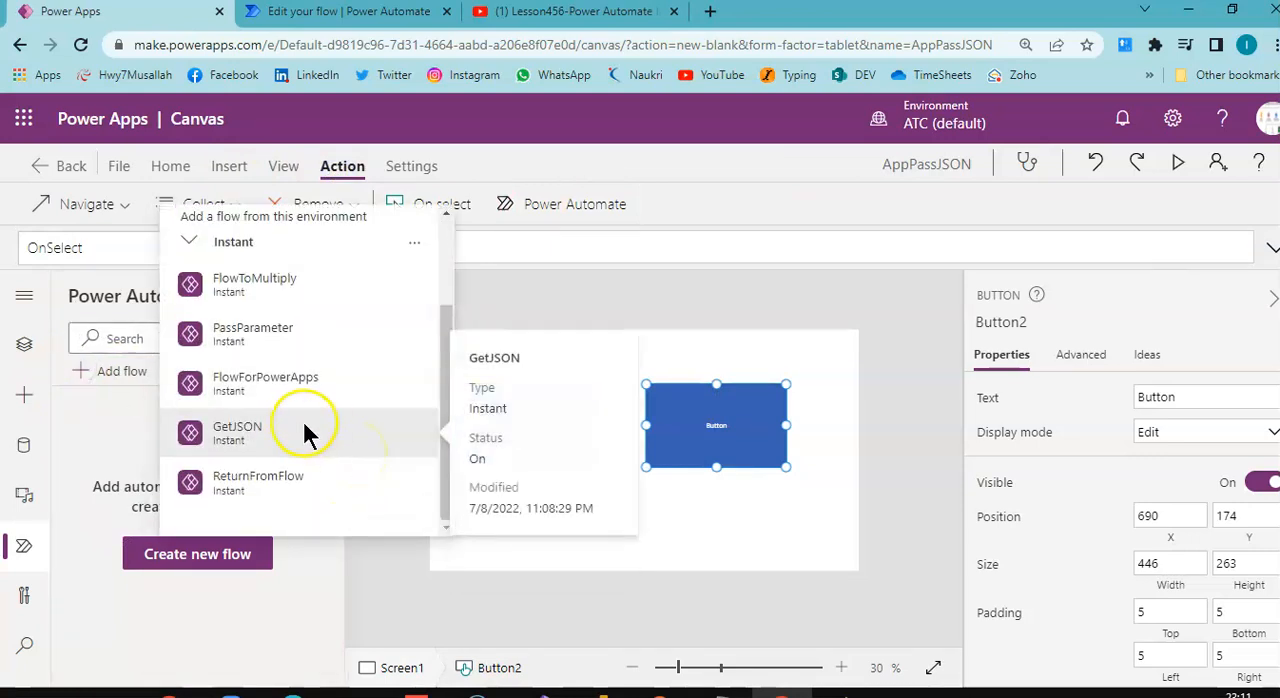
pyautogui.click(237, 432)
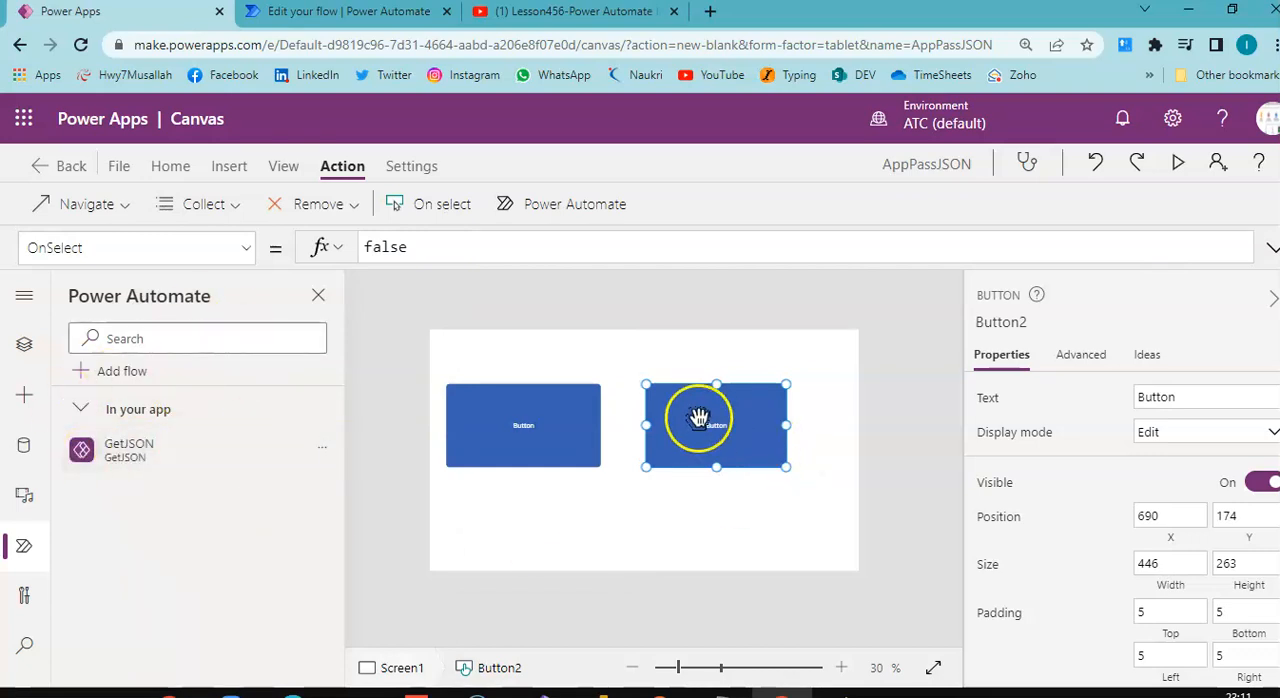
pyautogui.moveTo(435, 250)
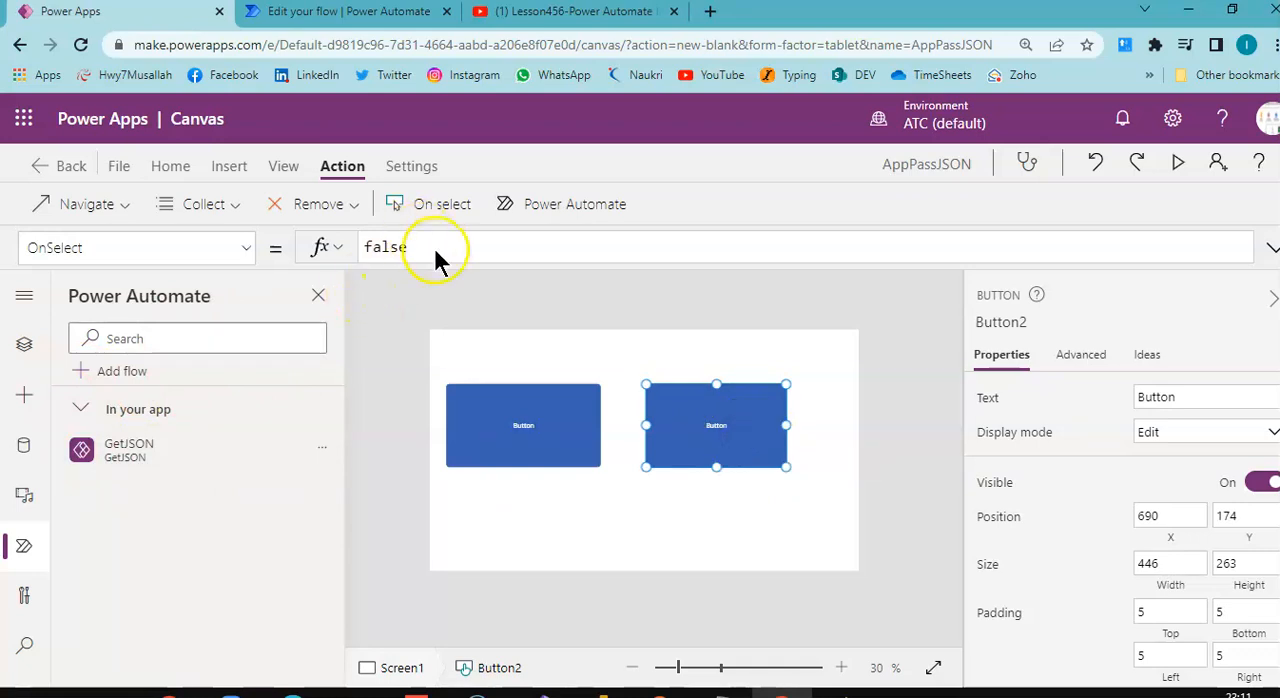
# Step: Set Button2's OnSelect formula to GetJSON.Run(varJson)
pyautogui.click(385, 247)
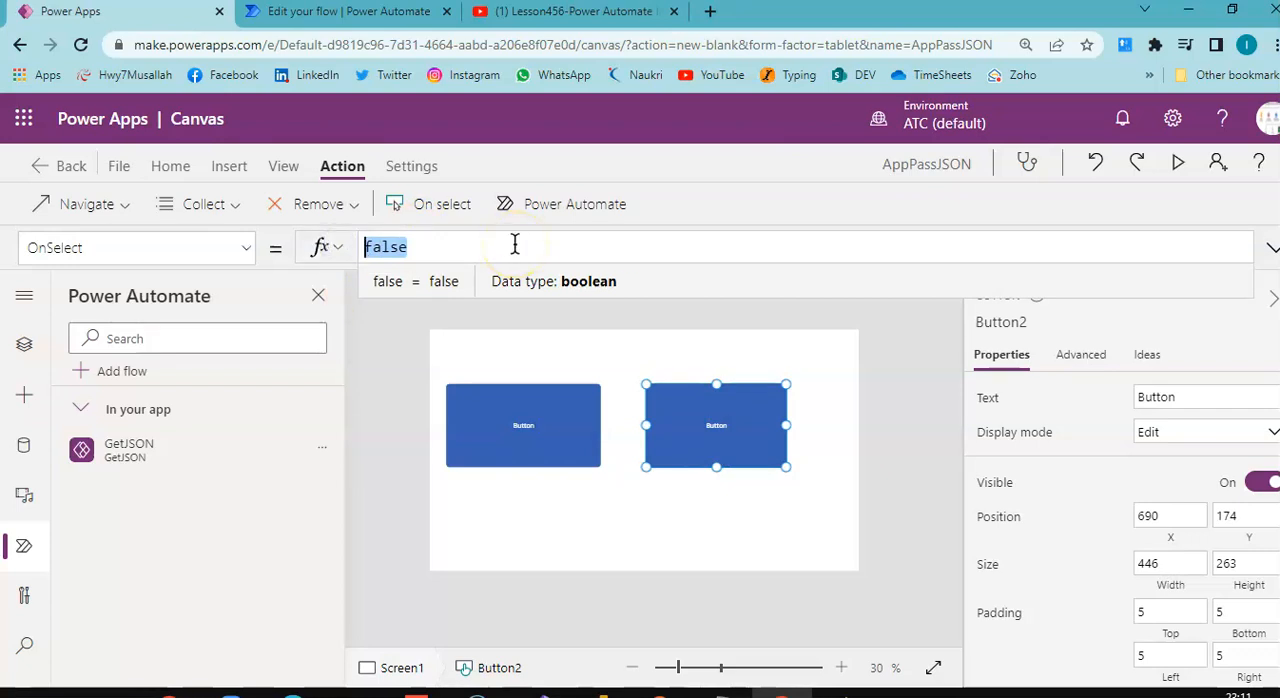
pyautogui.write('S')
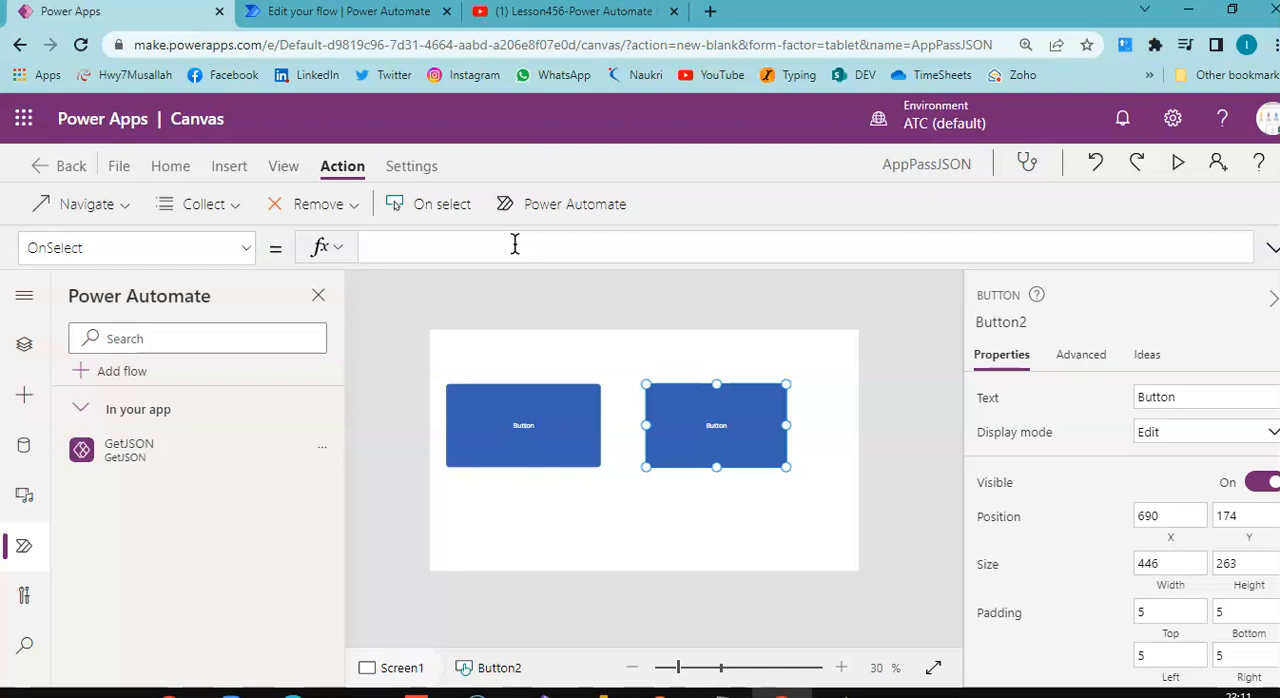
pyautogui.write('G')
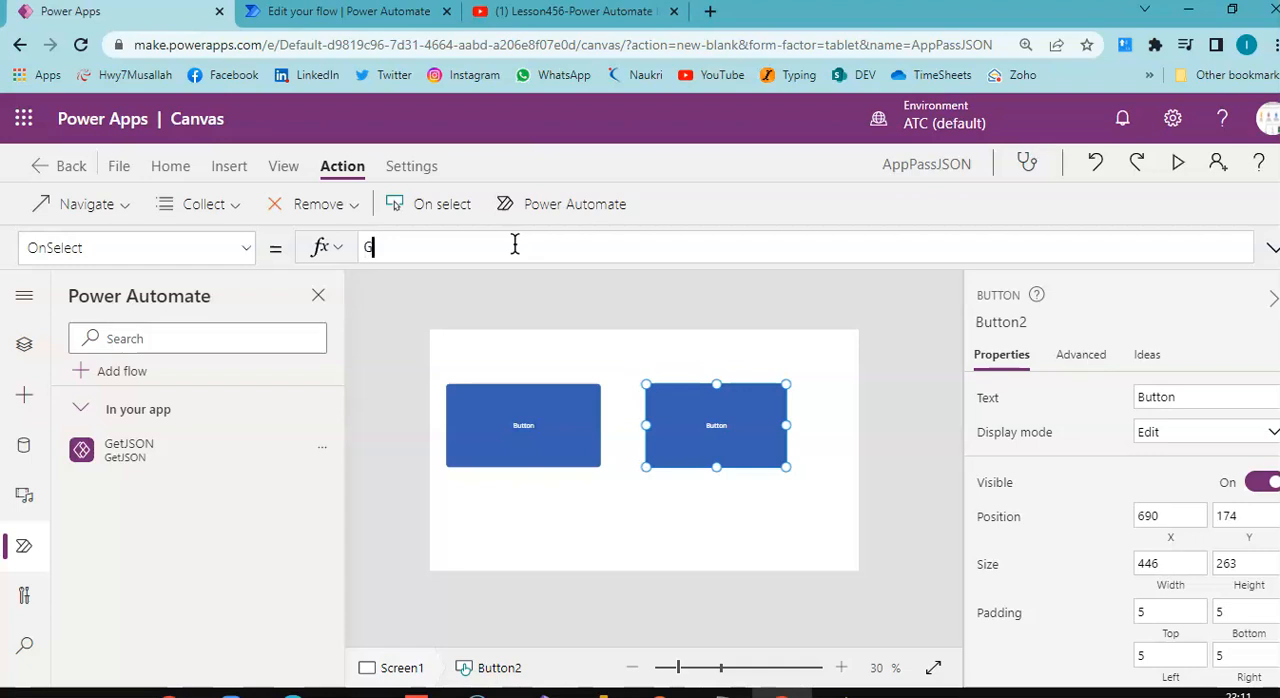
pyautogui.write('et')
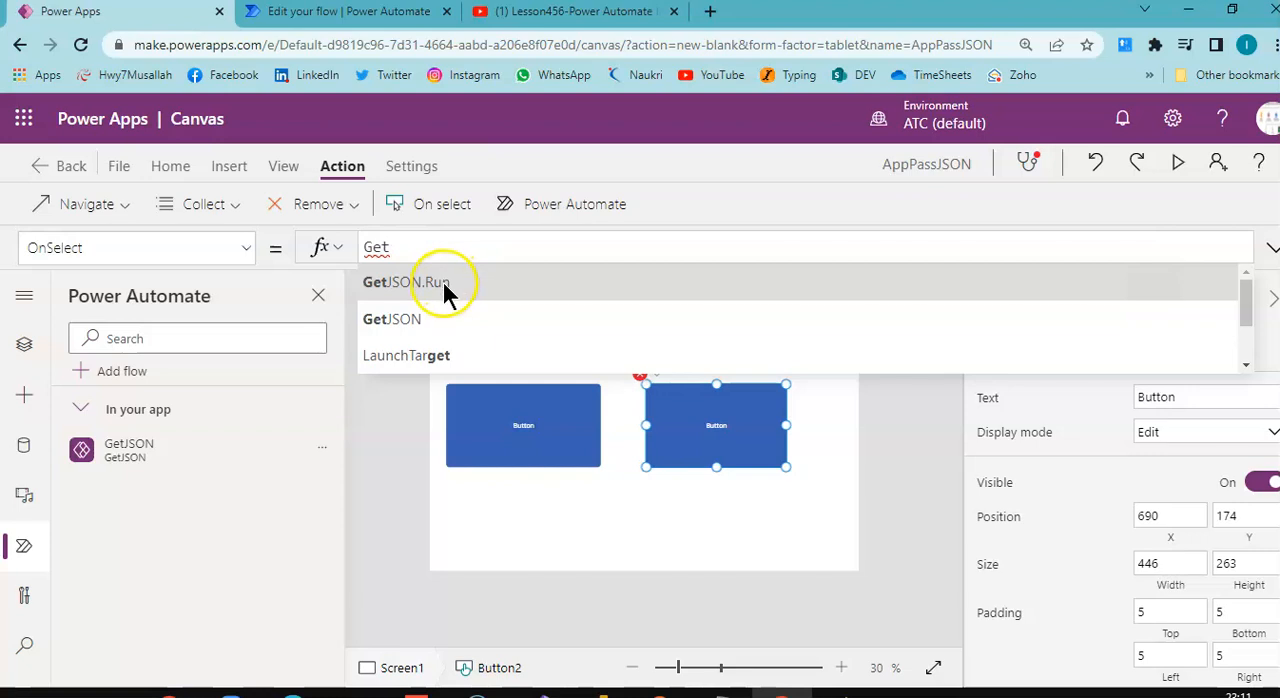
pyautogui.click(403, 281)
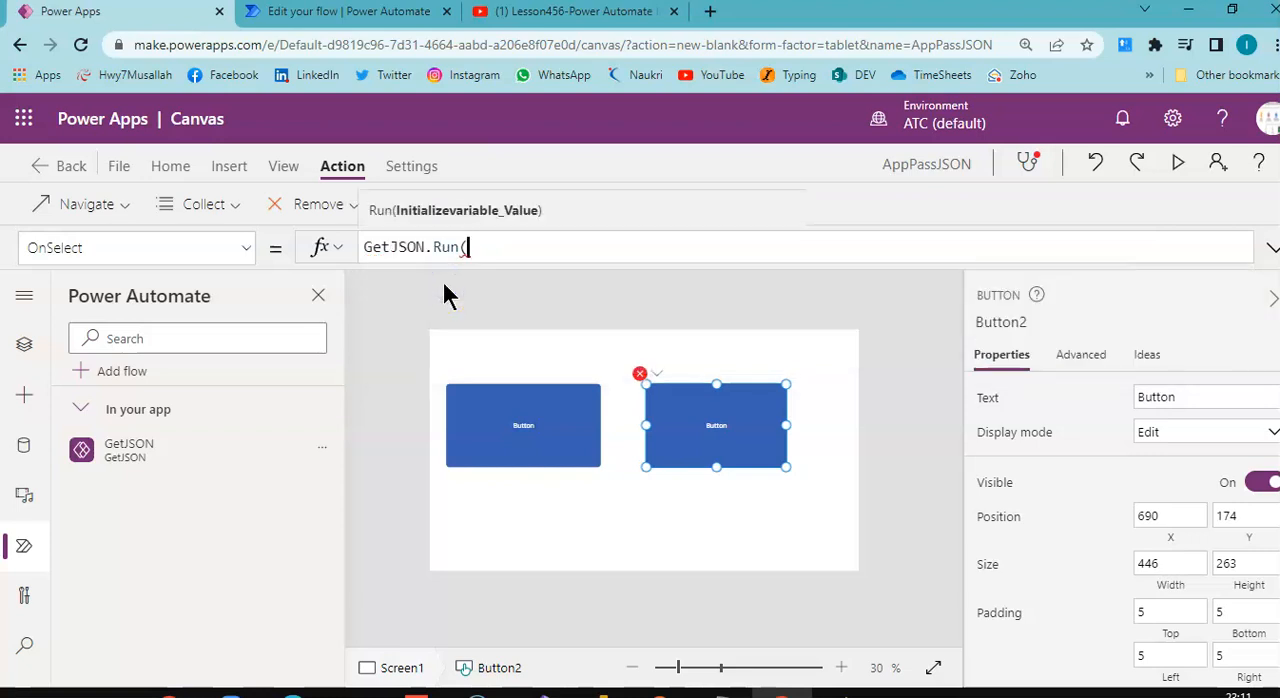
pyautogui.write('varJson')
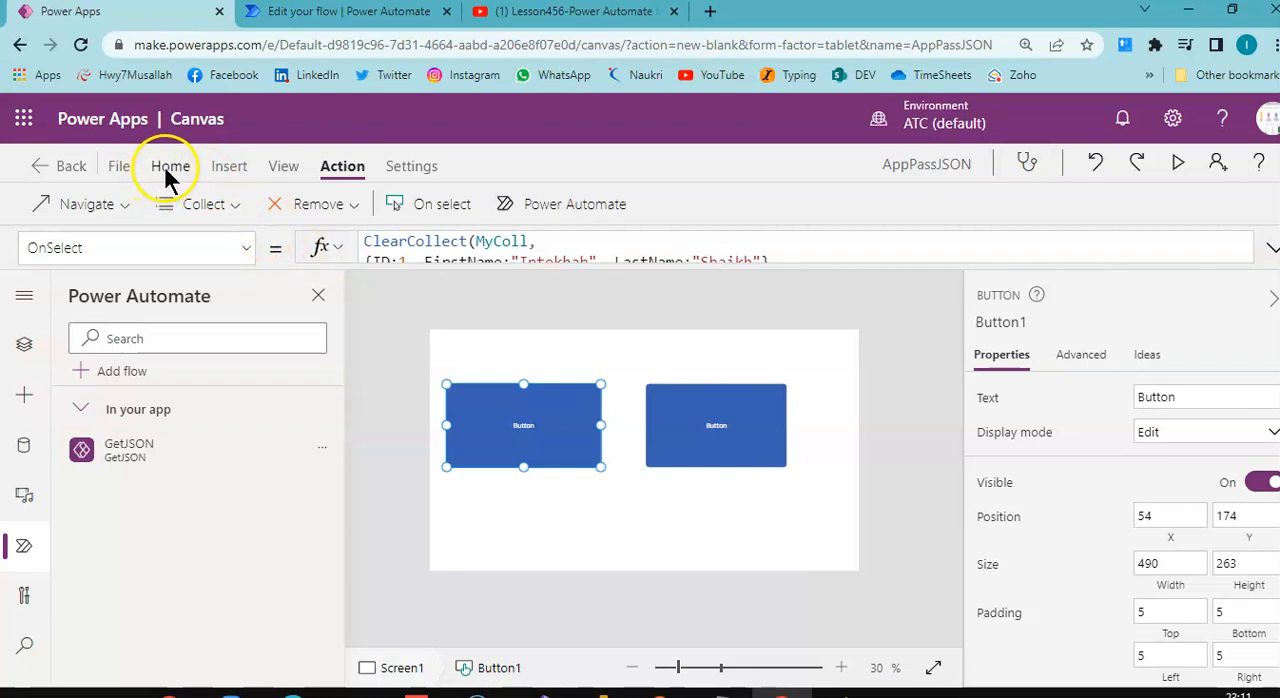
# Step: Caption the first button 'Create Coll' and the second 'Pass Collection'
pyautogui.click(171, 166)
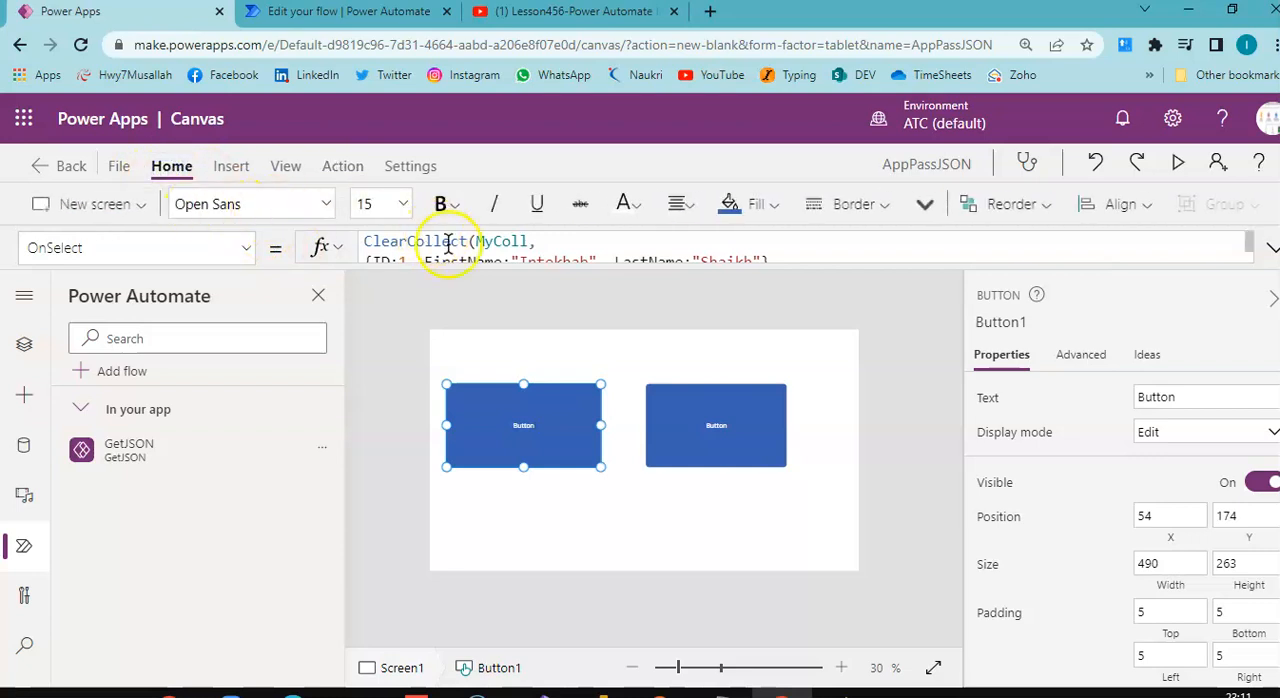
pyautogui.click(245, 247)
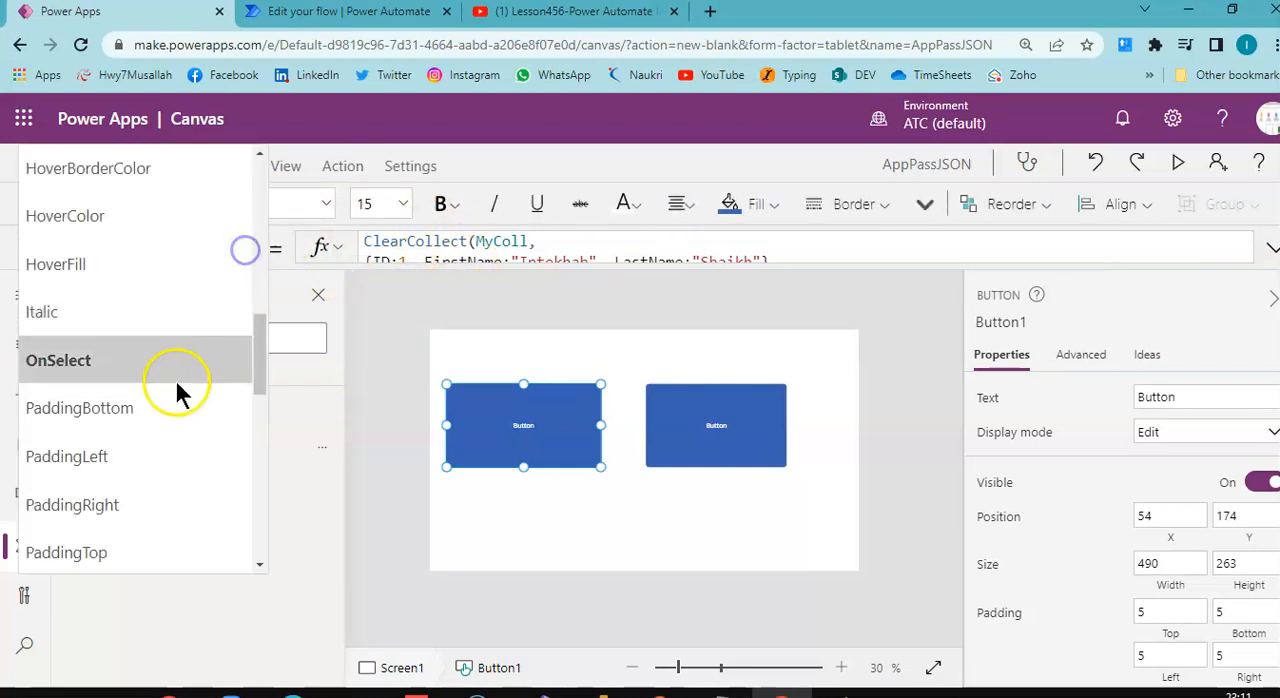
pyautogui.scroll(-3)
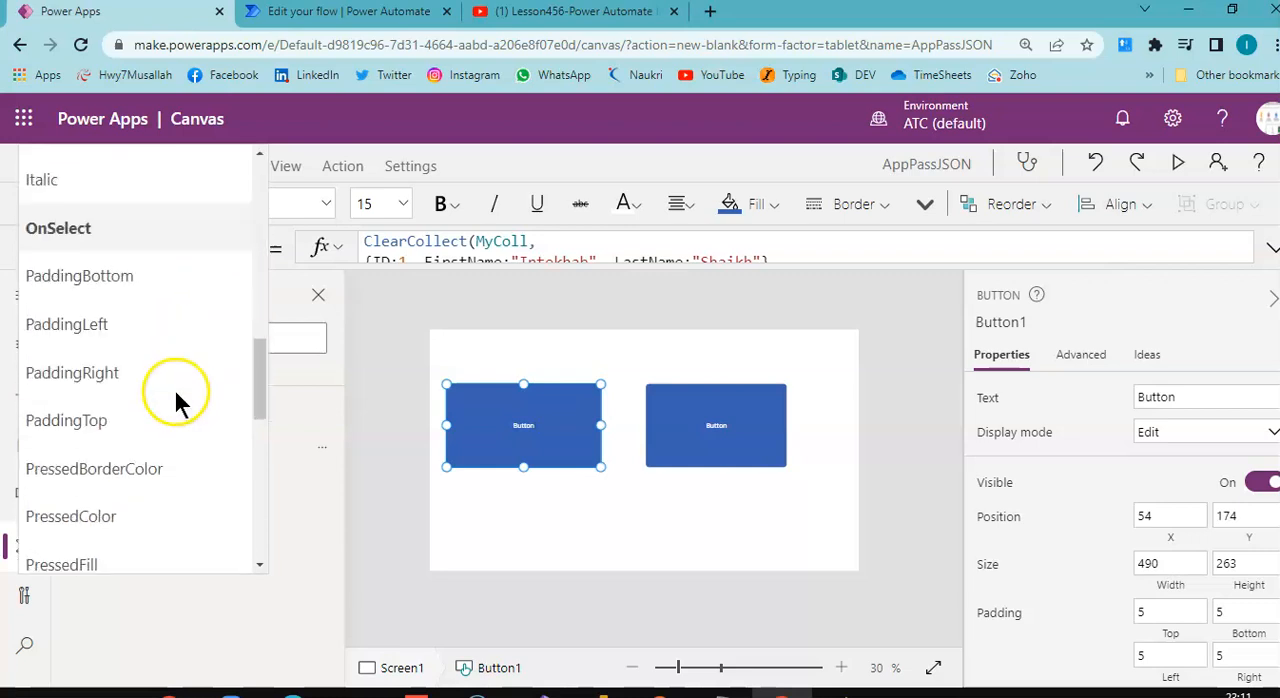
pyautogui.scroll(-3)
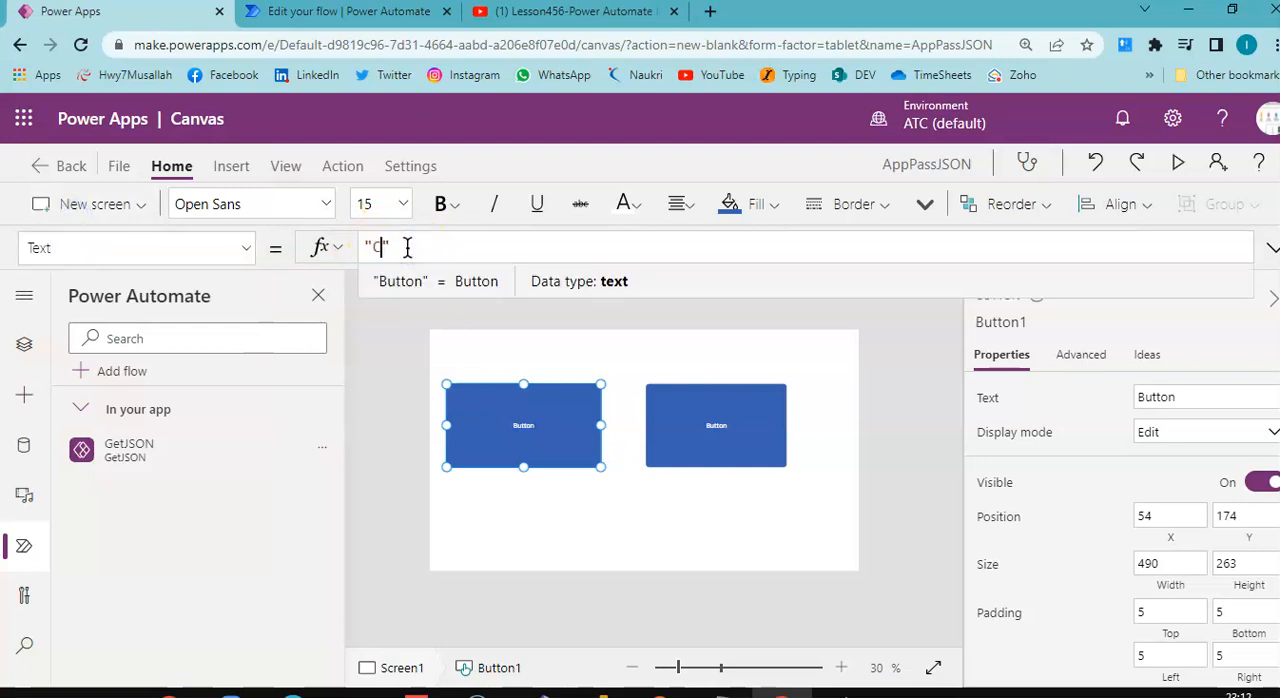
pyautogui.write('Create Coll')
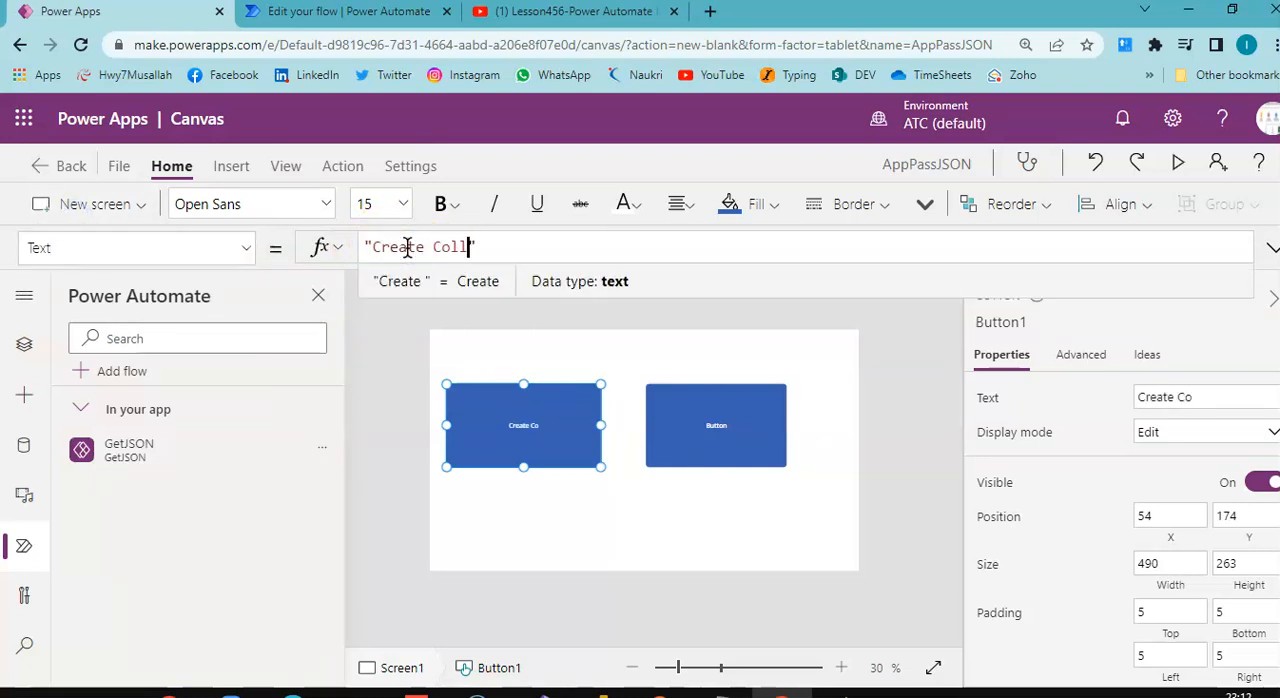
pyautogui.click(716, 425)
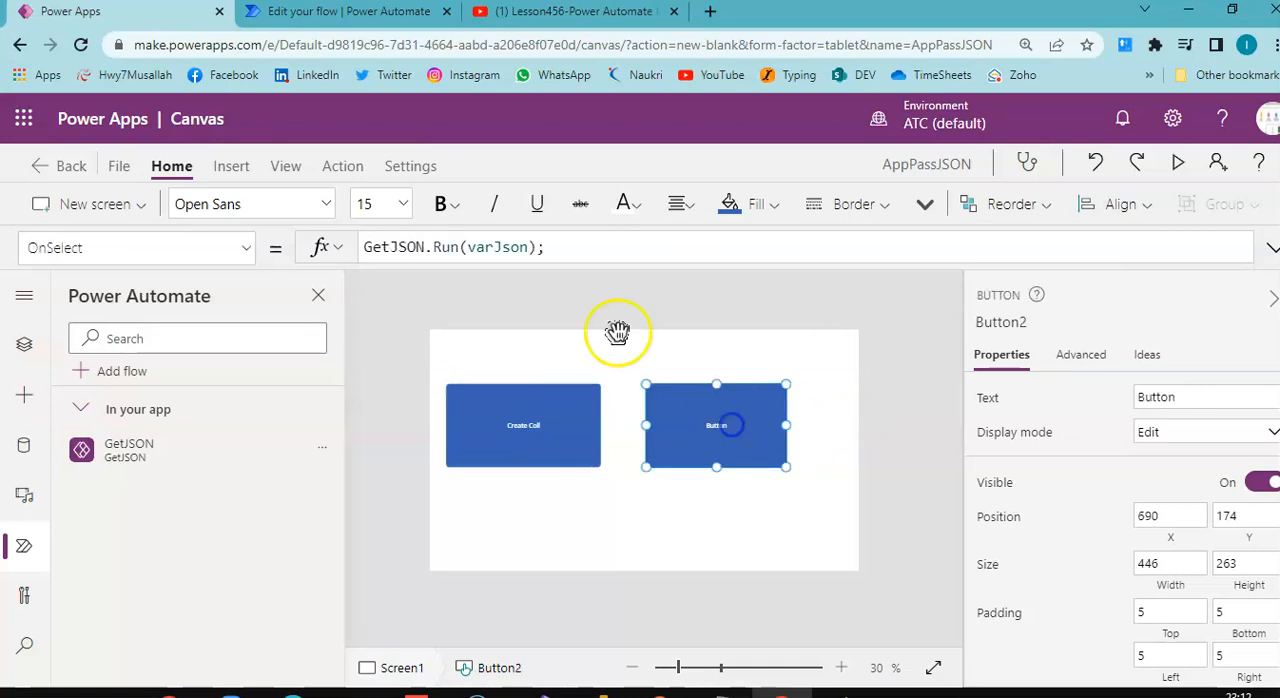
pyautogui.click(245, 247)
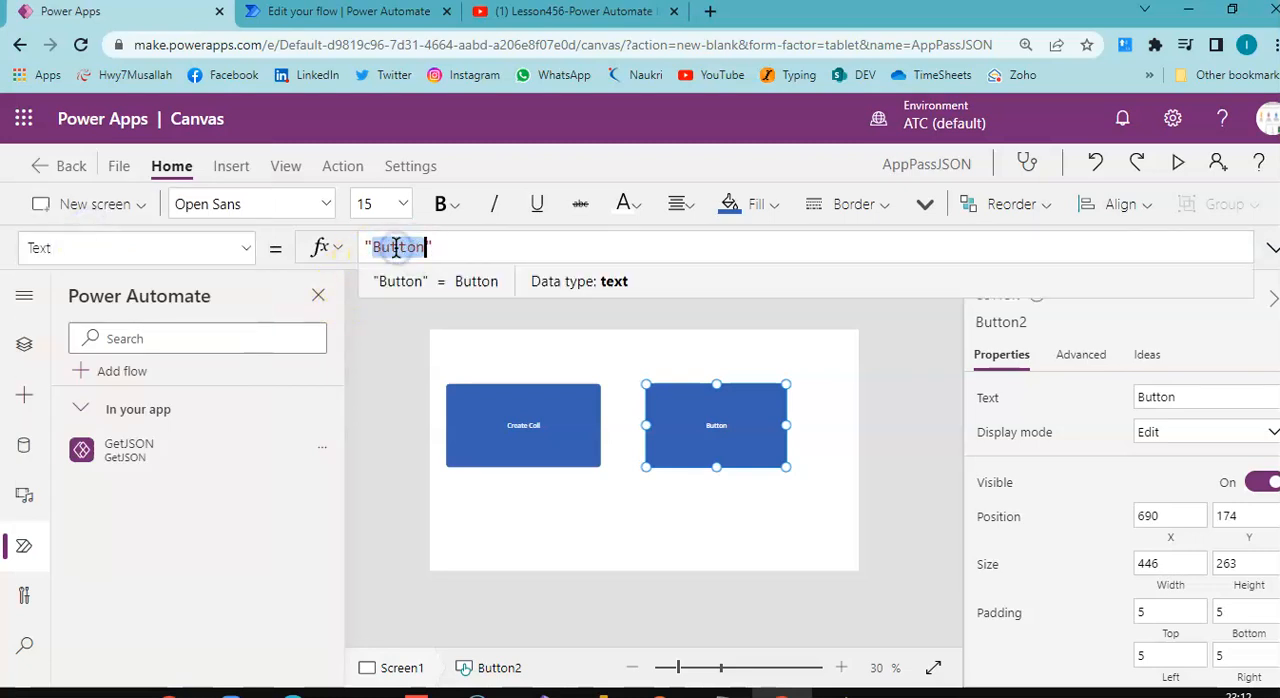
pyautogui.write('Pass Collecti')
pyautogui.click(381, 204)
pyautogui.write('24')
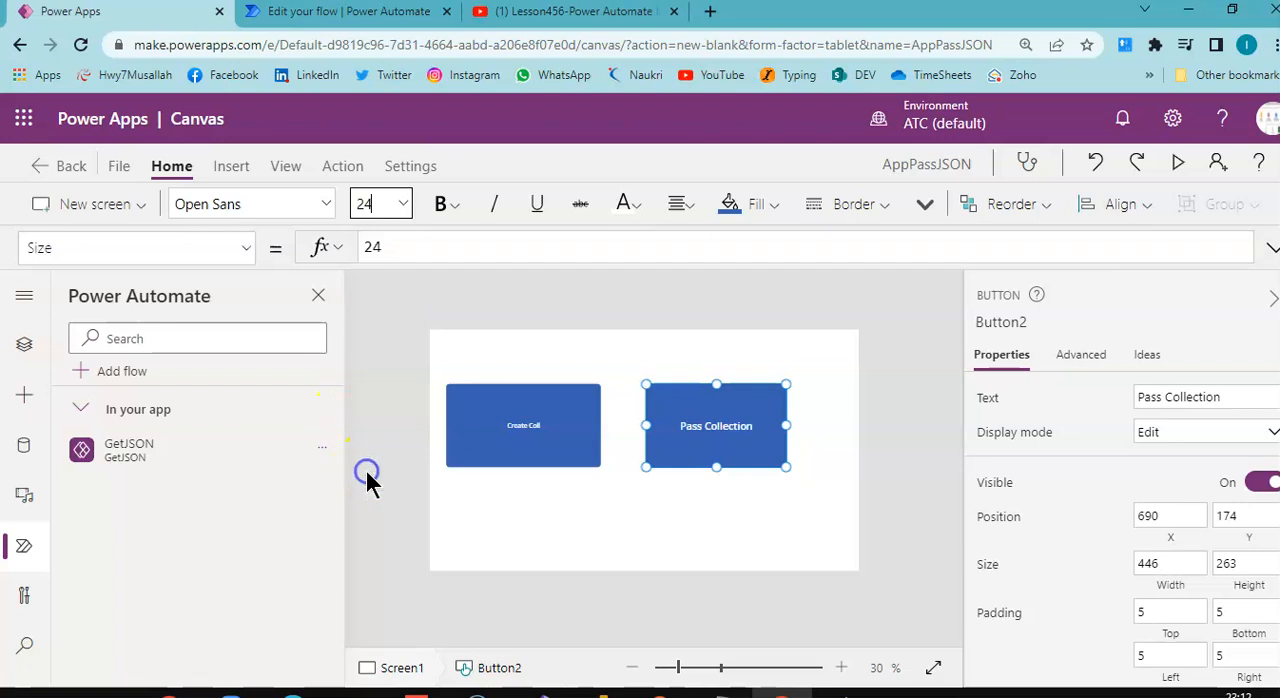
# Step: Enlarge the Create Coll caption to size 24 and Pass Collection to size 32
pyautogui.click(523, 424)
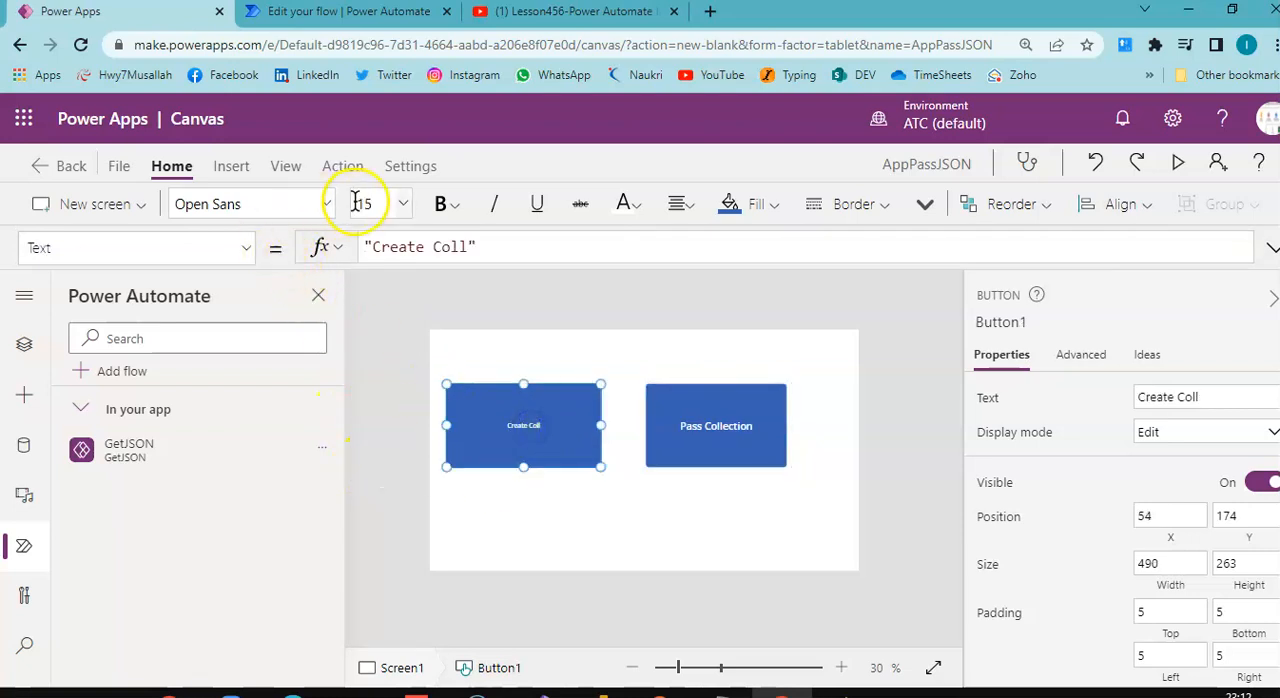
pyautogui.click(403, 203)
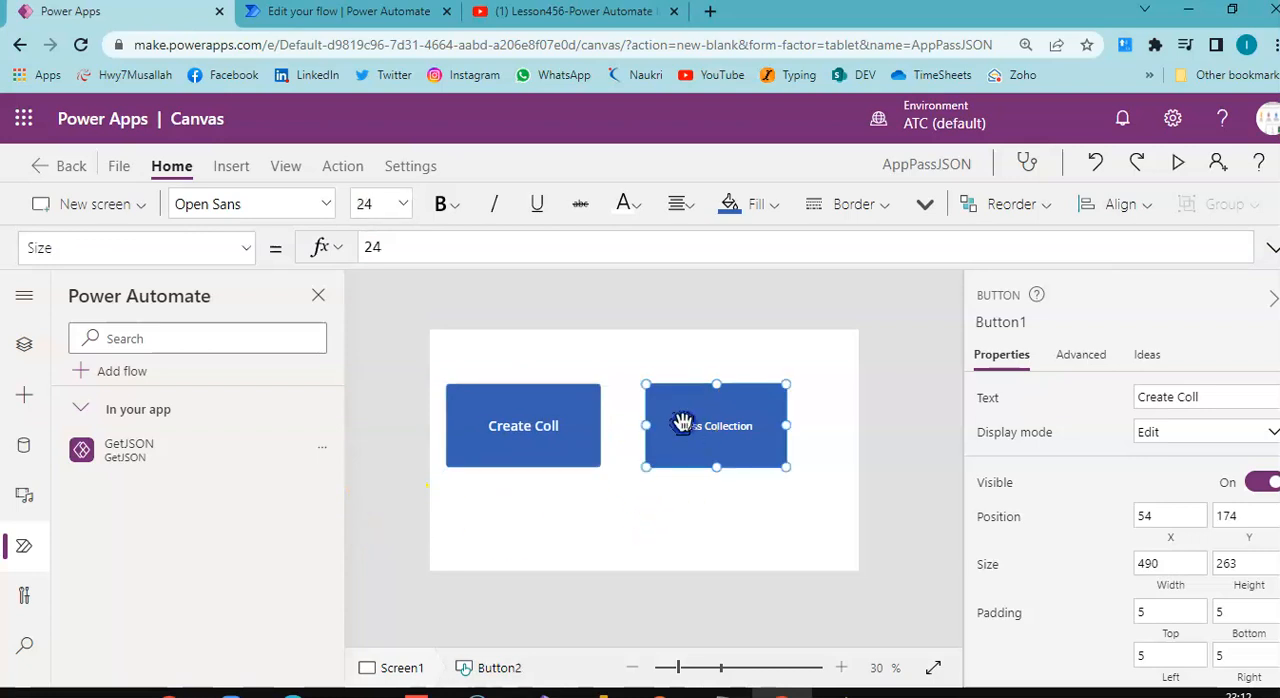
pyautogui.click(398, 204)
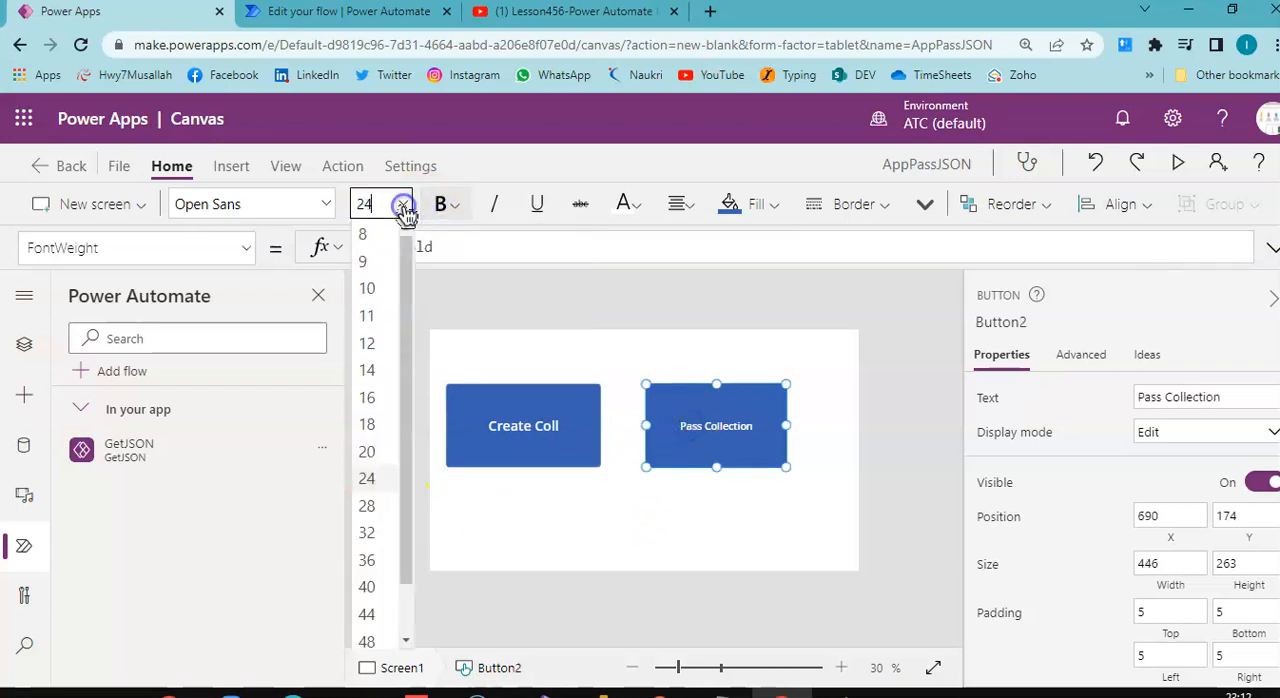
pyautogui.click(366, 532)
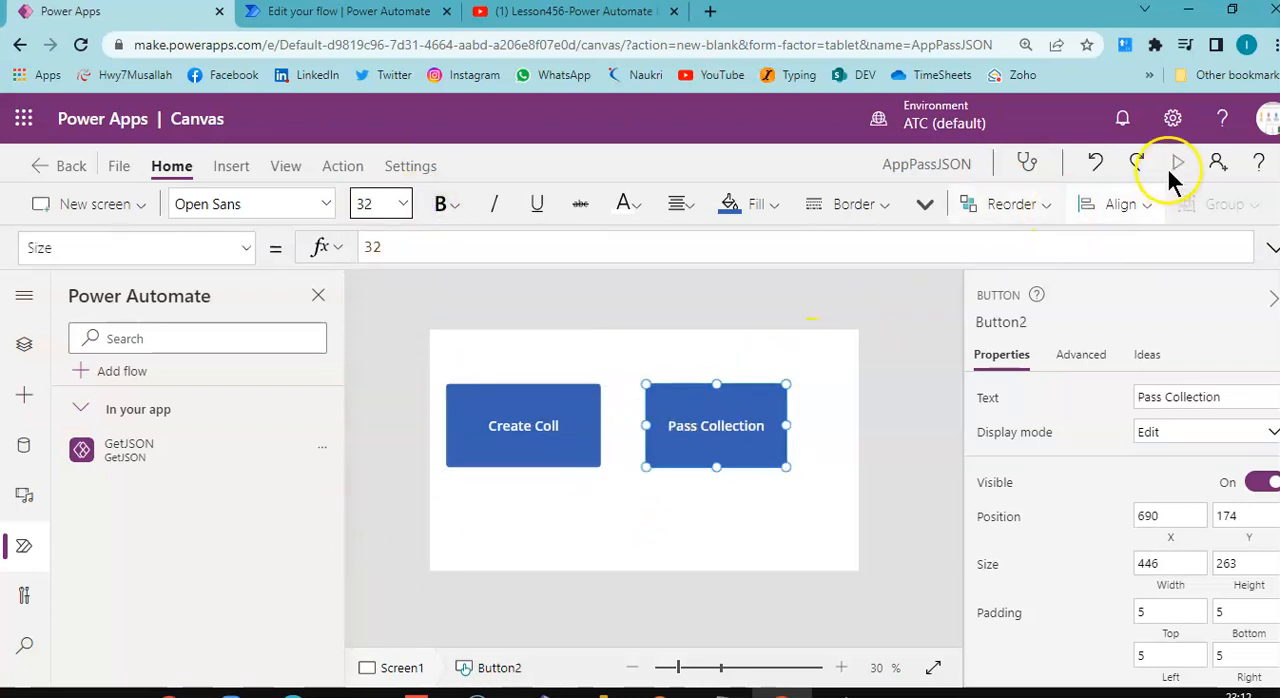
# Step: Preview the app and send the collection to the GetJSON flow
pyautogui.click(1178, 163)
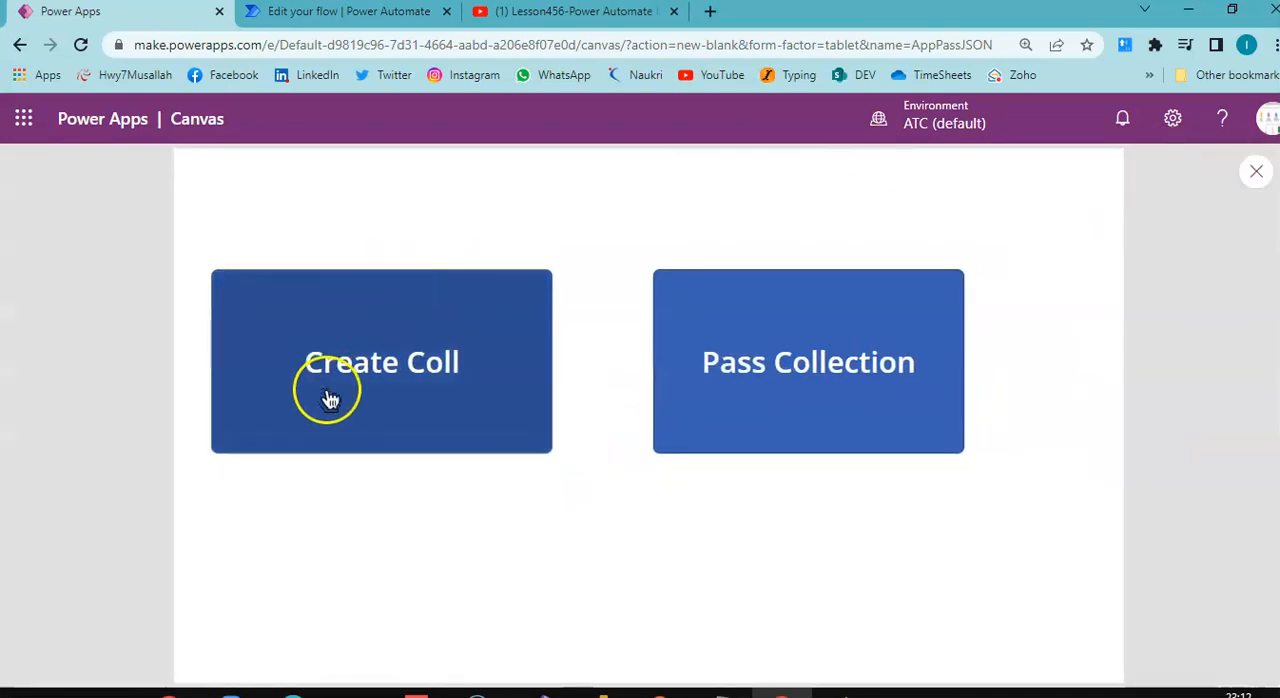
pyautogui.moveTo(770, 360)
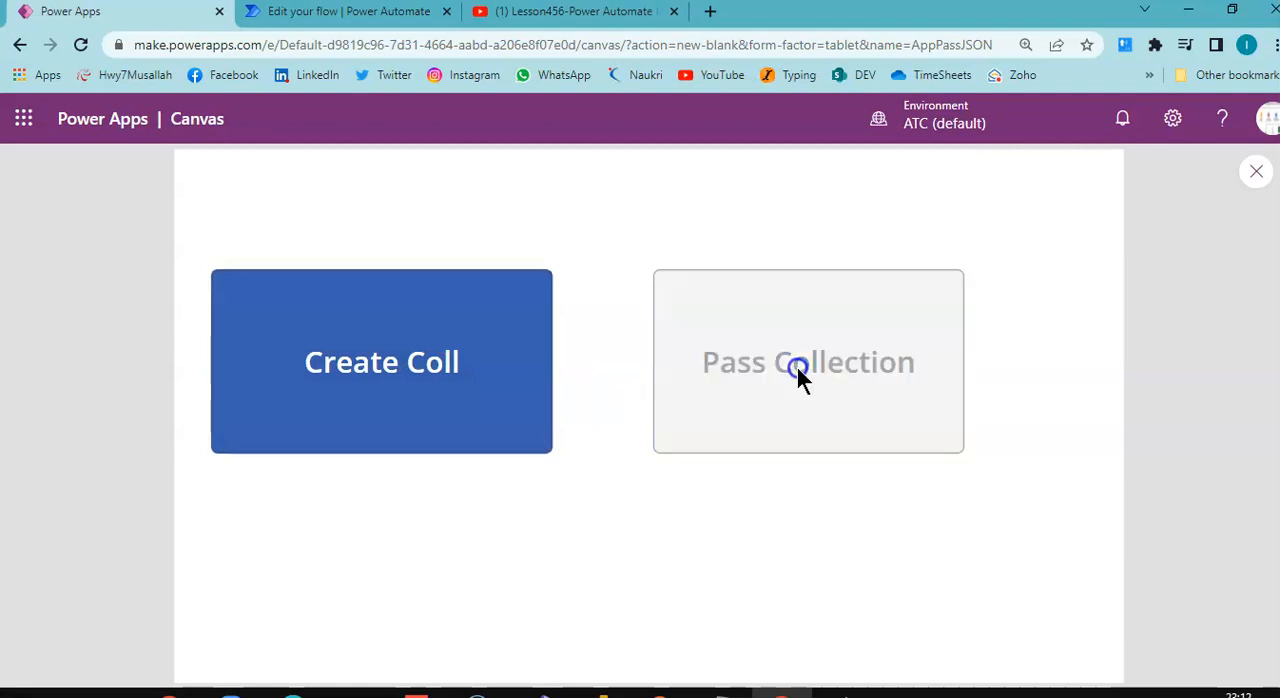
pyautogui.click(348, 11)
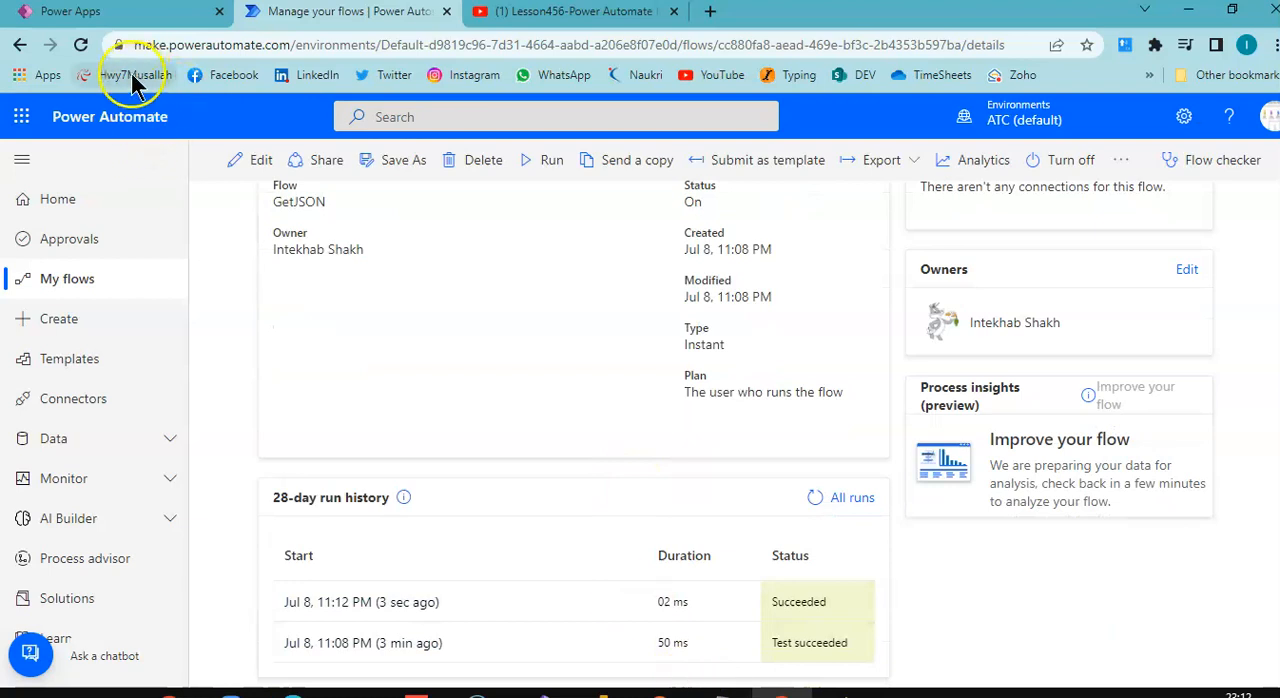
# Step: Refresh the run history, open the newest GetJSON run and scroll to TheJson's inputs
pyautogui.click(133, 75)
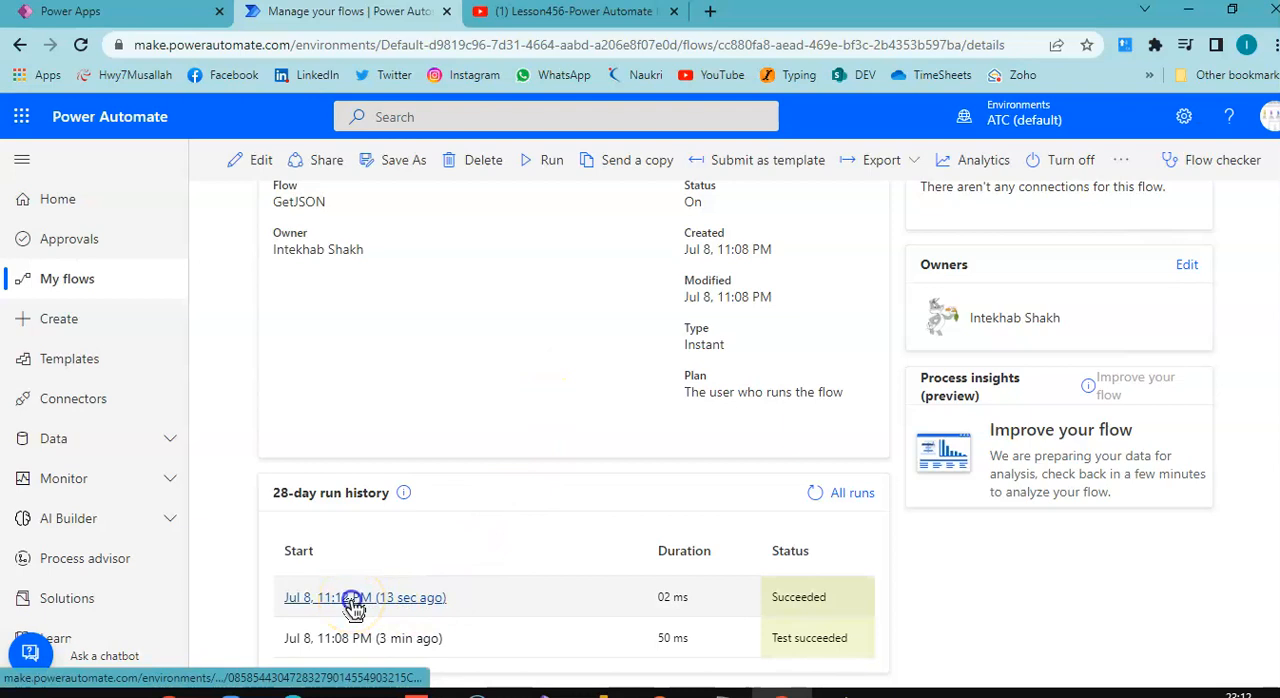
pyautogui.click(326, 597)
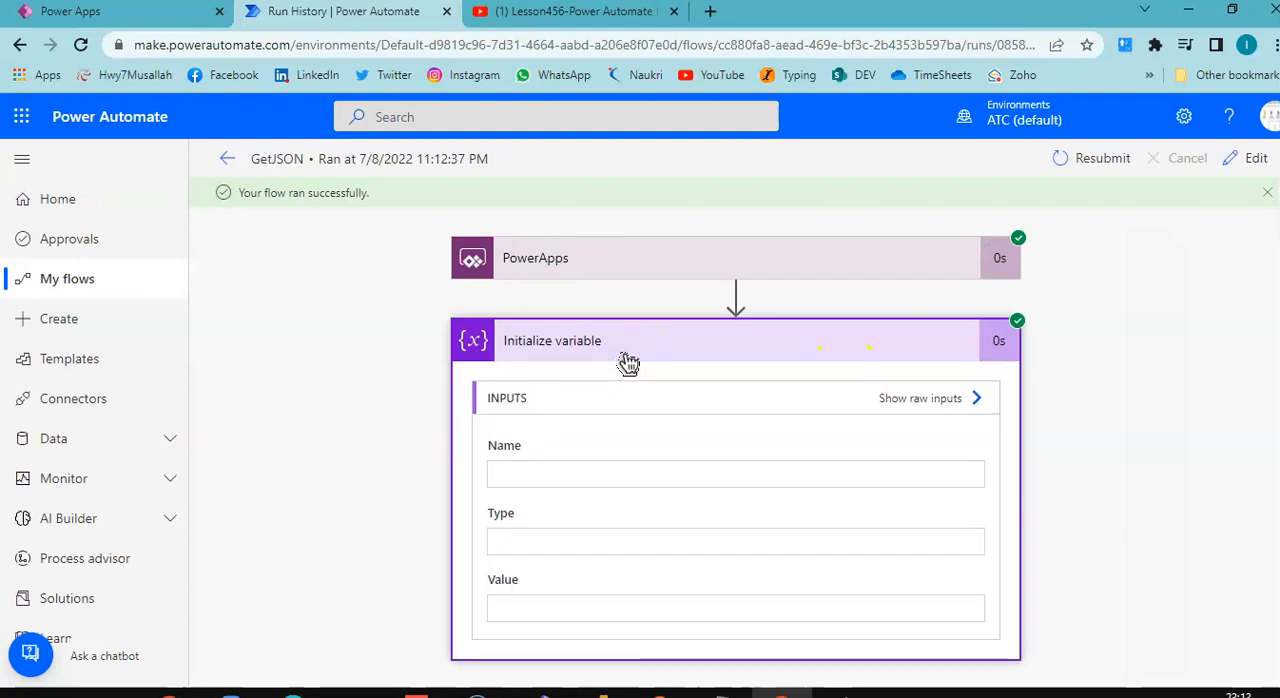
pyautogui.scroll(-3)
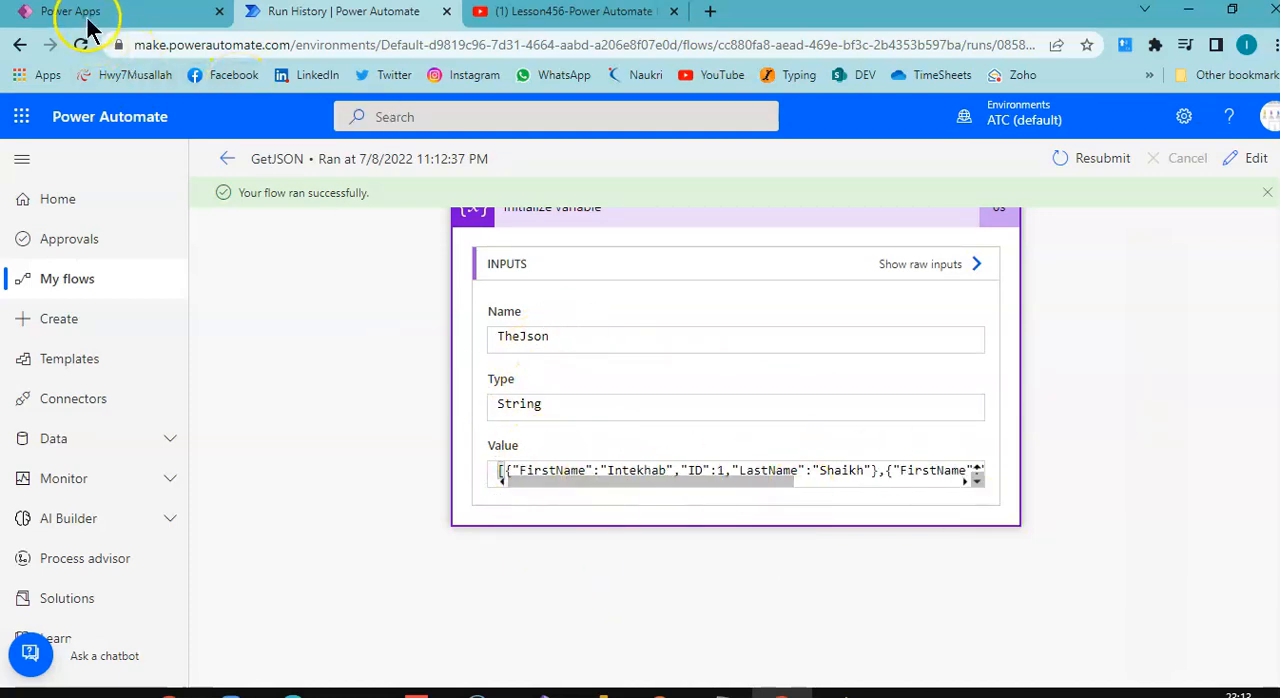
# Step: Compare Create Coll's ClearCollect formula with TheJson's value in the GetJSON run
pyautogui.click(70, 11)
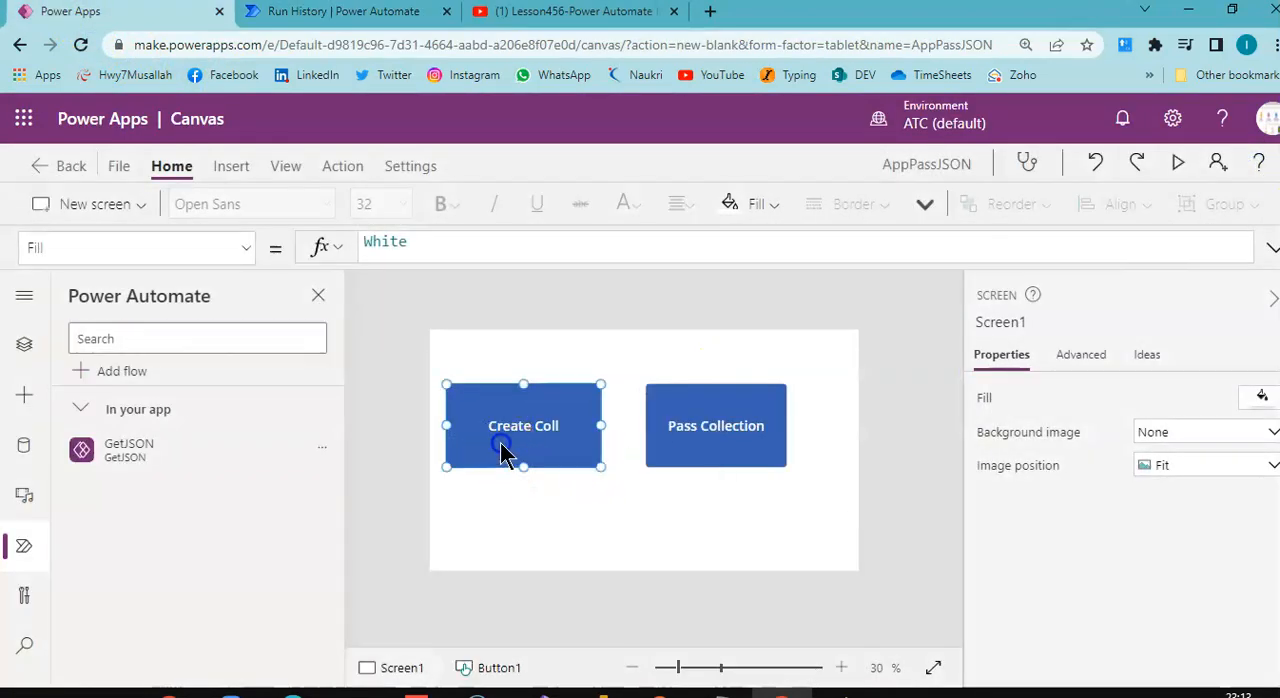
pyautogui.click(523, 425)
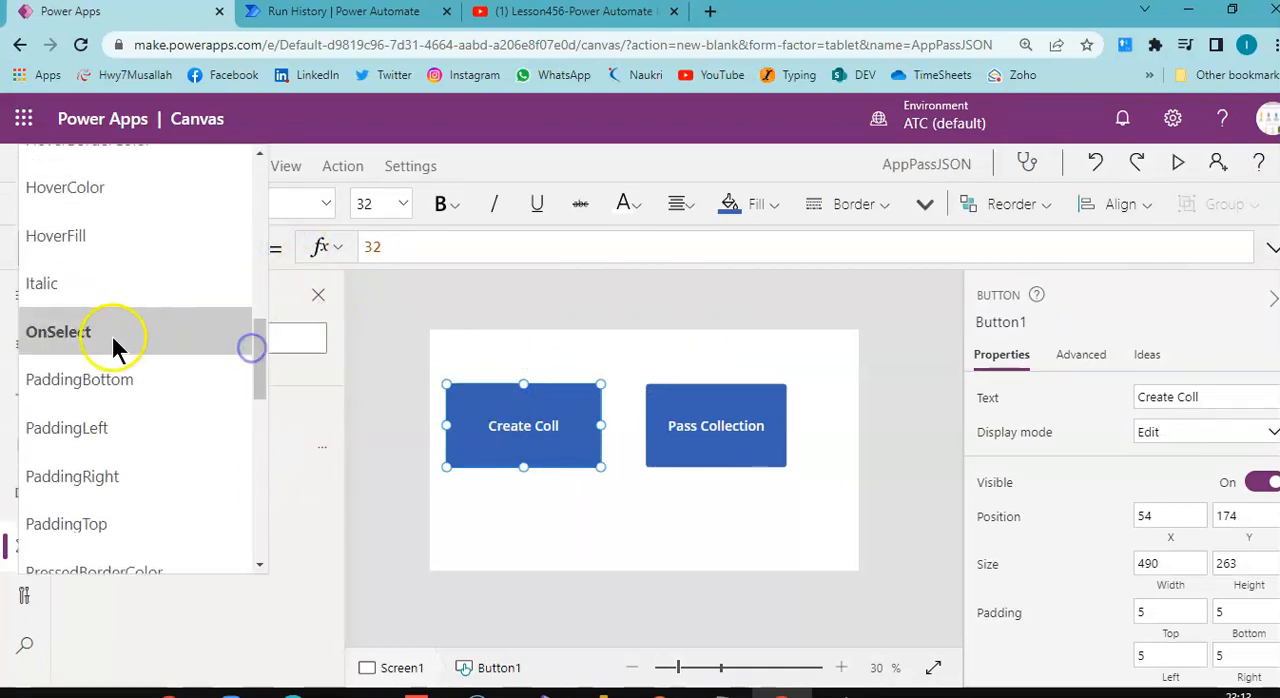
pyautogui.click(58, 331)
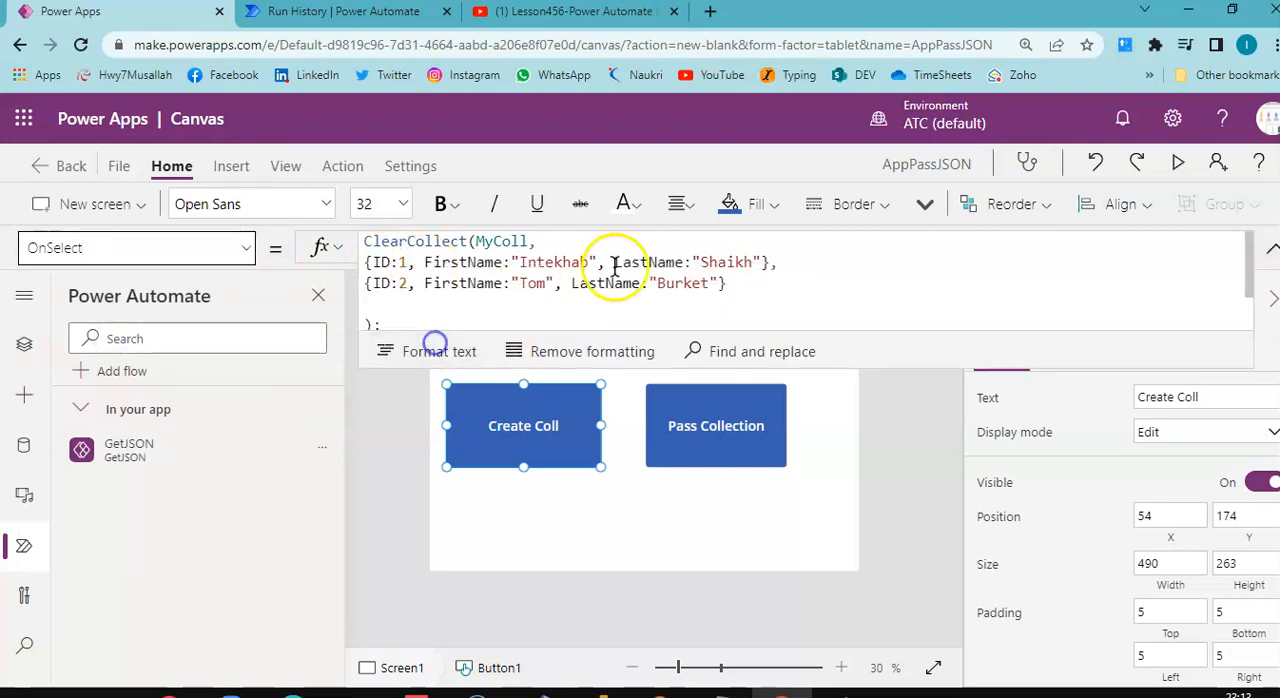
pyautogui.click(345, 11)
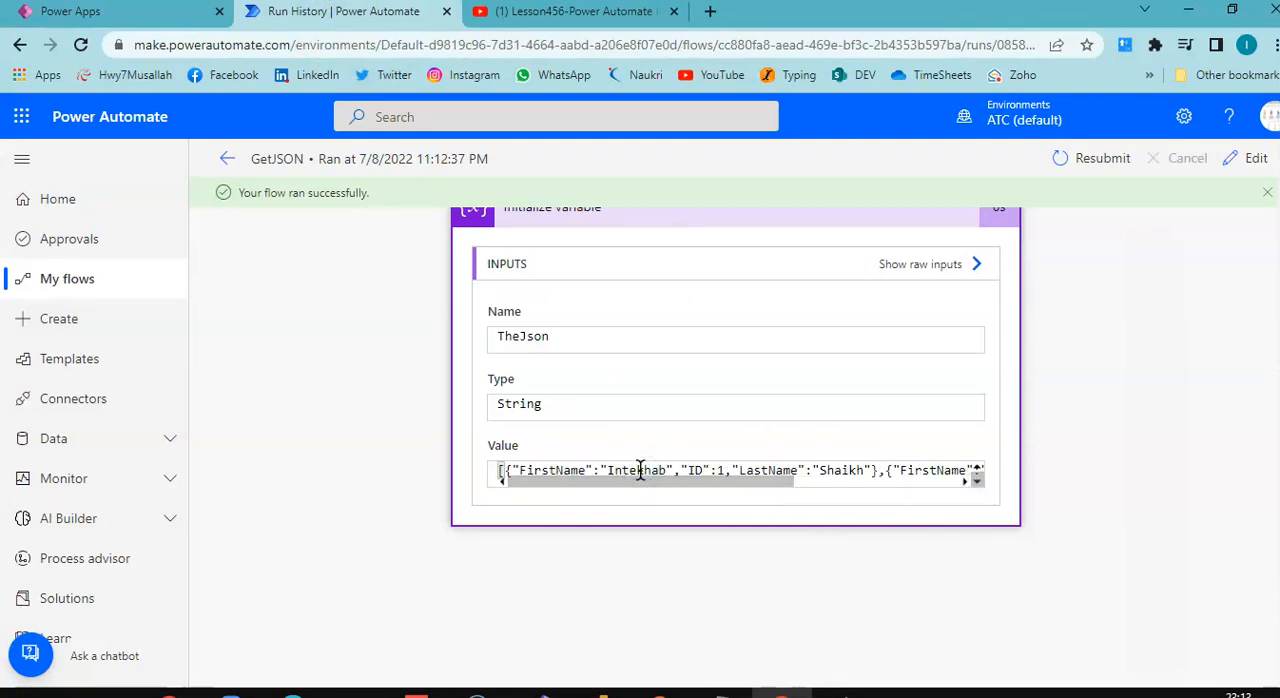
# Step: Save the AppPassJSON app to the cloud
pyautogui.click(70, 11)
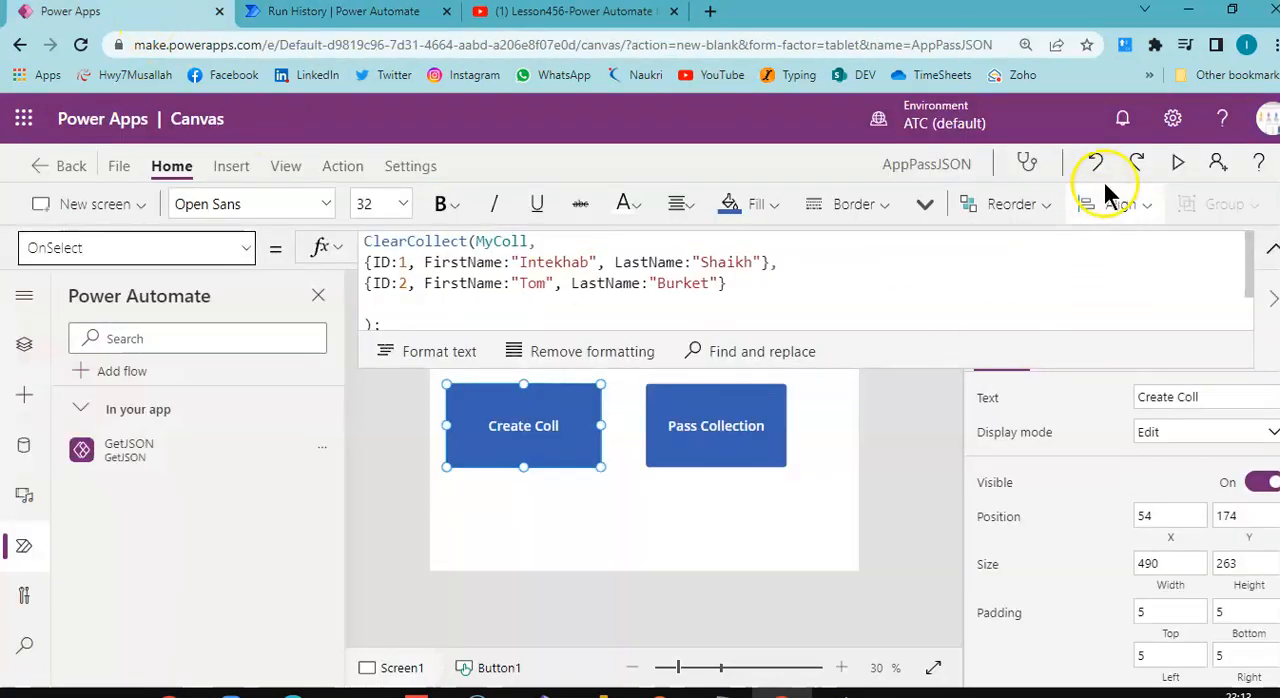
pyautogui.click(118, 166)
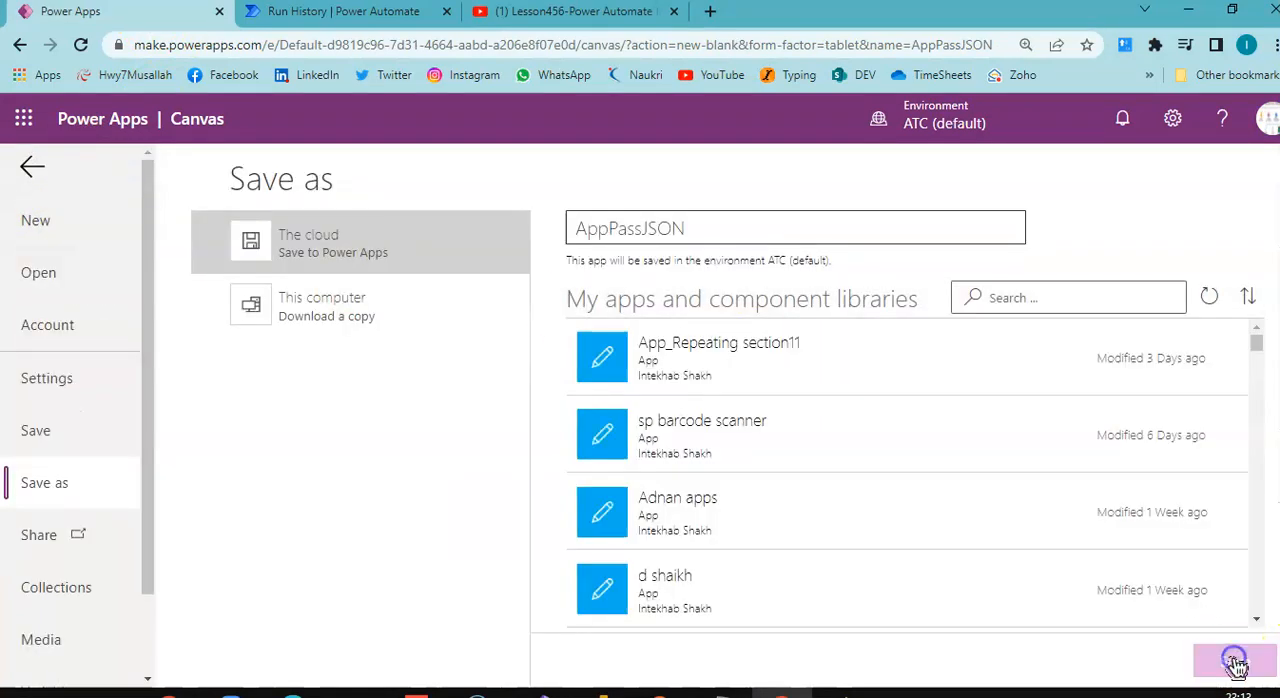
pyautogui.click(343, 11)
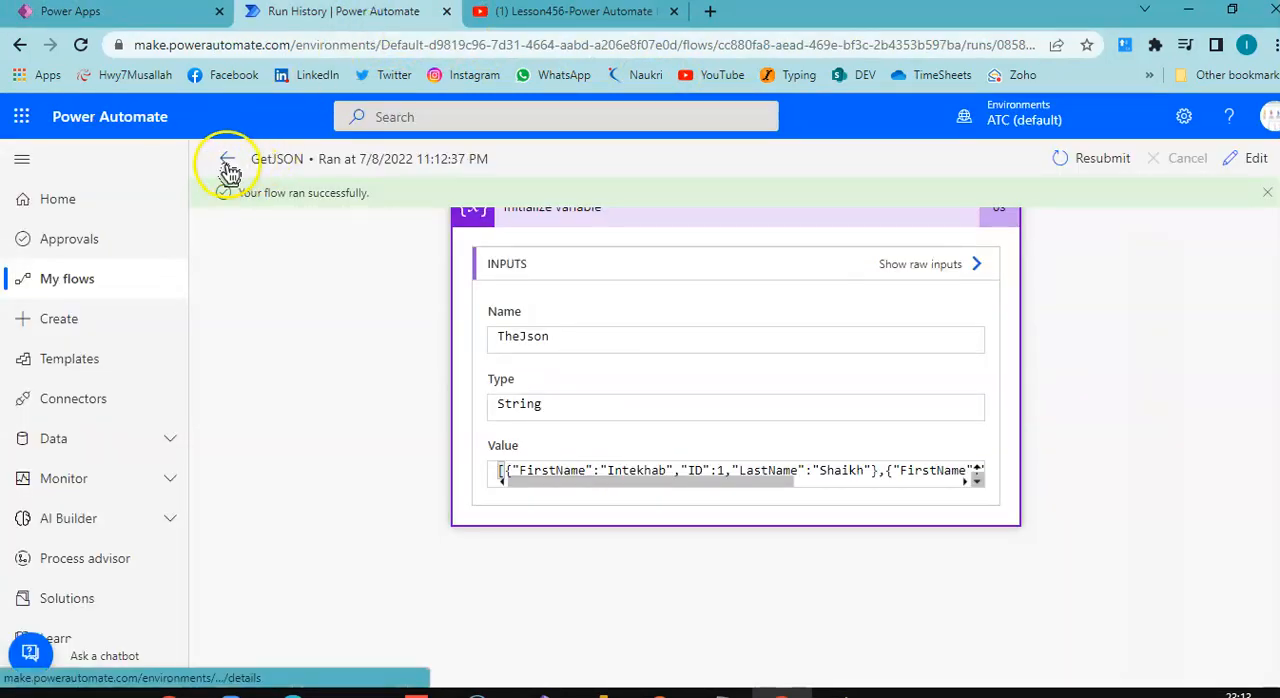
pyautogui.moveTo(227, 164)
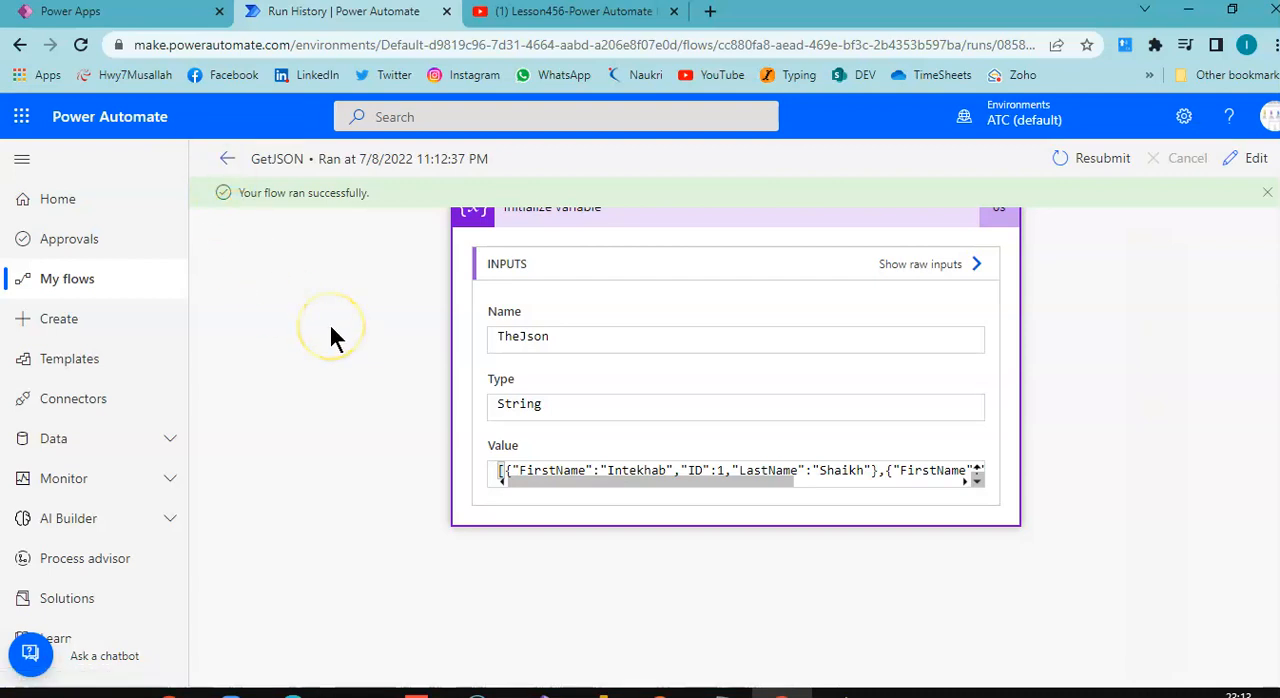
pyautogui.moveTo(335, 338)
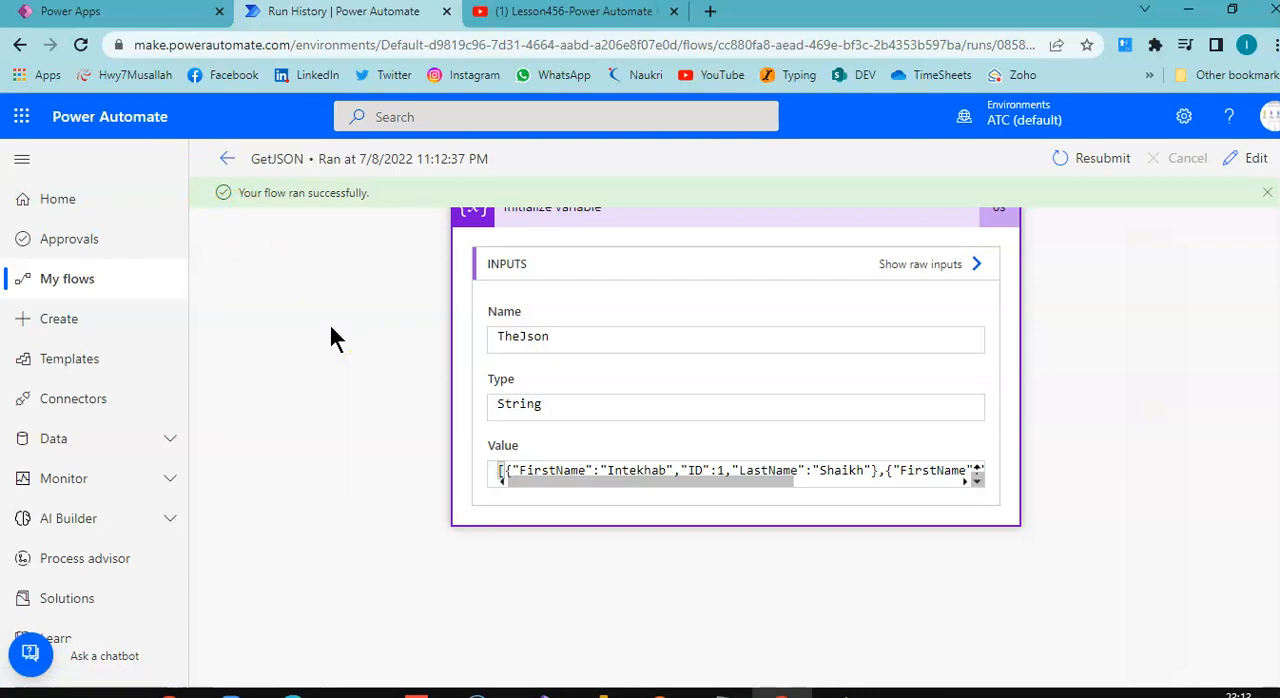
pyautogui.moveTo(135, 558)
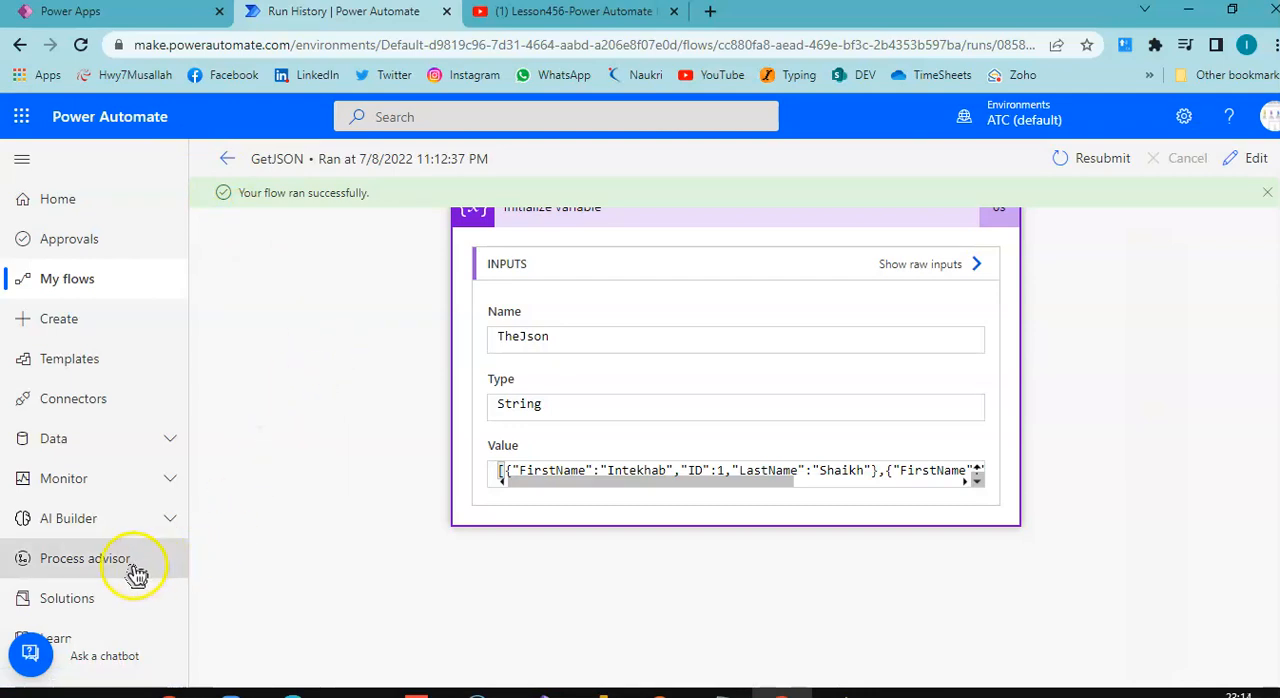